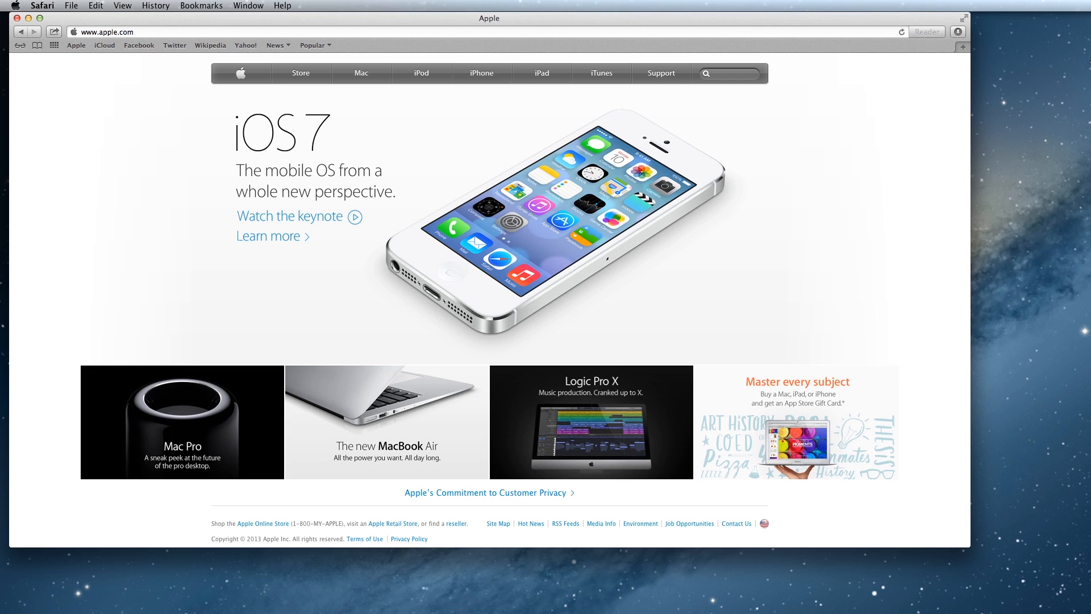
mouse_move(416, 51)
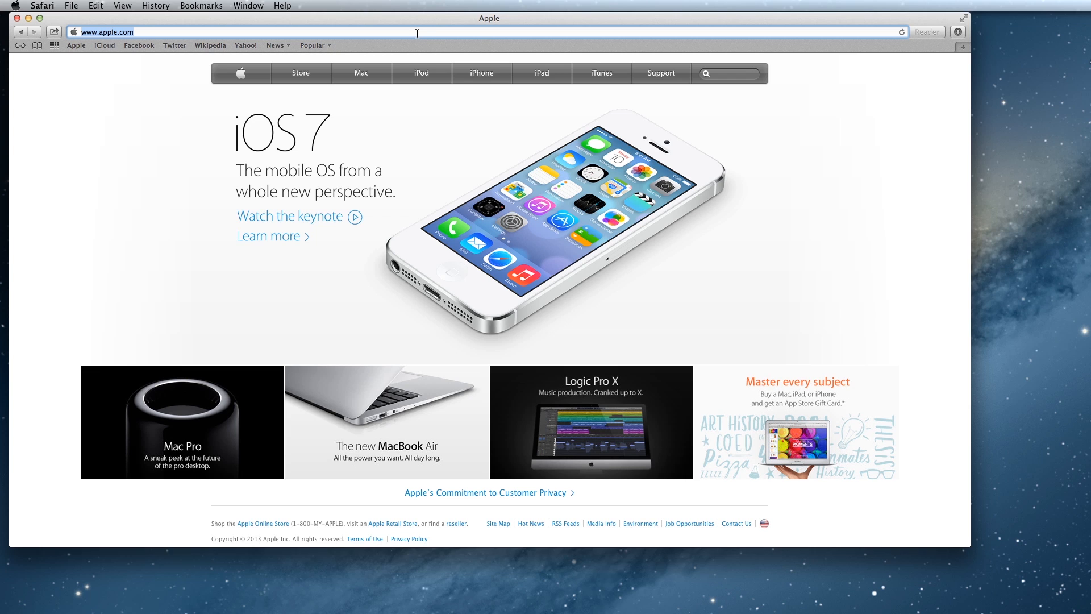
type("http://goo.gl/adpJO3")
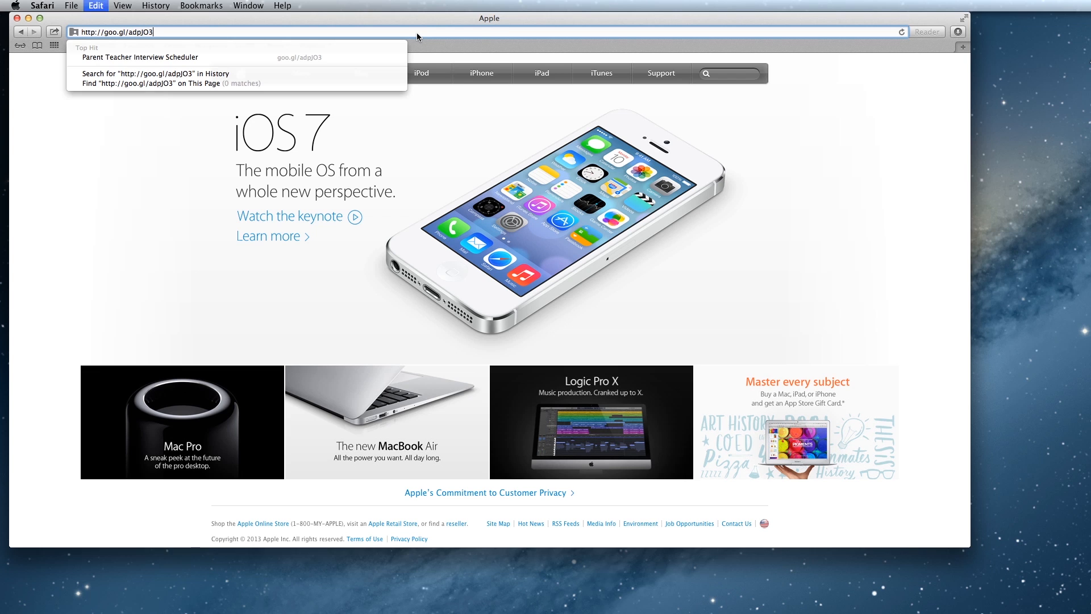
Step: Visit the shared folder, preview READ ME FIRST, then the Parent Teacher Interview Scheduler
key("Return")
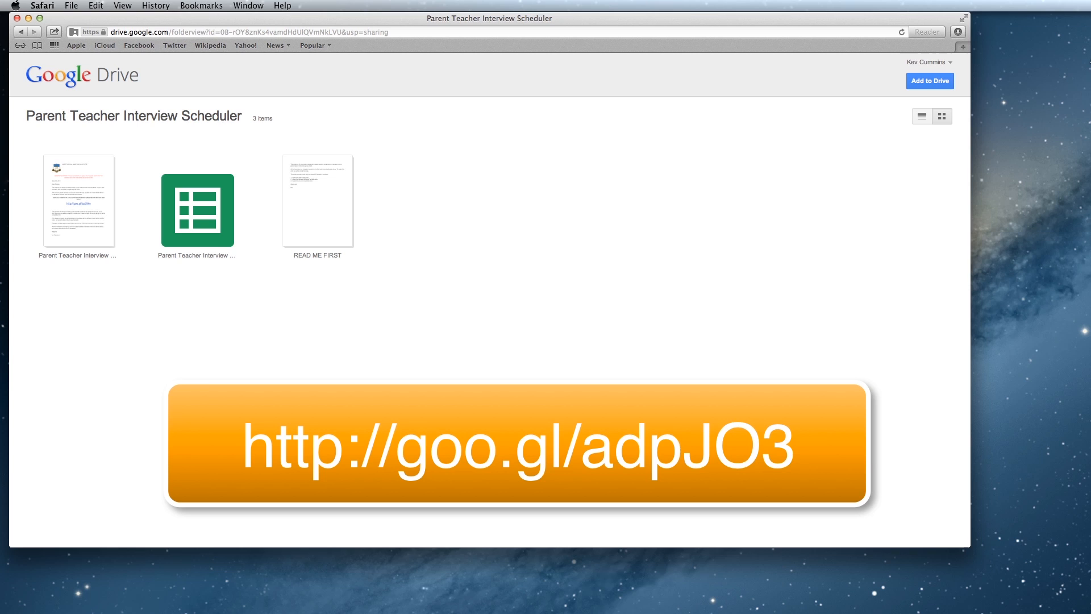
mouse_move(188, 230)
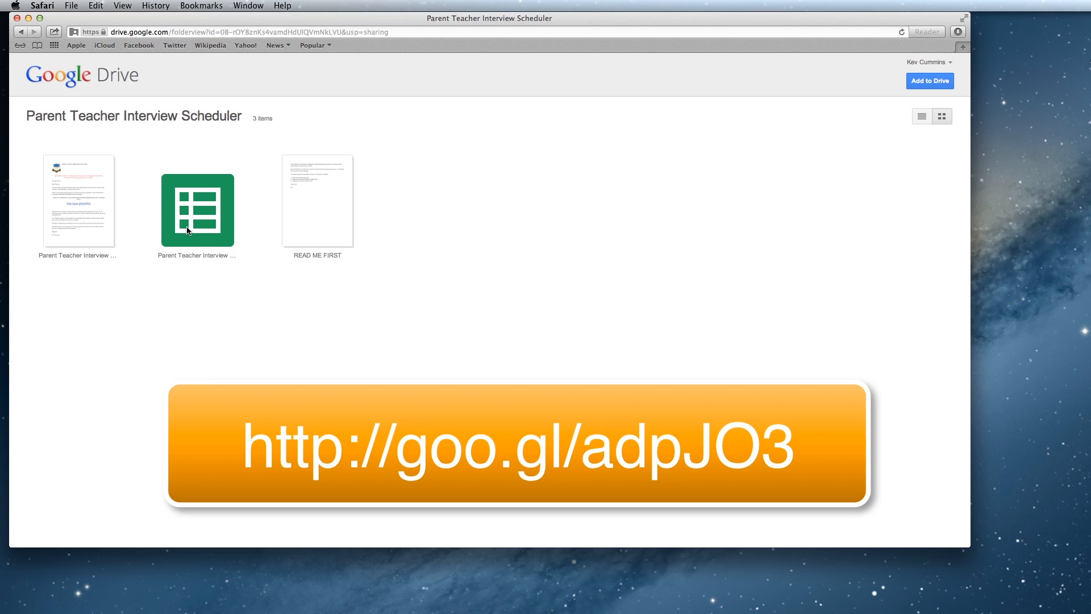
mouse_move(299, 223)
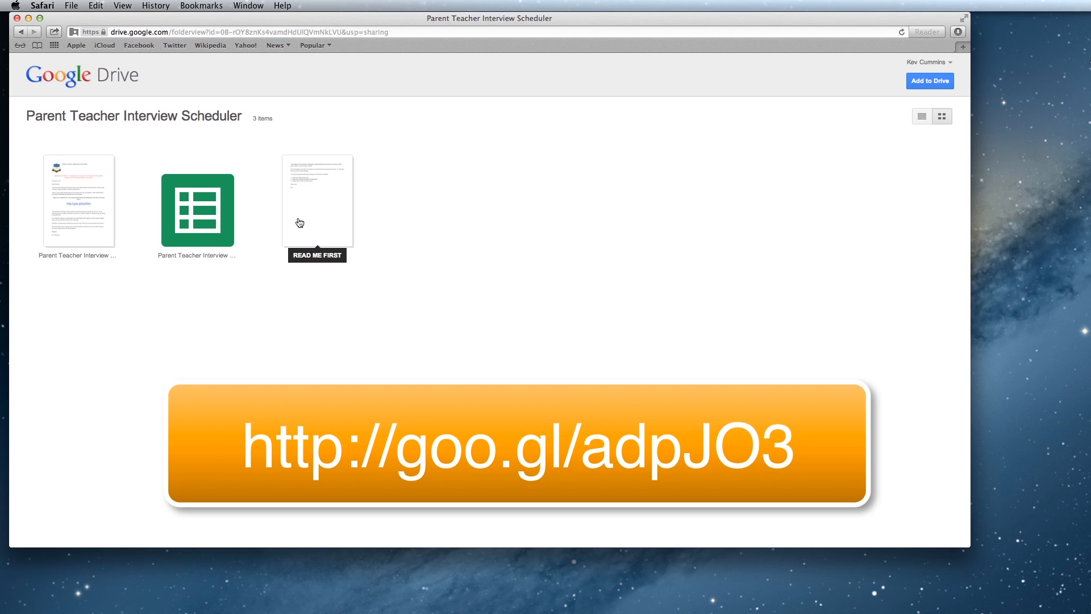
mouse_move(341, 117)
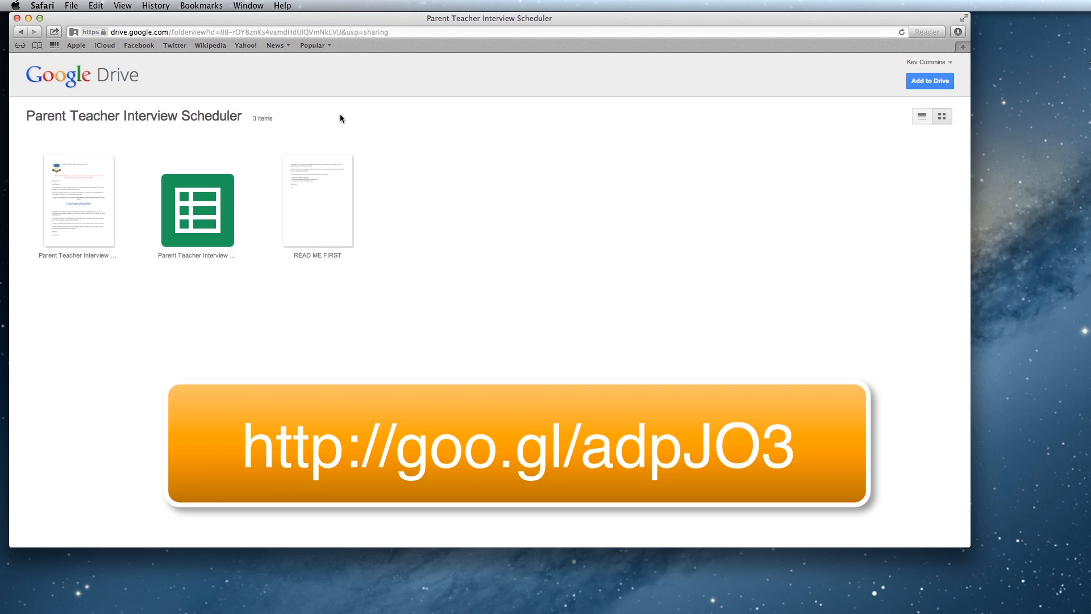
mouse_move(302, 230)
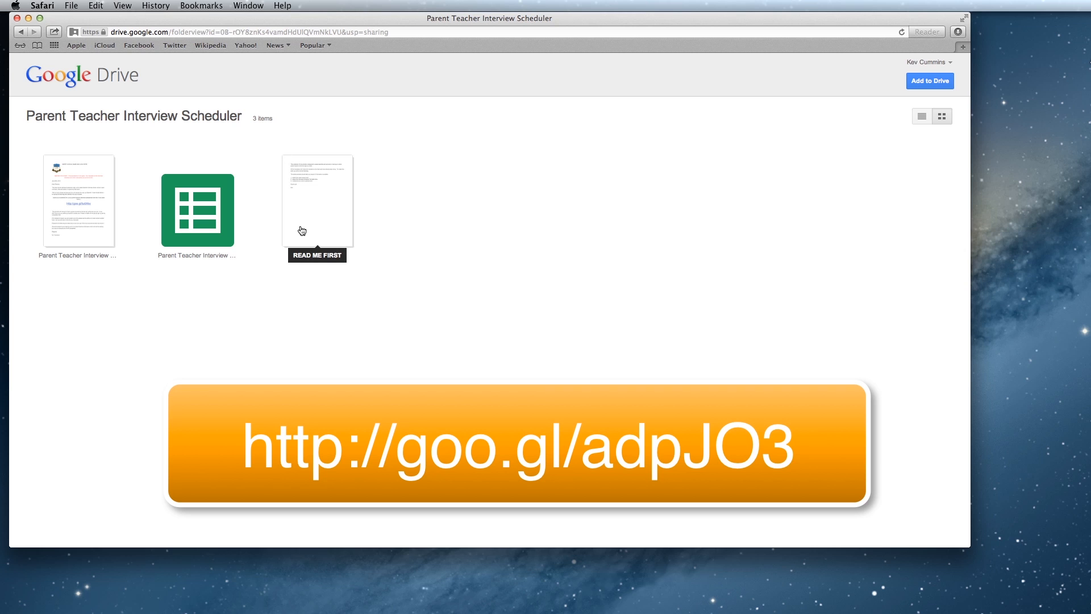
left_click(317, 201)
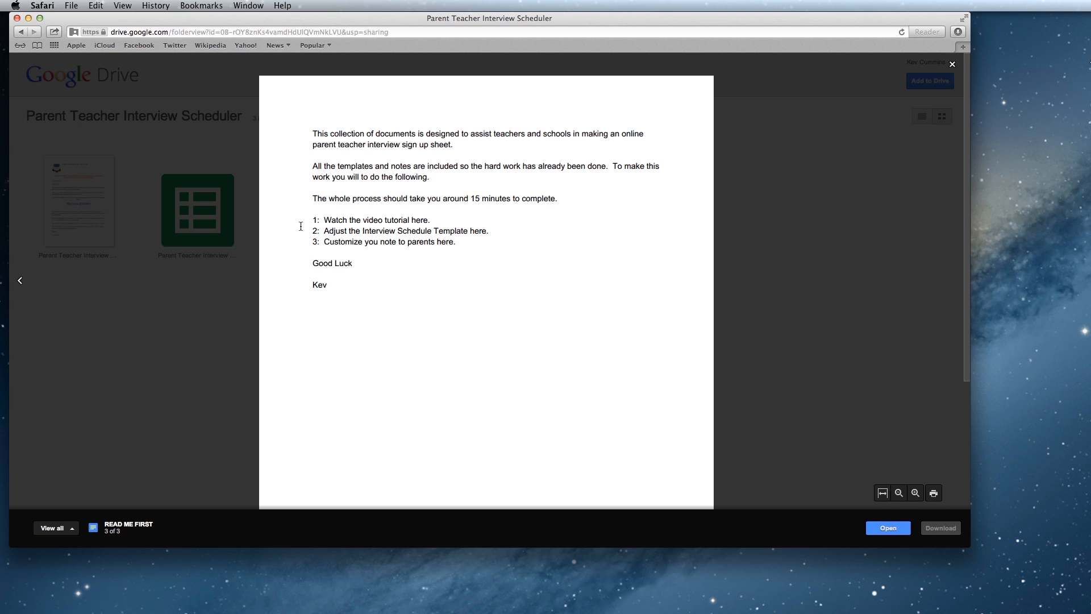
mouse_move(890, 477)
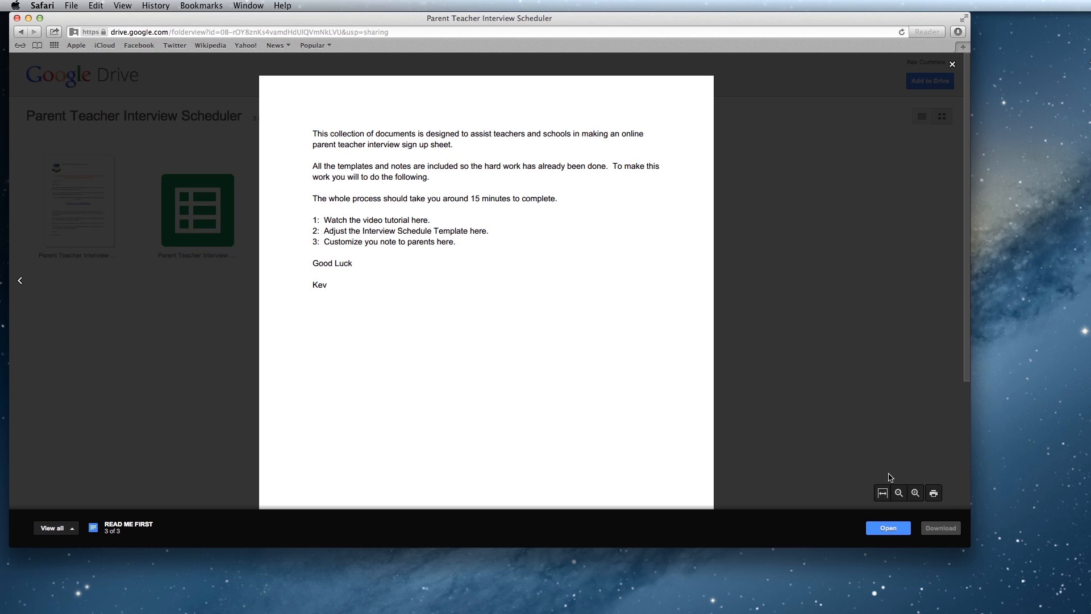
mouse_move(889, 528)
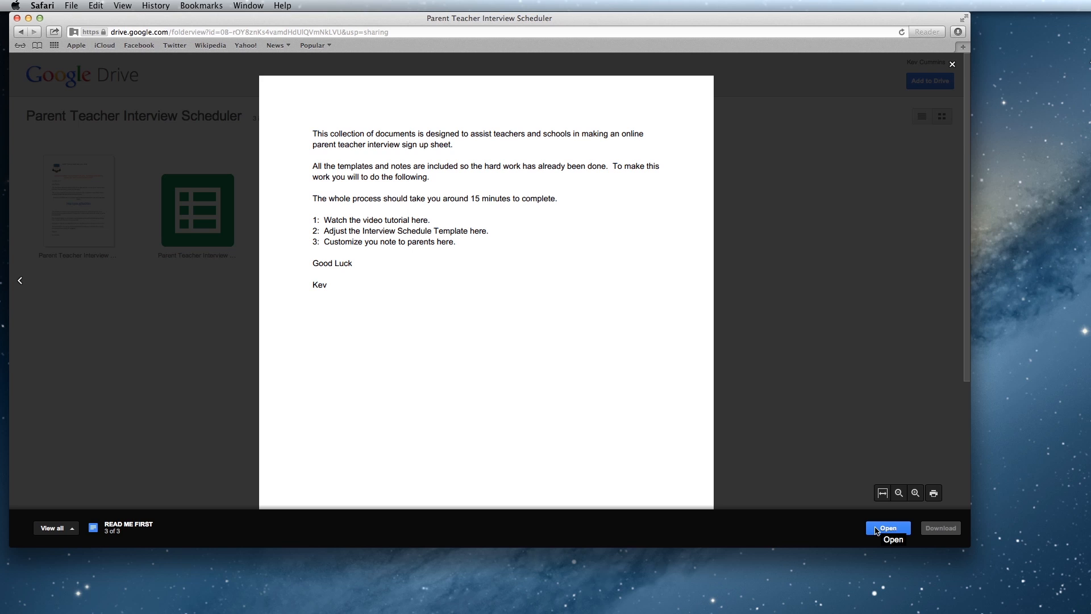
mouse_move(954, 505)
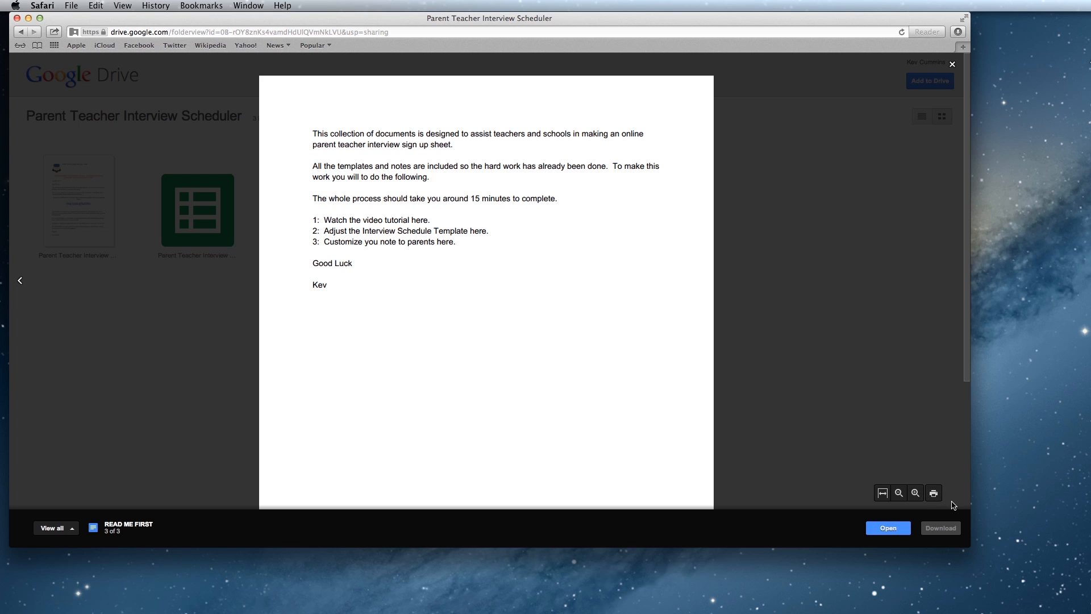
left_click(951, 64)
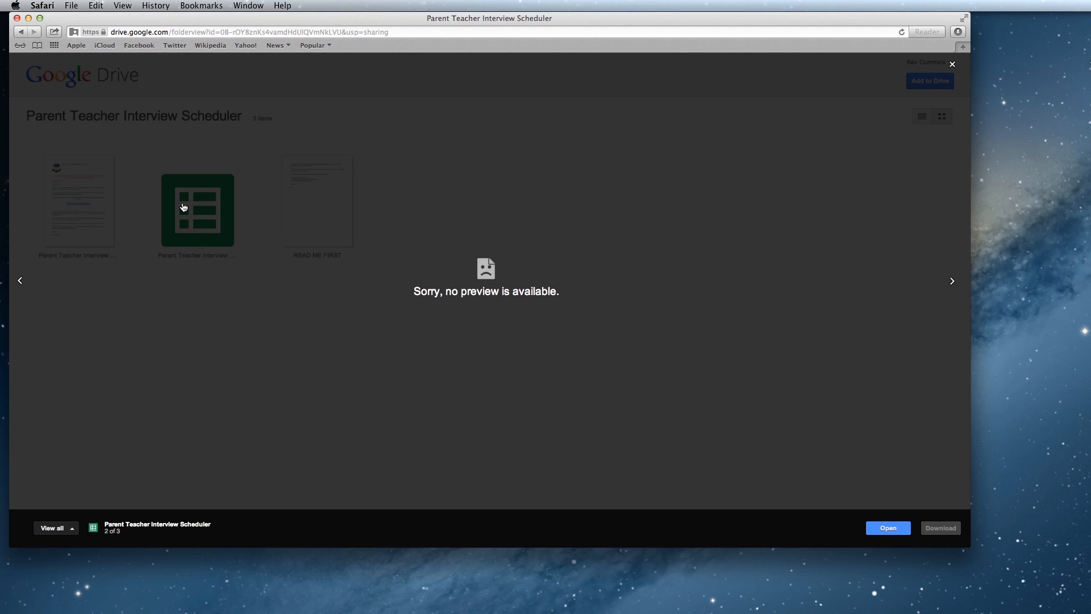
mouse_move(909, 473)
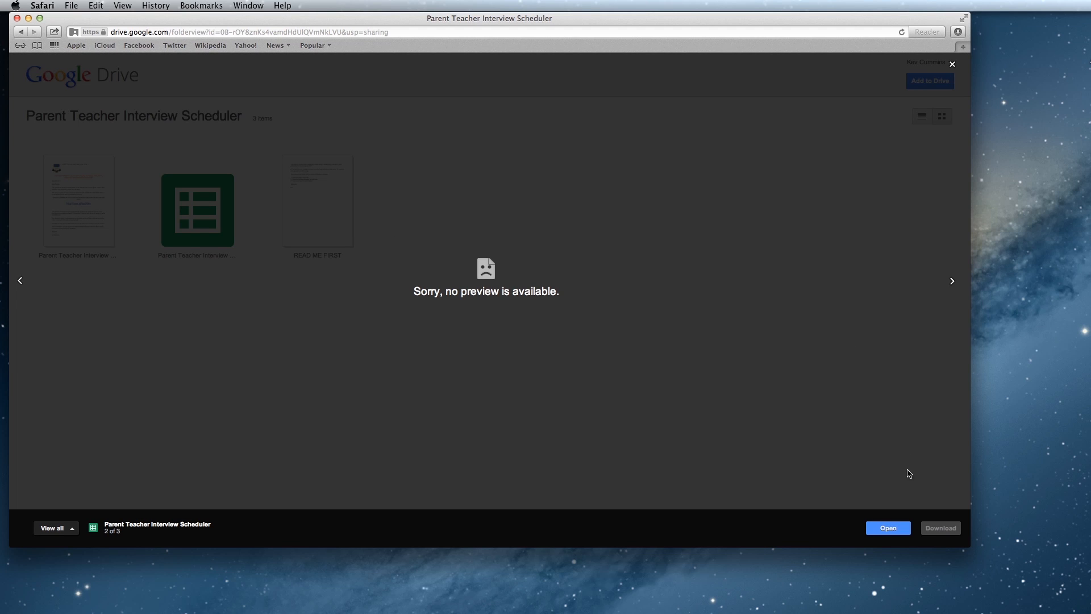
Step: Open the scheduler spreadsheet and start File > Make a copy
left_click(887, 527)
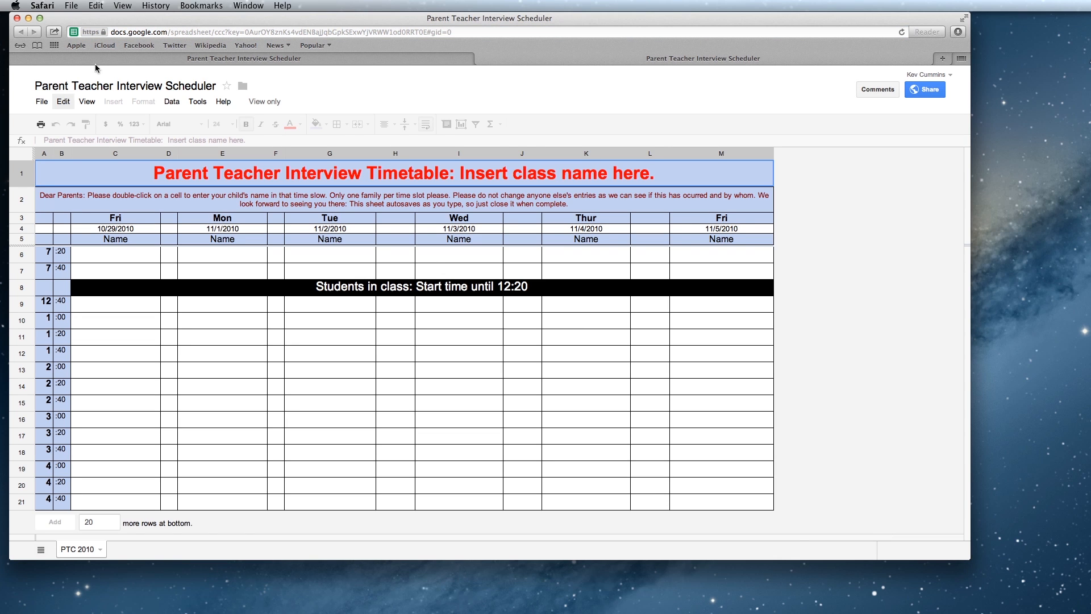
left_click(41, 101)
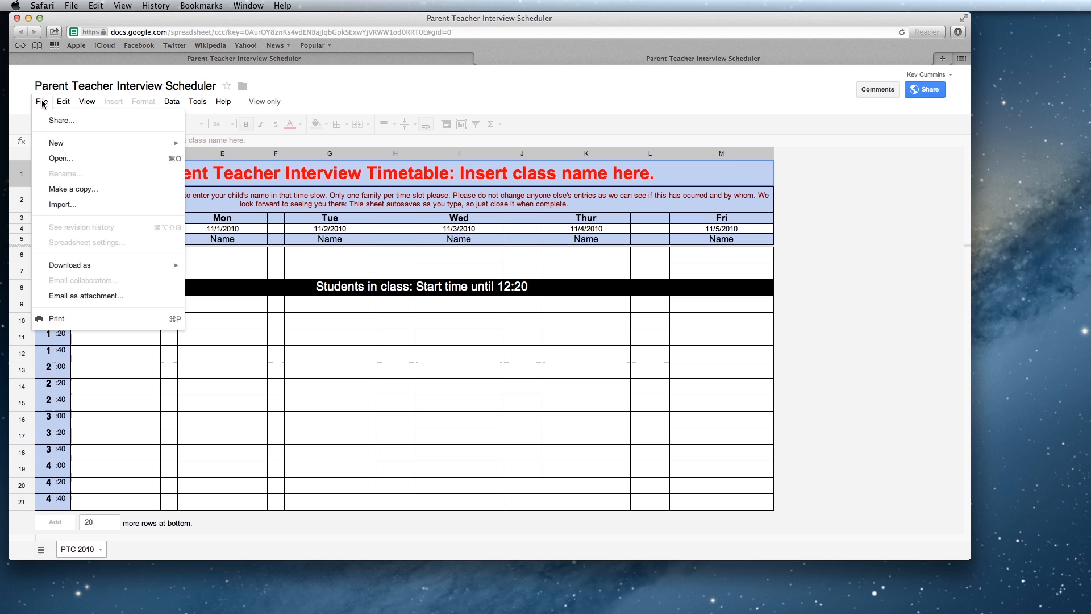
left_click(73, 188)
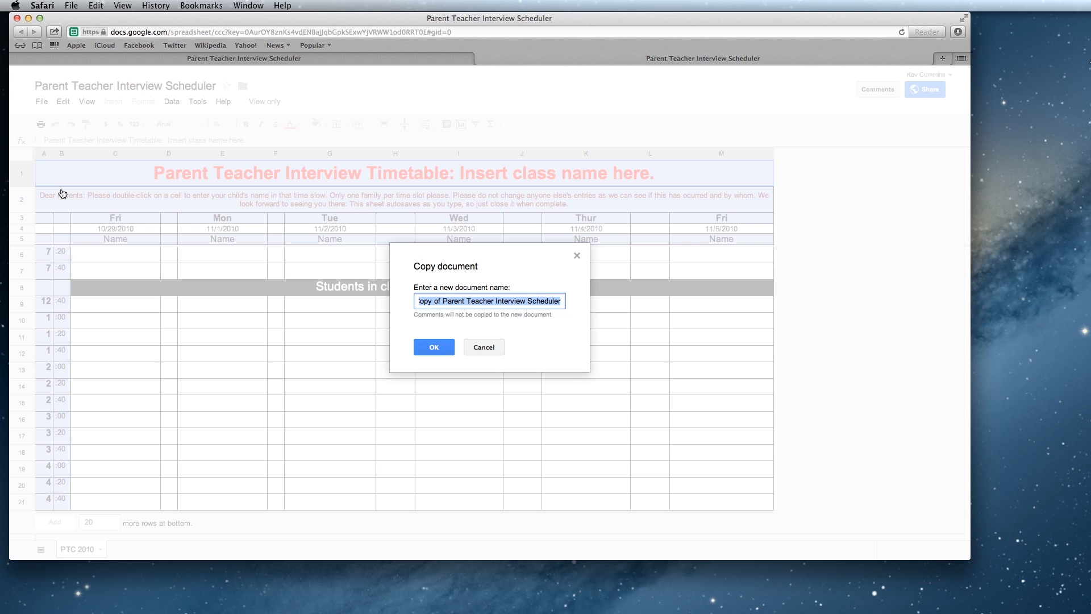
Step: Name the copy 'Mr Cummins Parent Teacher Timetable' and create it
type("Mr Cumm")
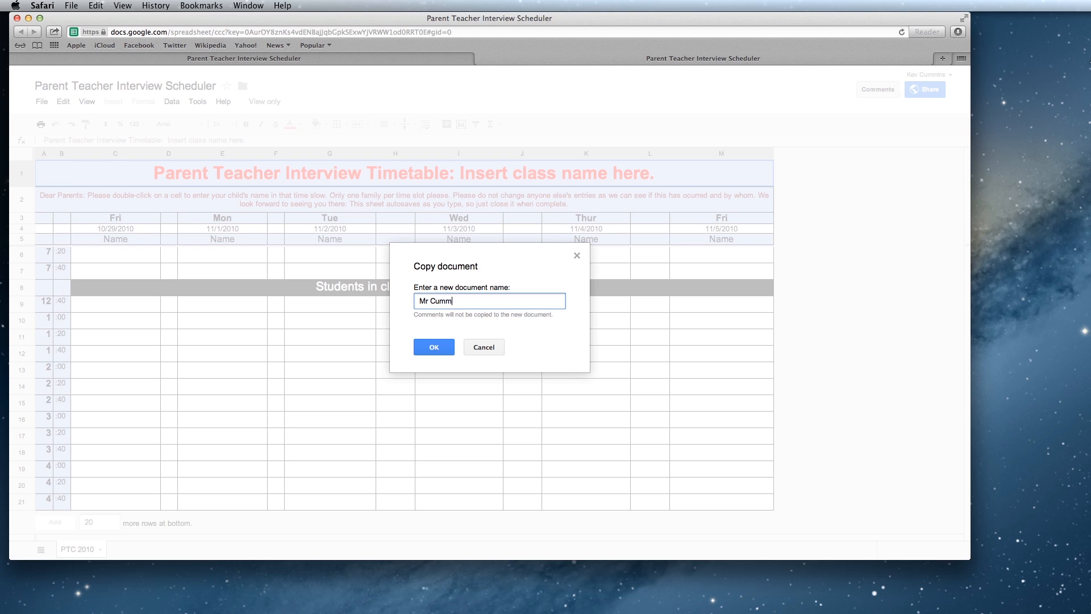
type("ins")
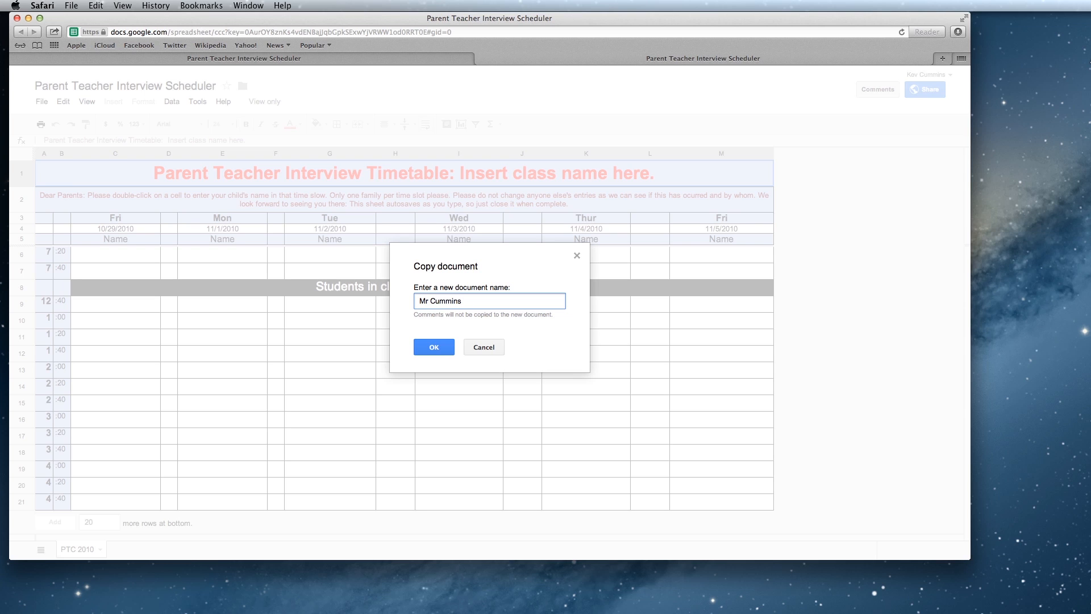
type("Pare")
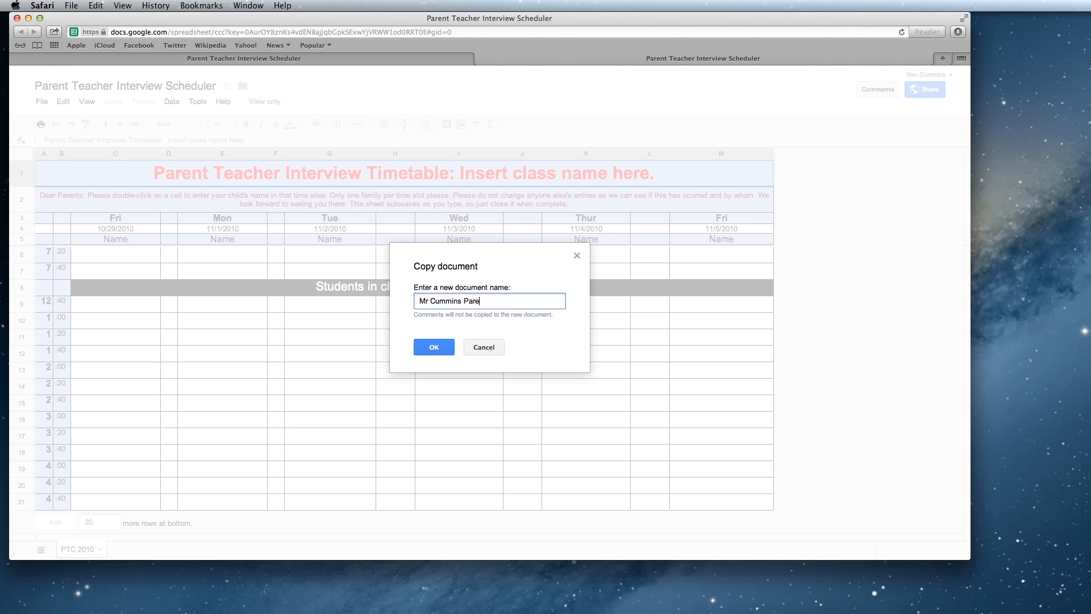
type("nt Teacher Tim")
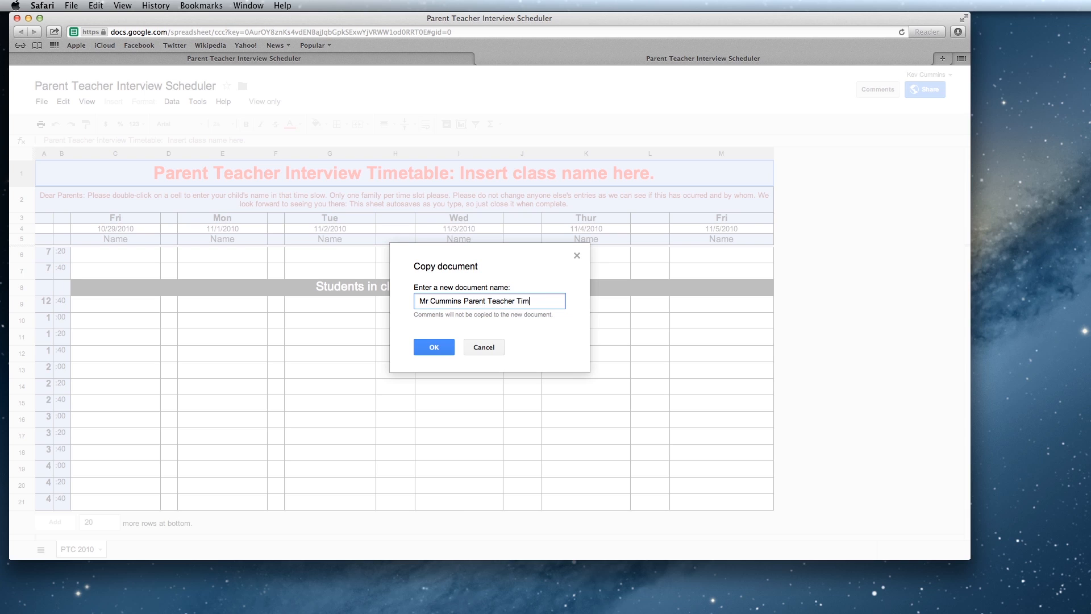
type("etabe")
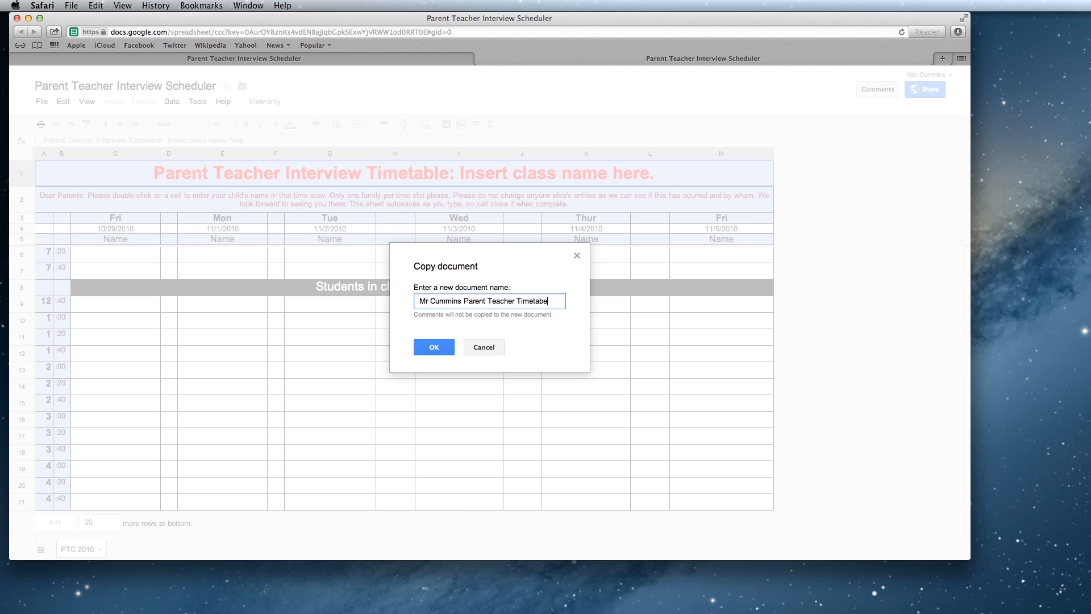
mouse_move(304, 327)
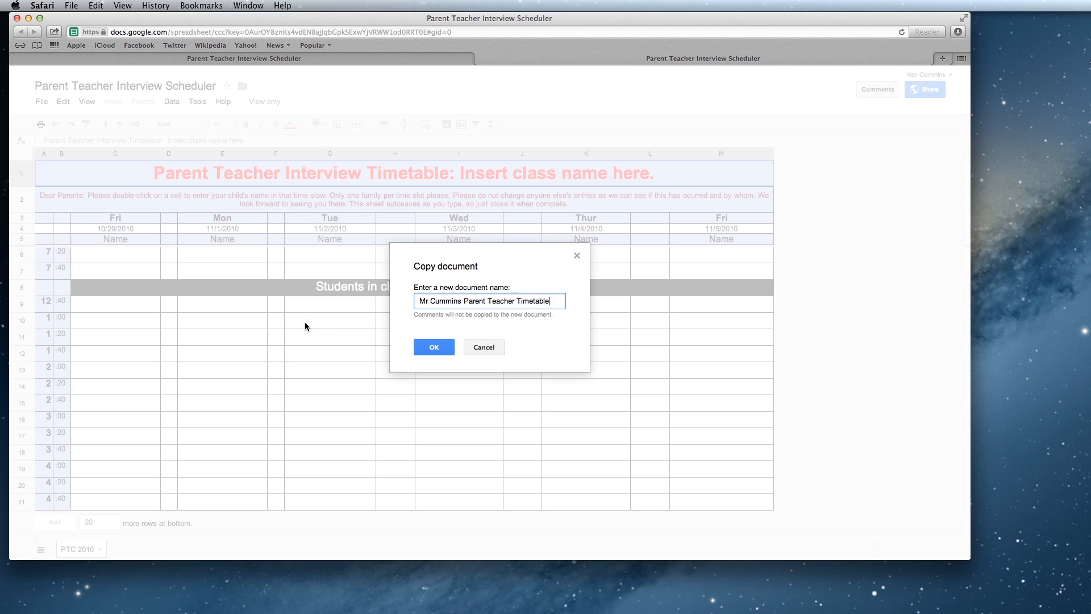
left_click(434, 347)
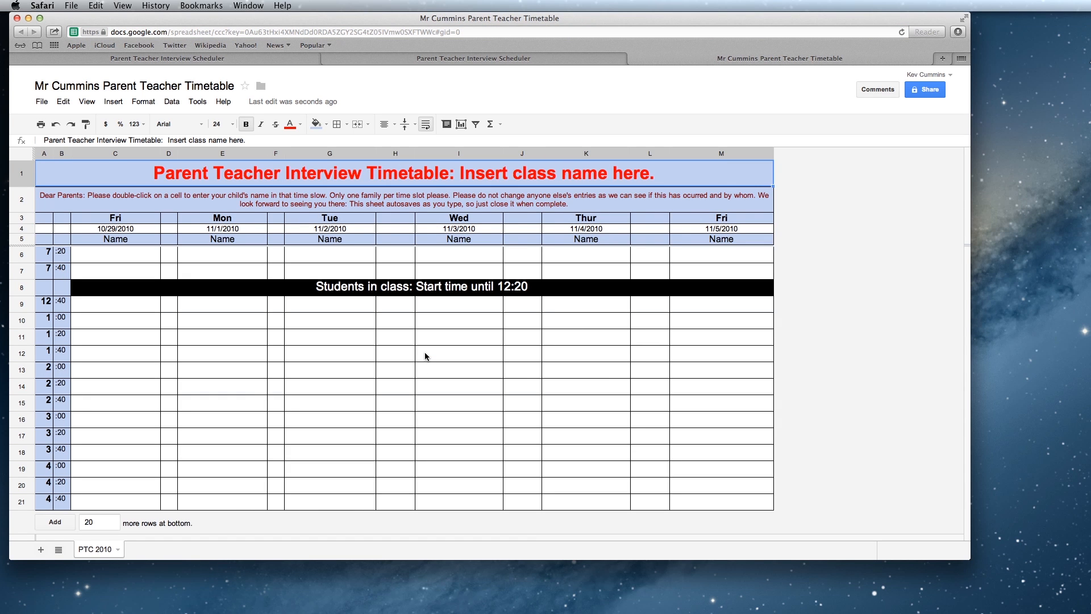
mouse_move(214, 324)
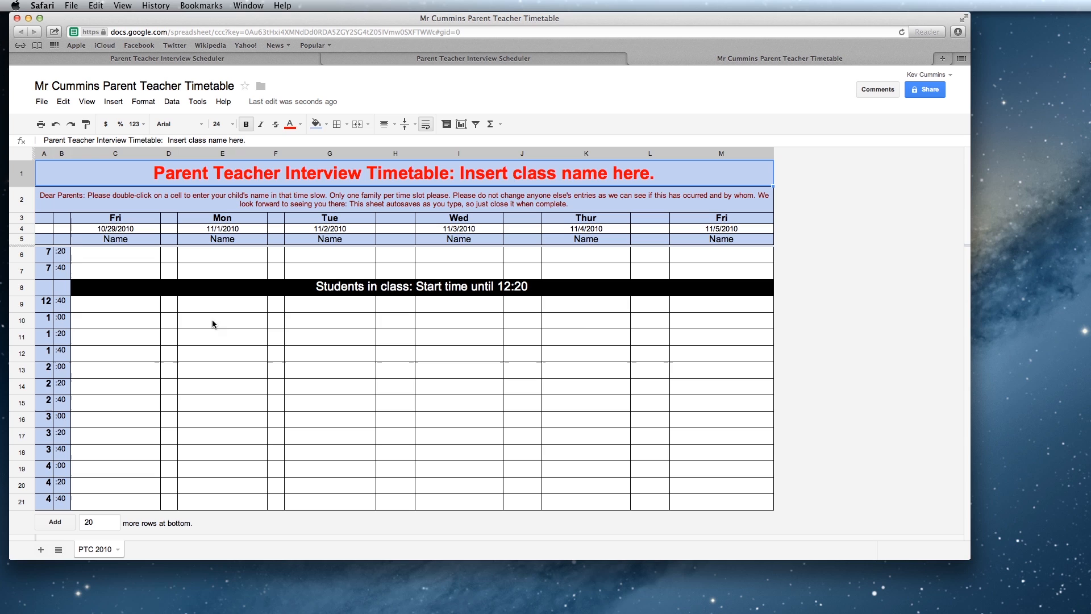
mouse_move(159, 218)
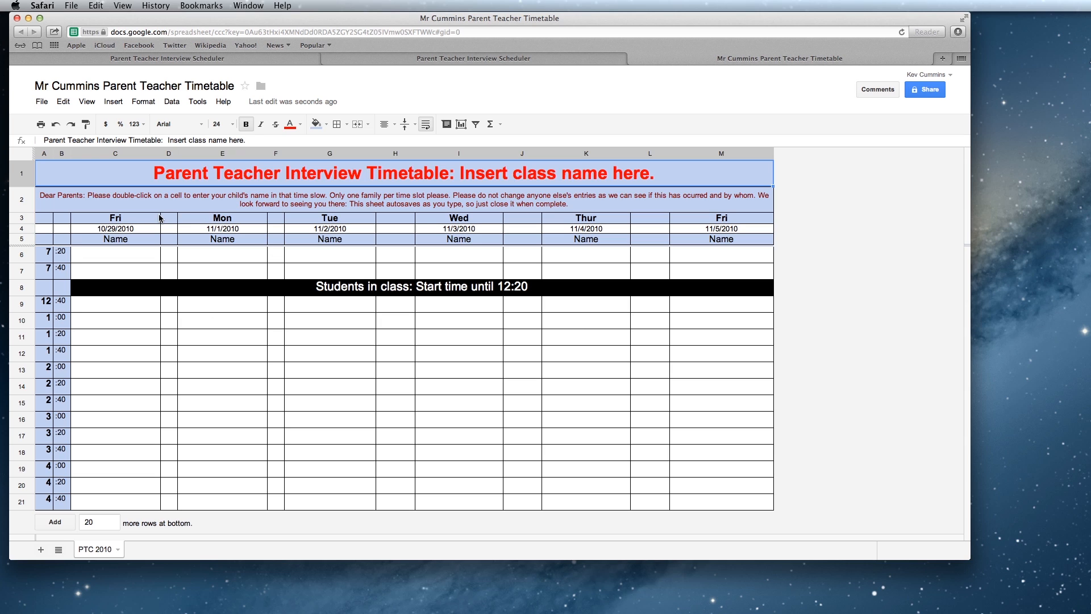
mouse_move(133, 223)
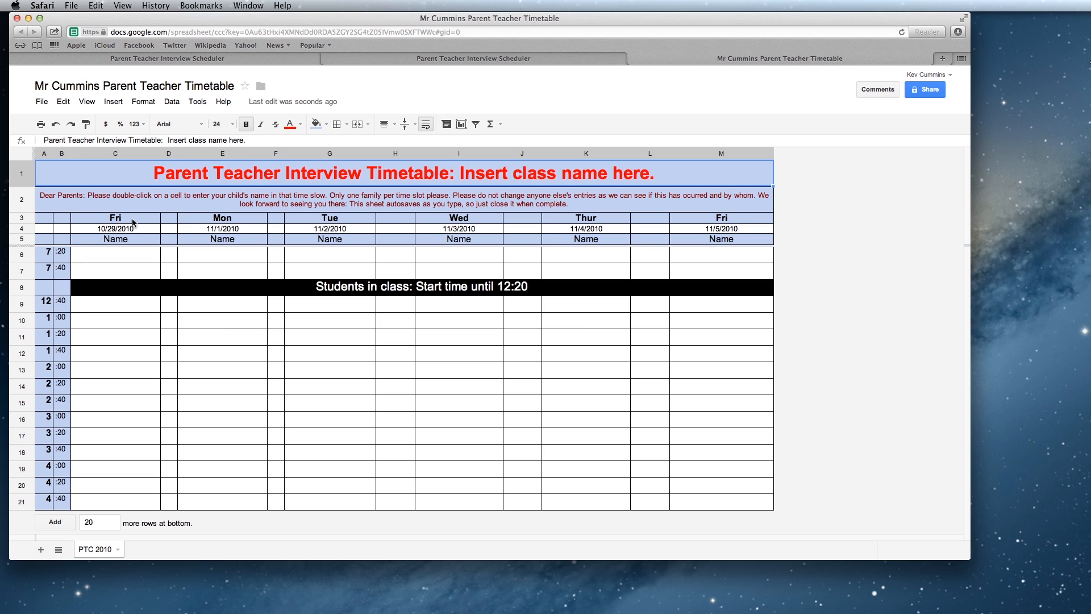
left_click(115, 218)
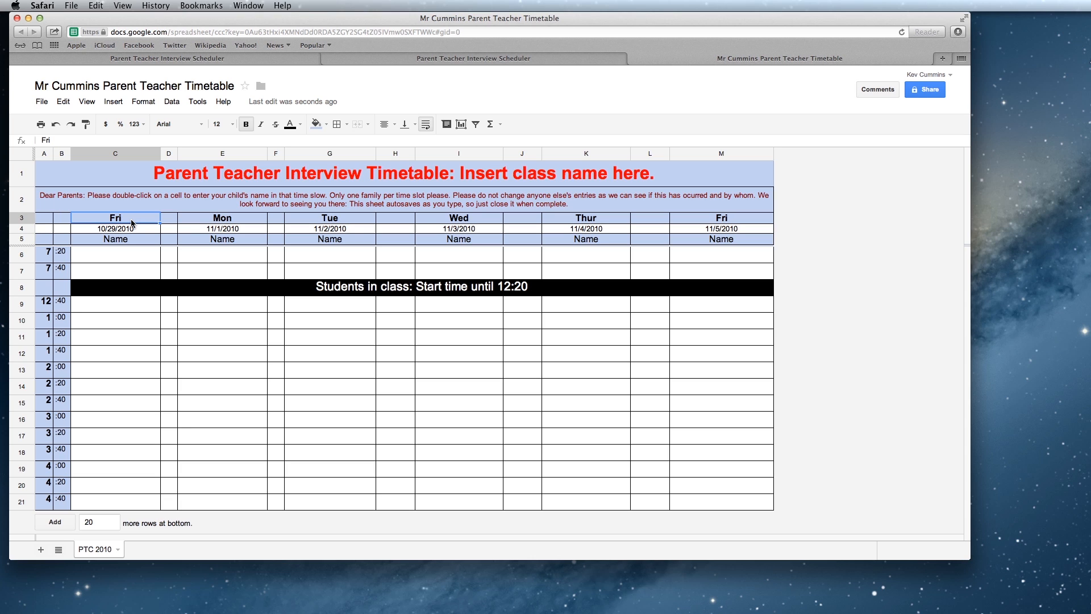
mouse_move(320, 247)
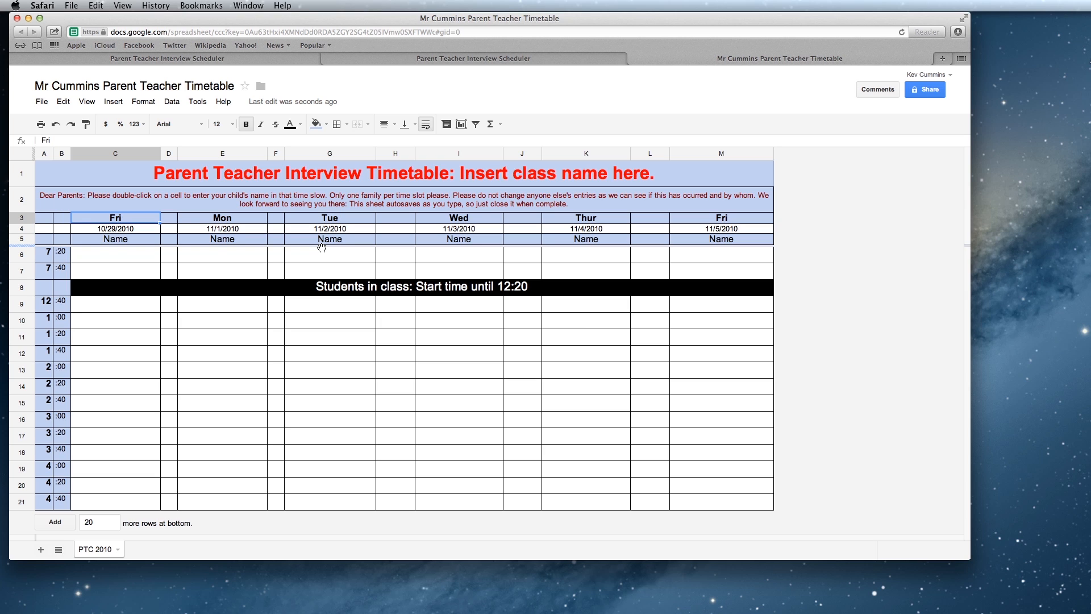
mouse_move(354, 230)
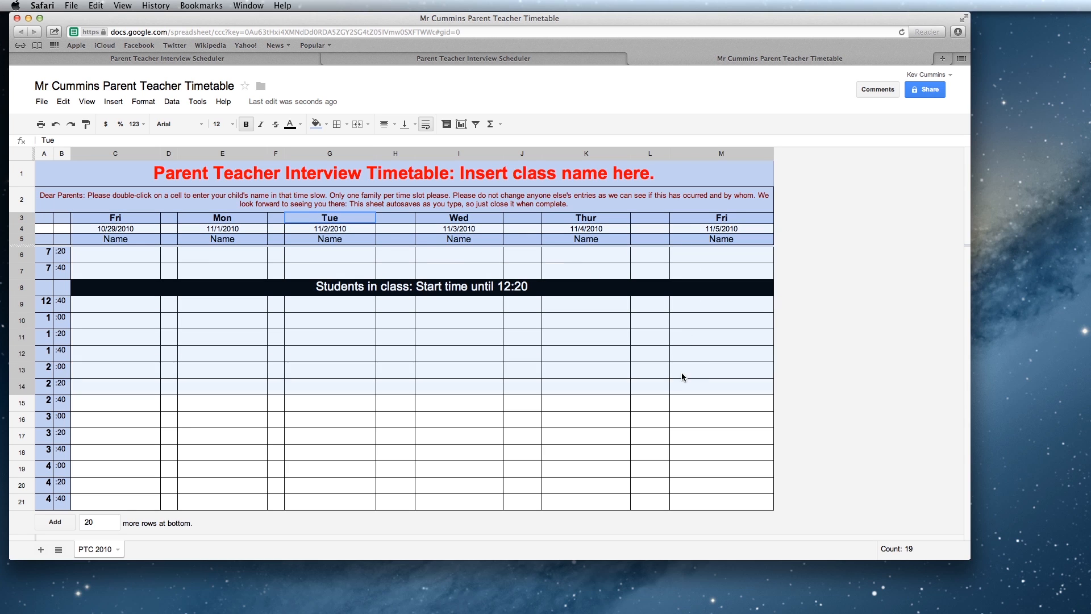
Step: Delete the Tue, Wed, Thur and second Fri columns, keeping Fri and Mon
left_click(329, 153)
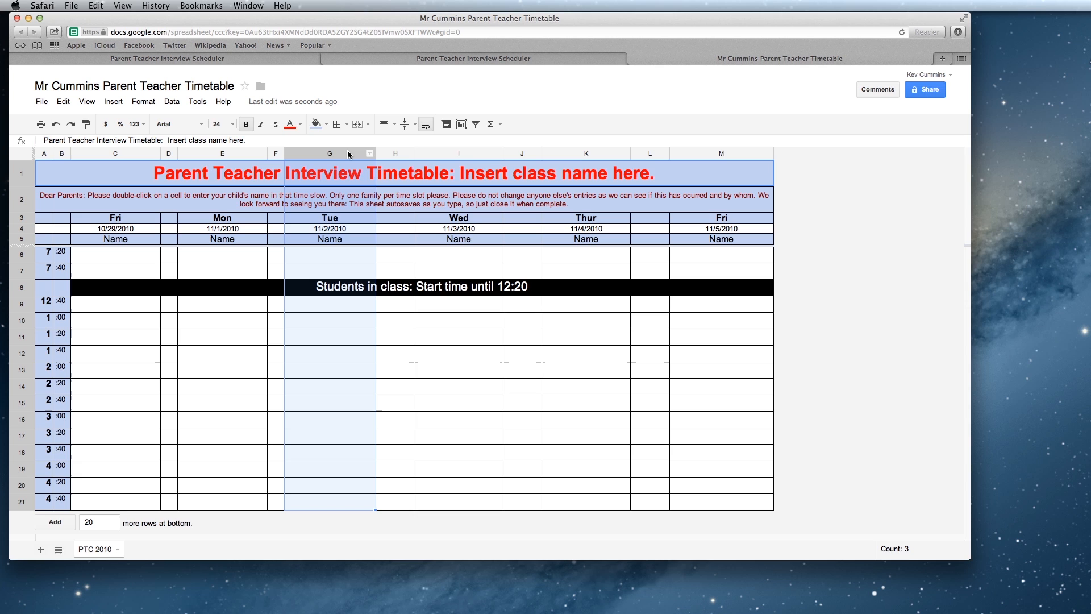
right_click(328, 153)
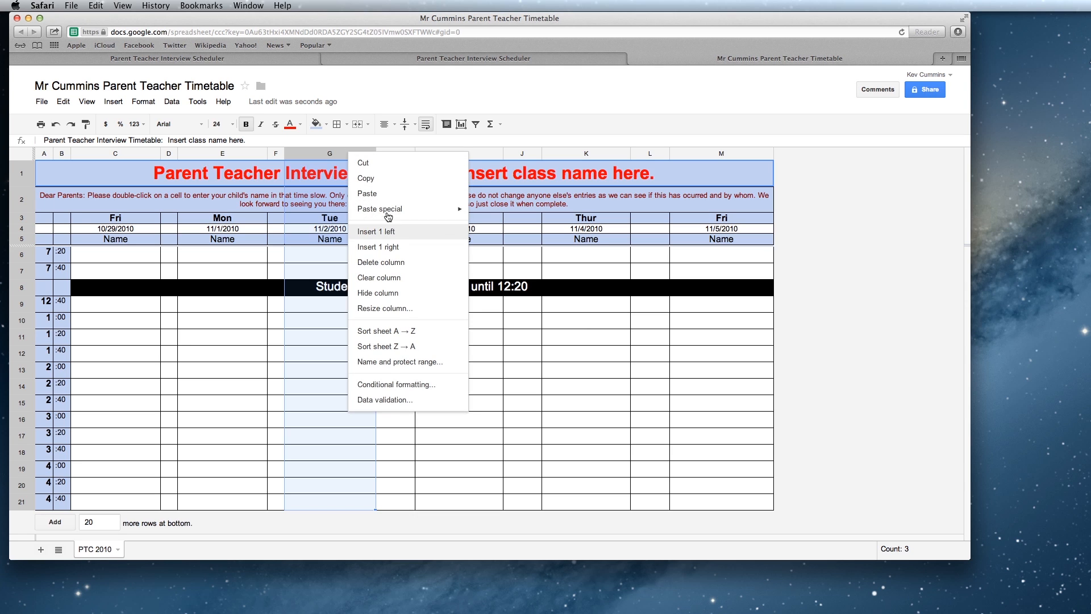
left_click(381, 262)
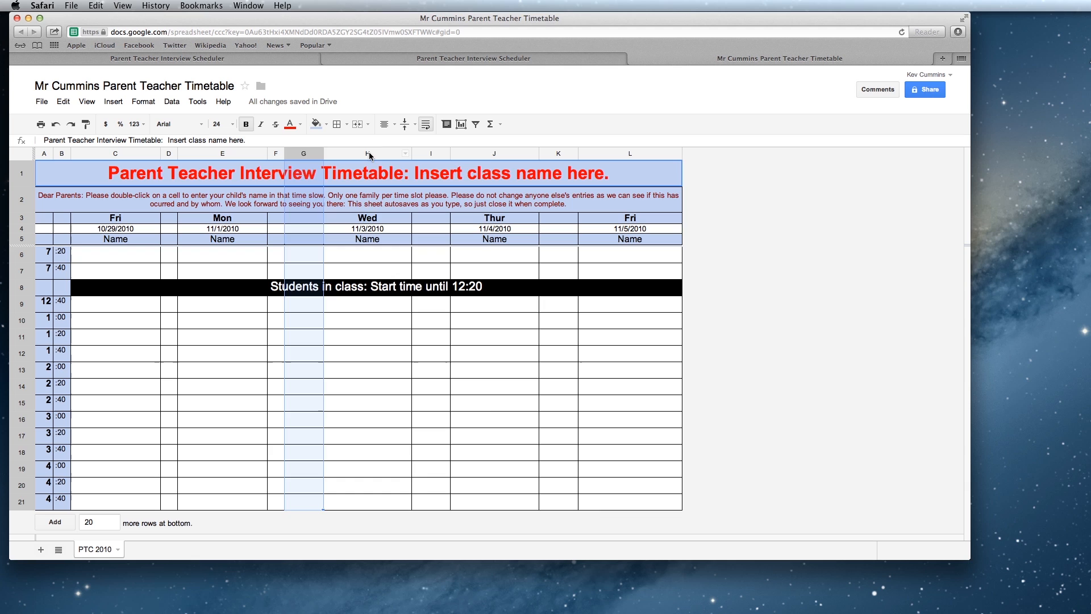
right_click(367, 154)
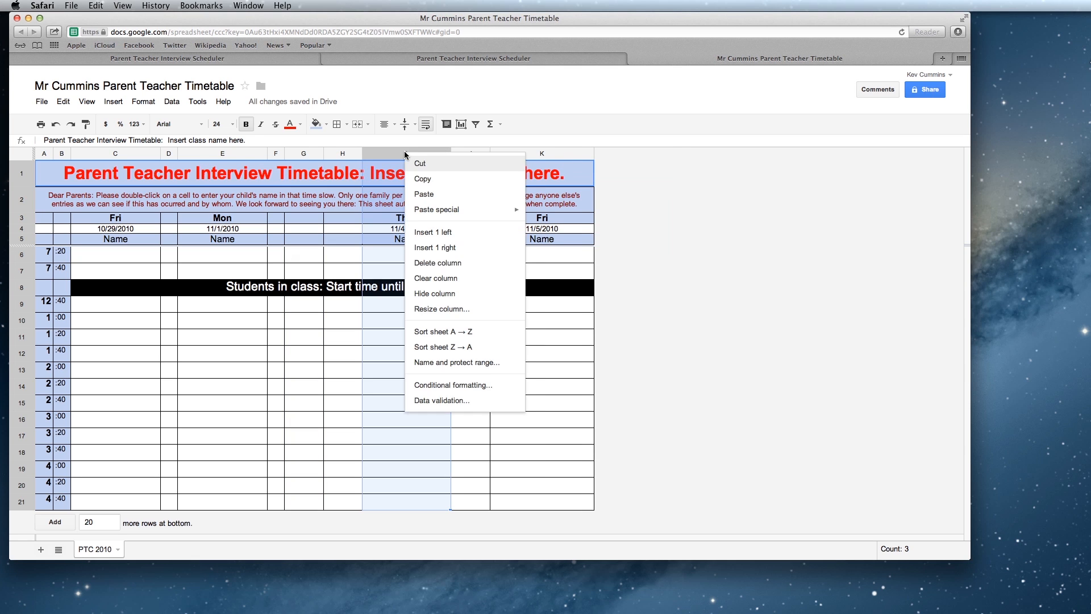
left_click(437, 262)
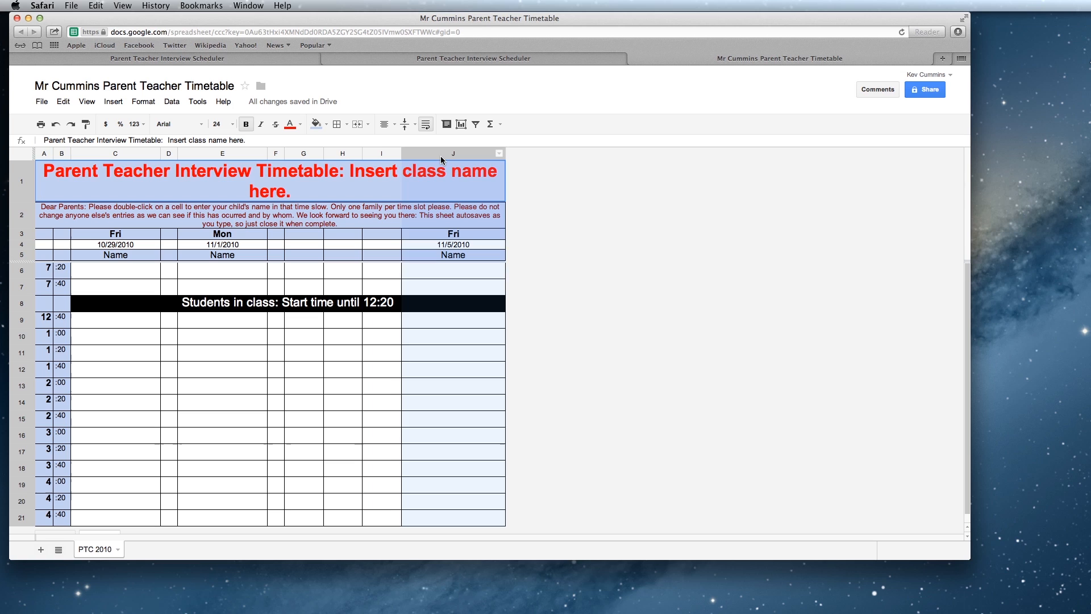
right_click(452, 153)
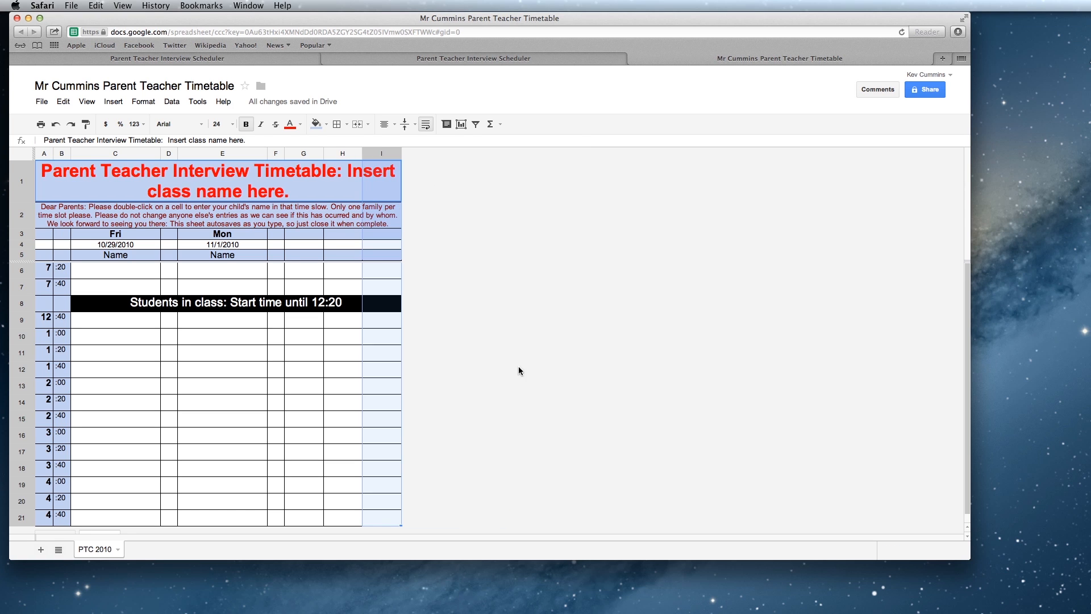
Step: Fill the Fri and Mon 3:00 and 3:20 cells red and label them 'Unavailable'
left_click(115, 335)
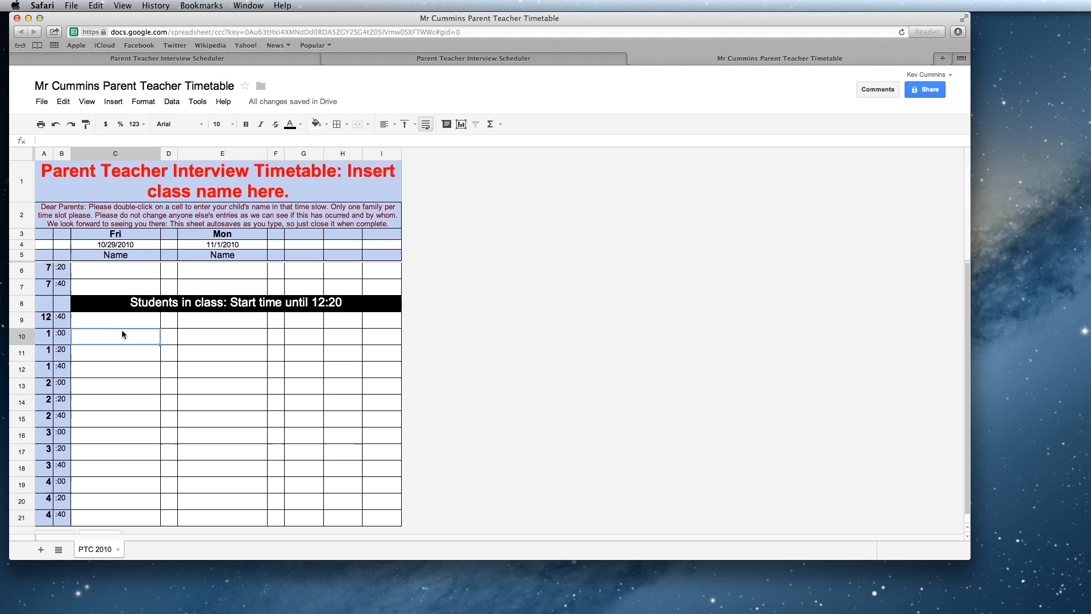
left_click(116, 435)
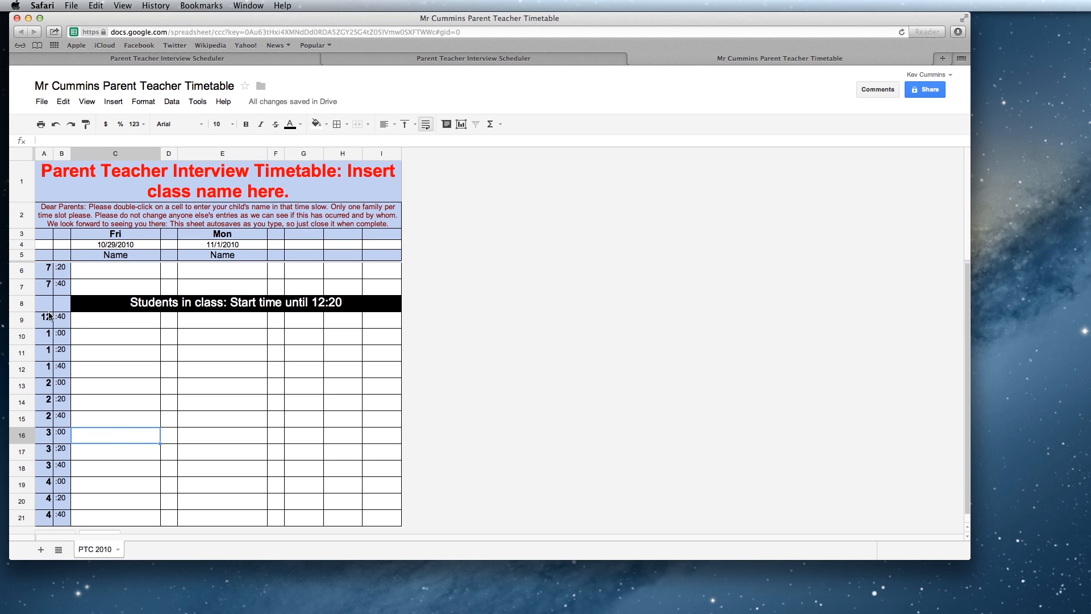
left_click(44, 318)
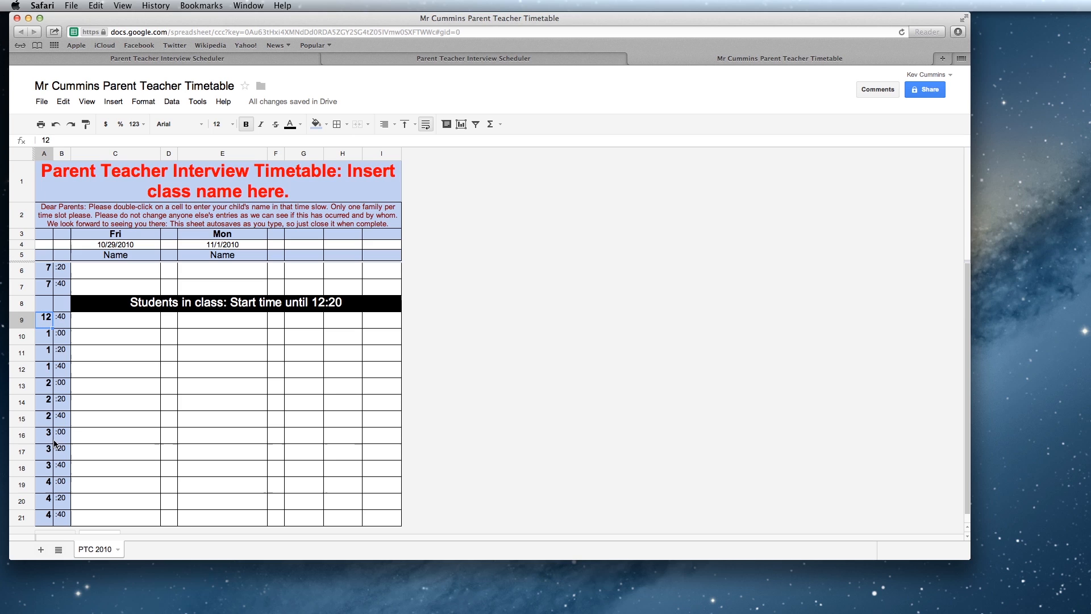
left_click(62, 431)
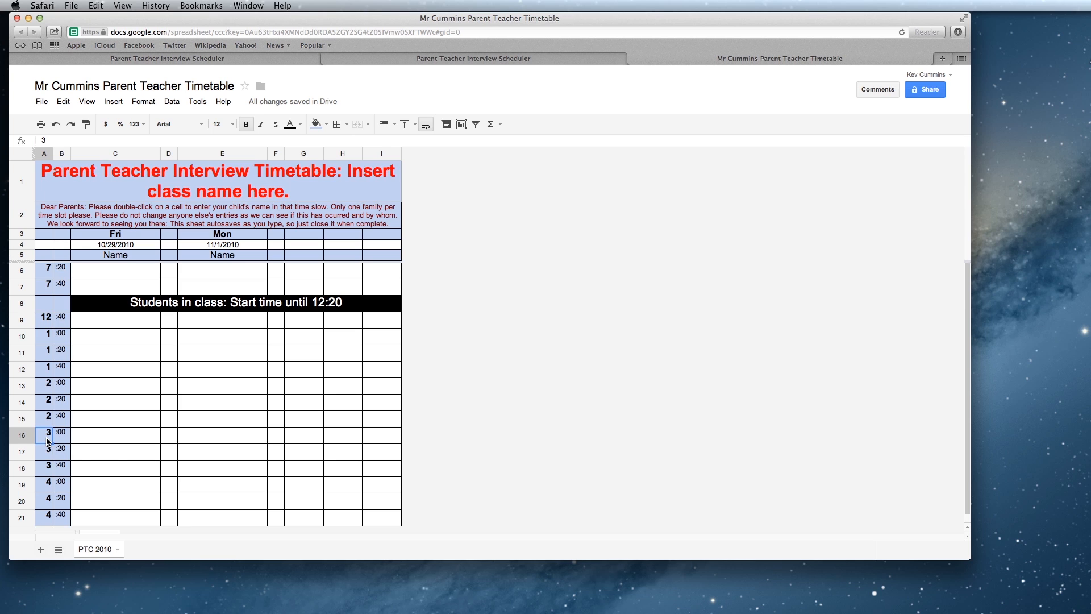
left_click(115, 434)
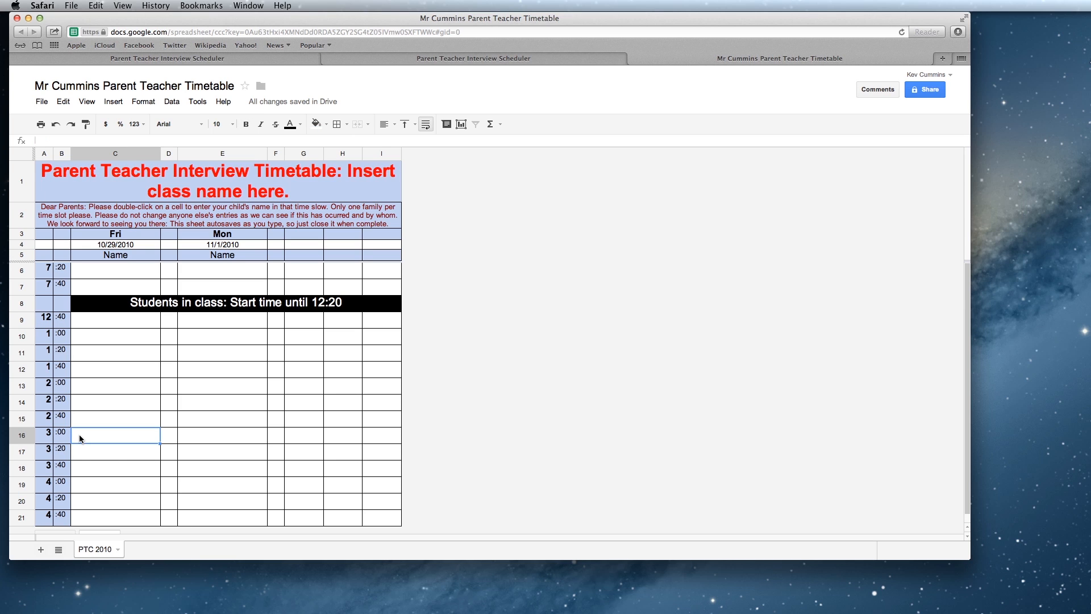
left_click(315, 124)
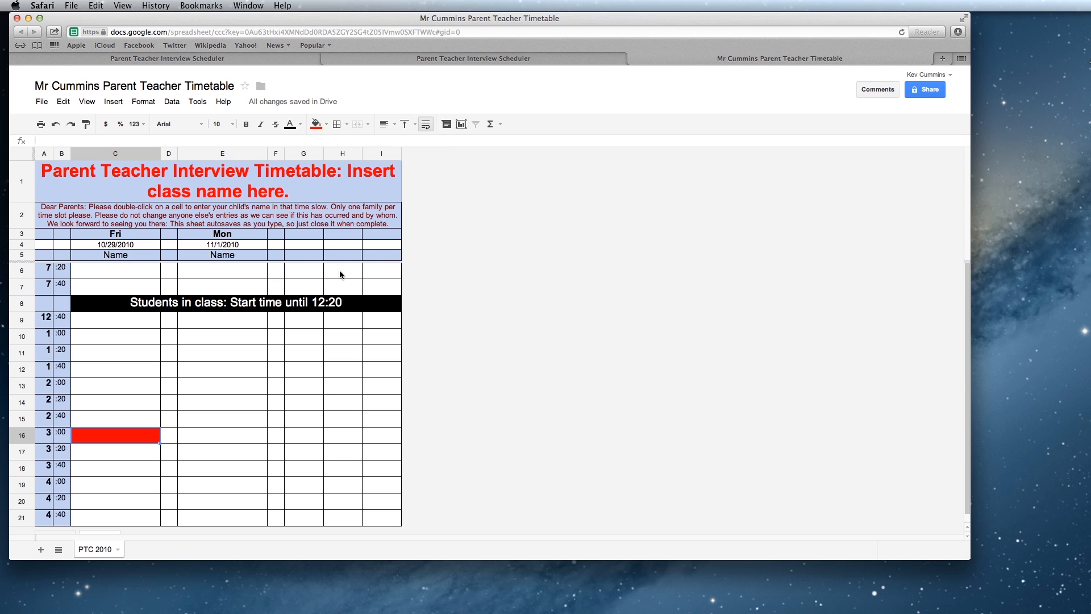
left_click(223, 452)
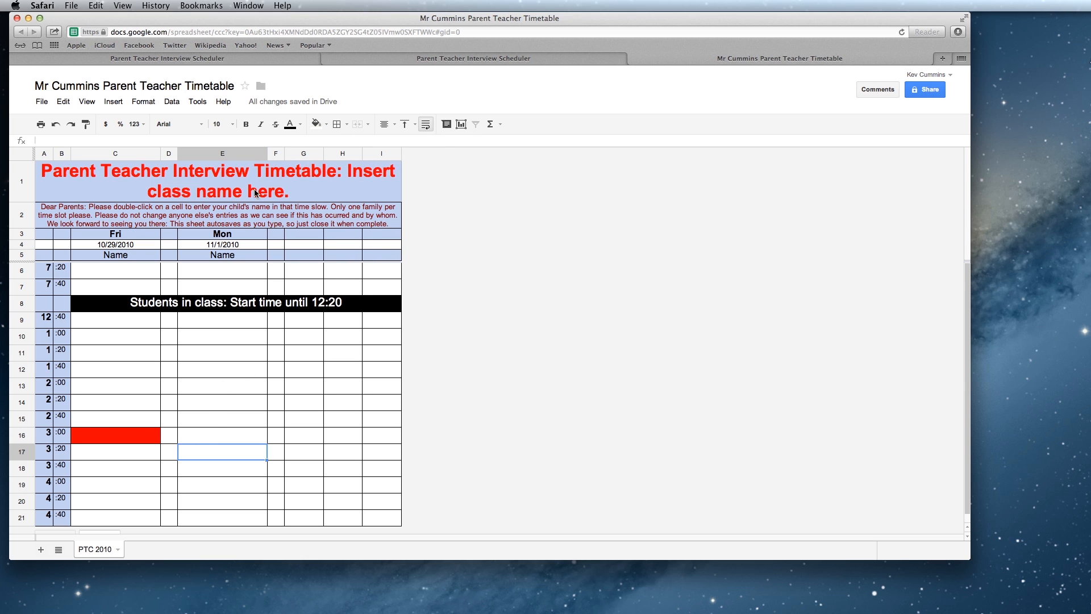
left_click(319, 124)
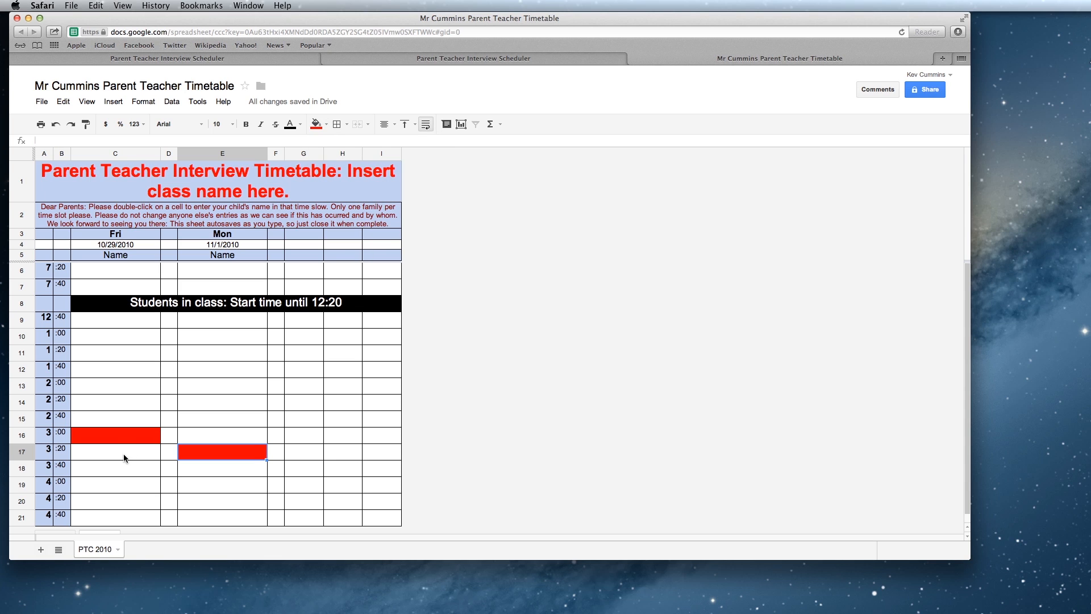
left_click(315, 124)
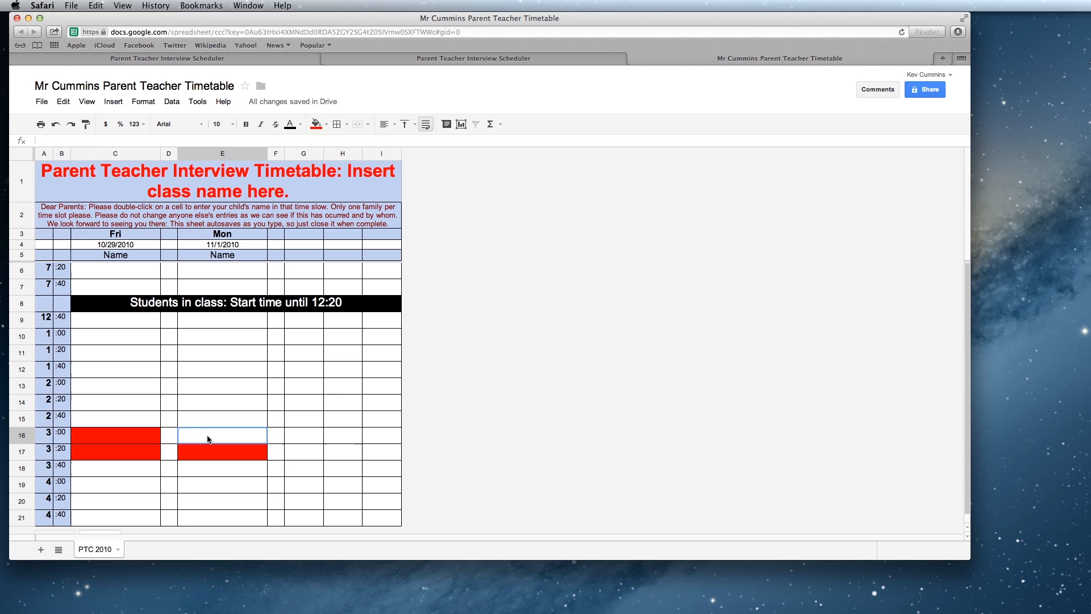
left_click(326, 124)
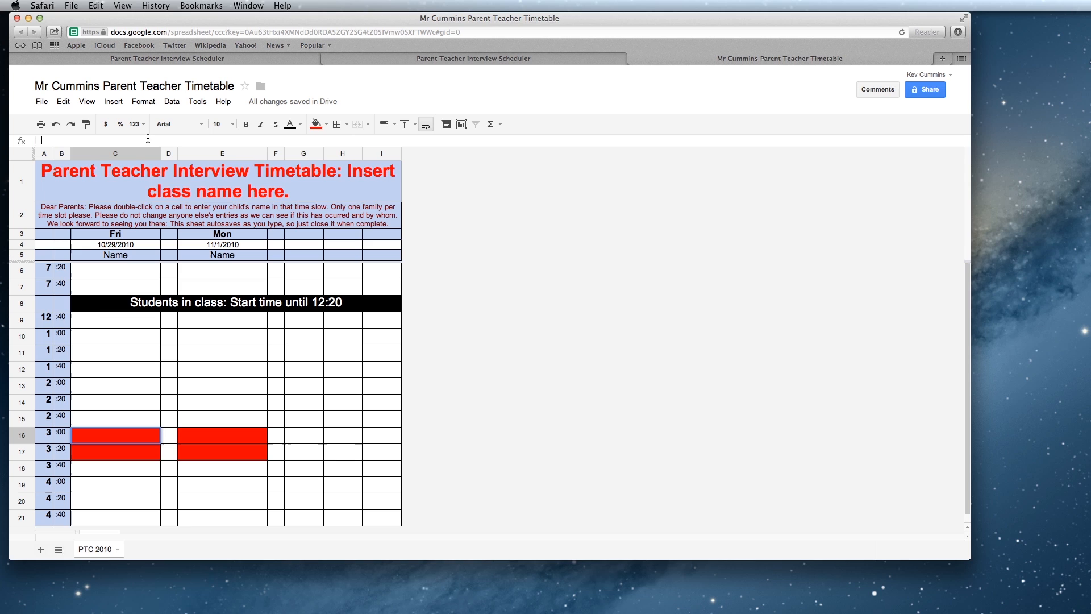
type("Unavailb")
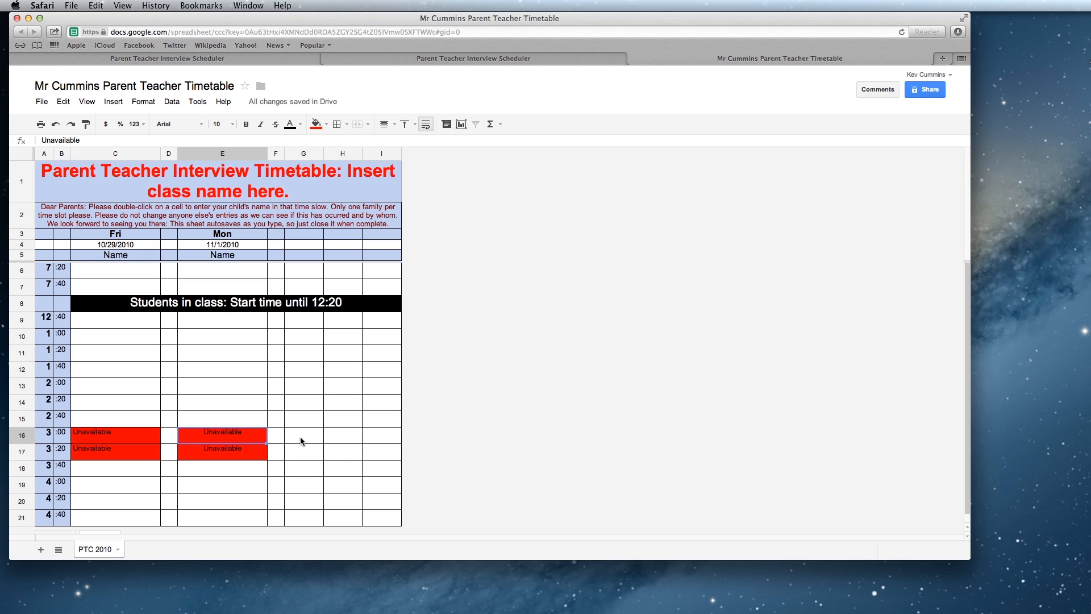
mouse_move(395, 154)
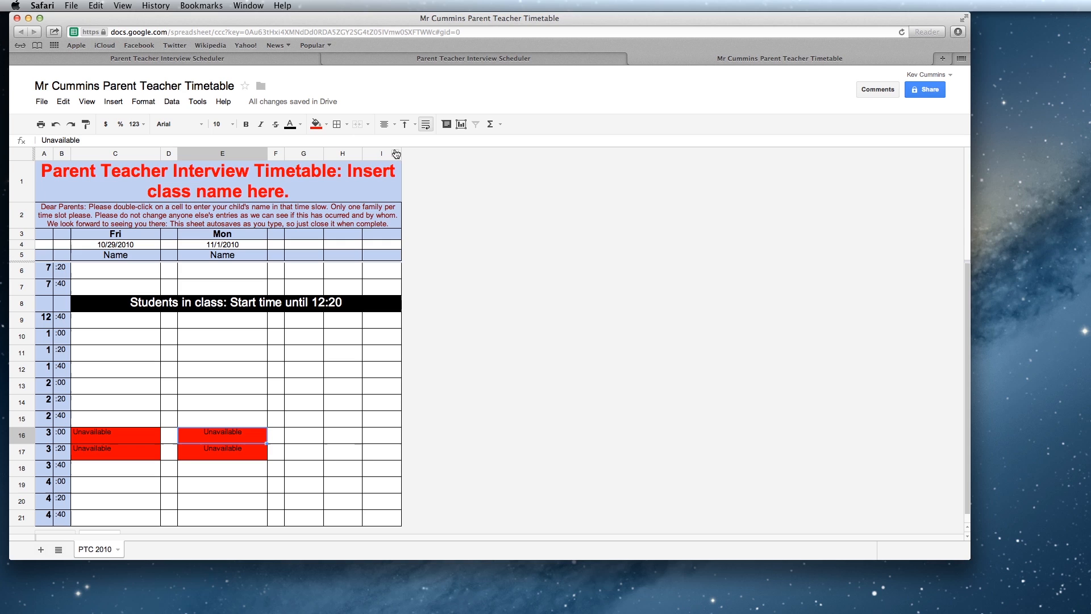
mouse_move(328, 331)
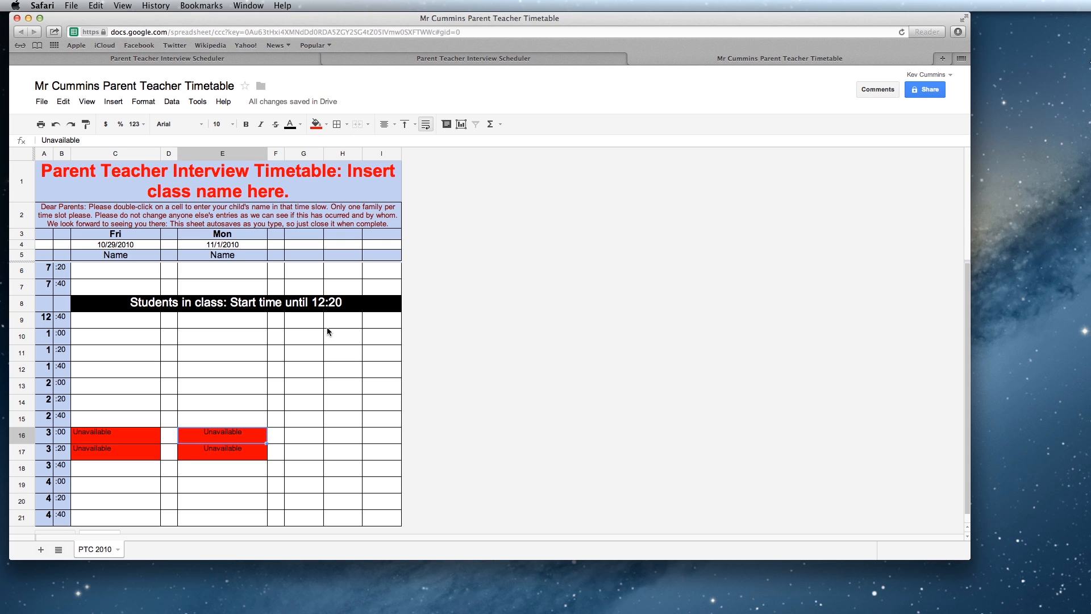
mouse_move(40, 336)
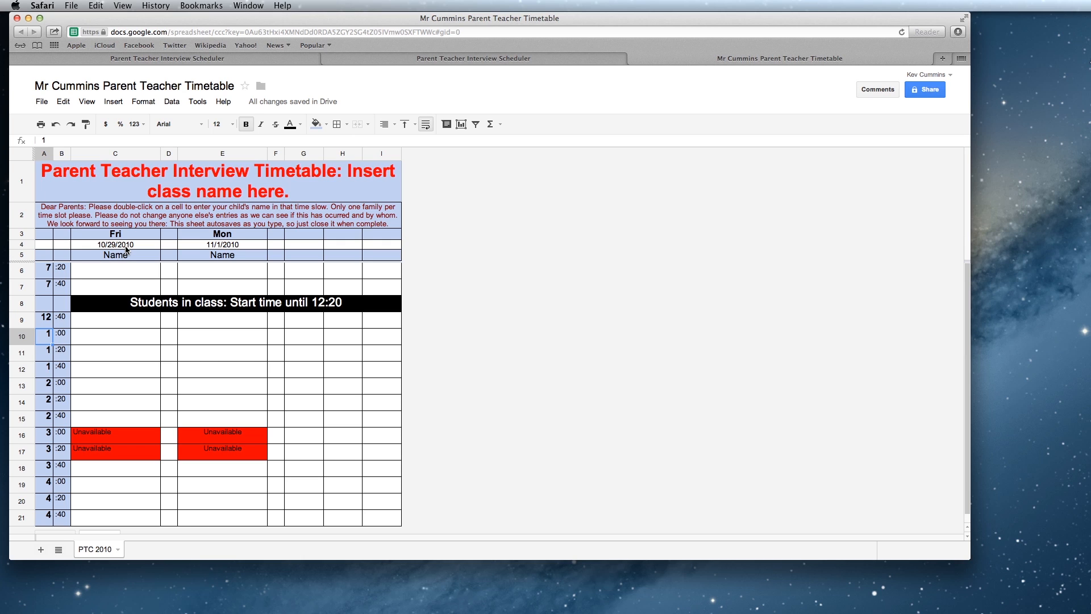
mouse_move(153, 209)
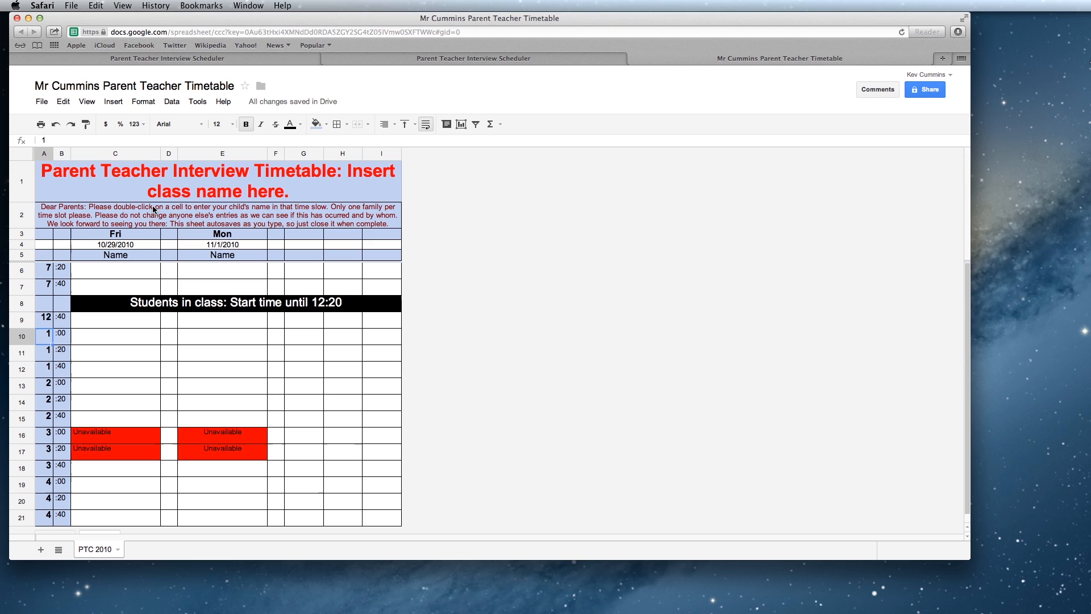
Step: Replace the 'Insert class name here' title placeholder with 'Grade 6 KC'
left_click(216, 181)
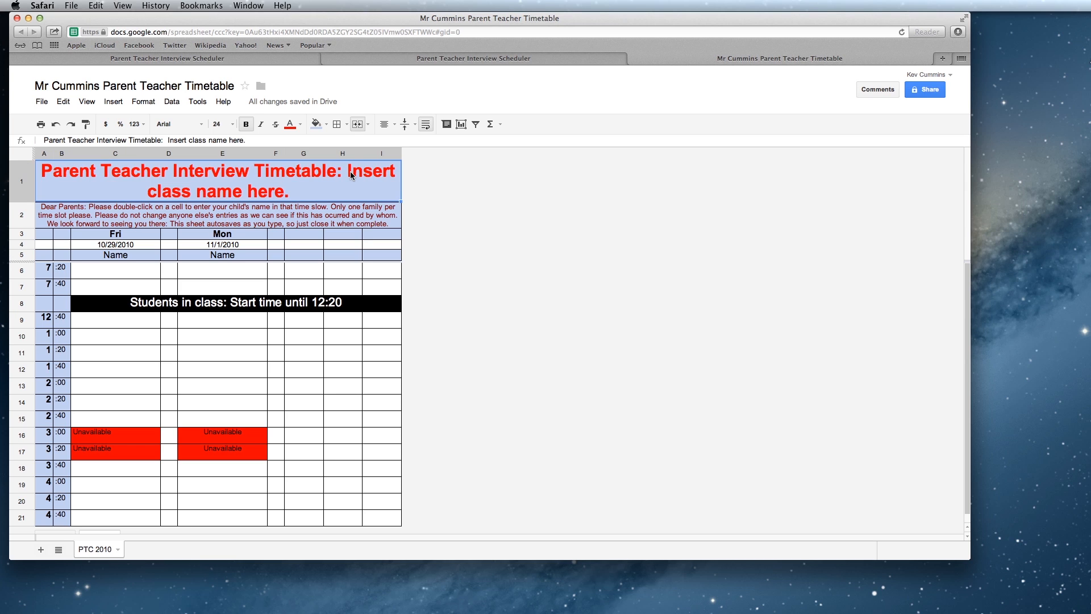
mouse_move(278, 193)
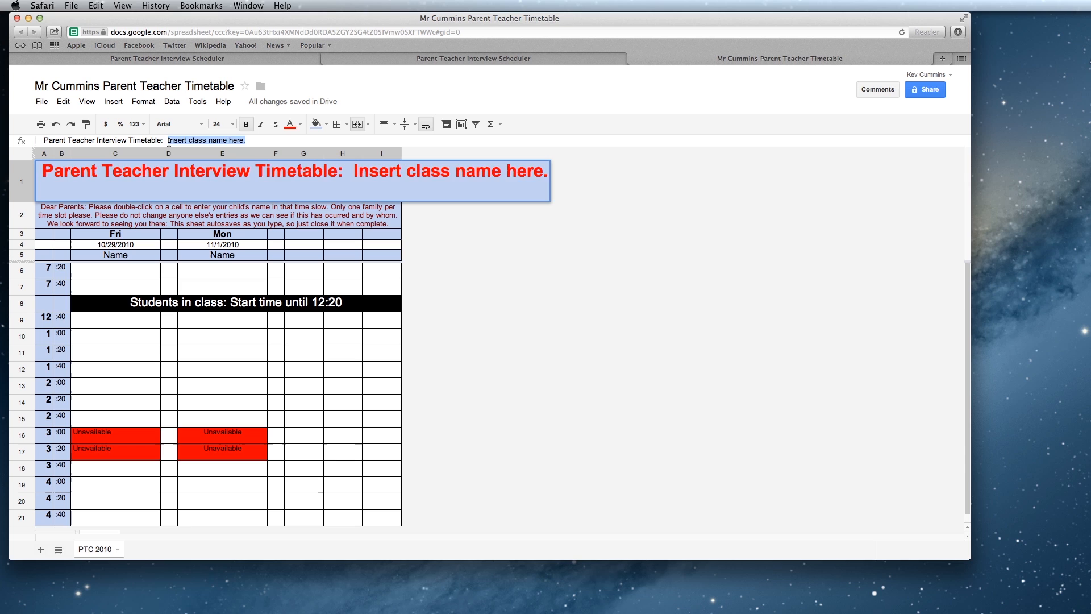
type("Ga")
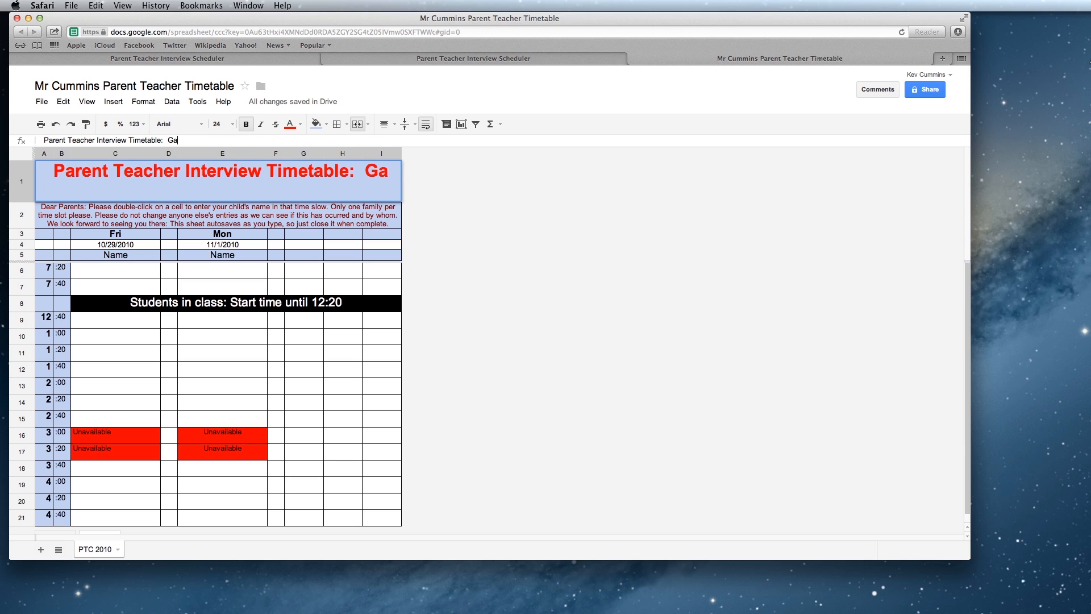
type("rade 6 KC")
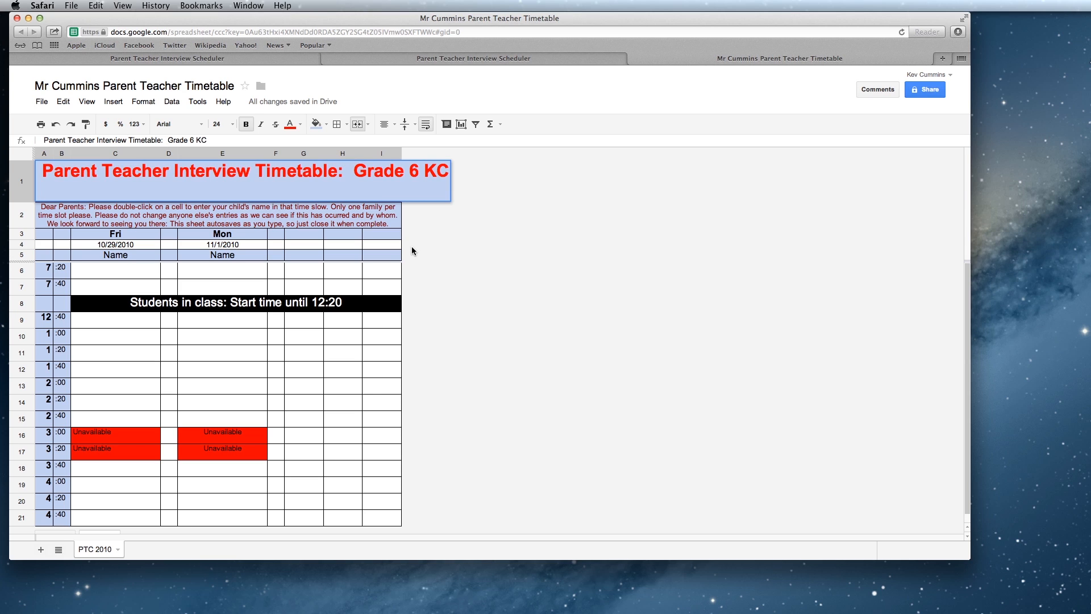
left_click(342, 270)
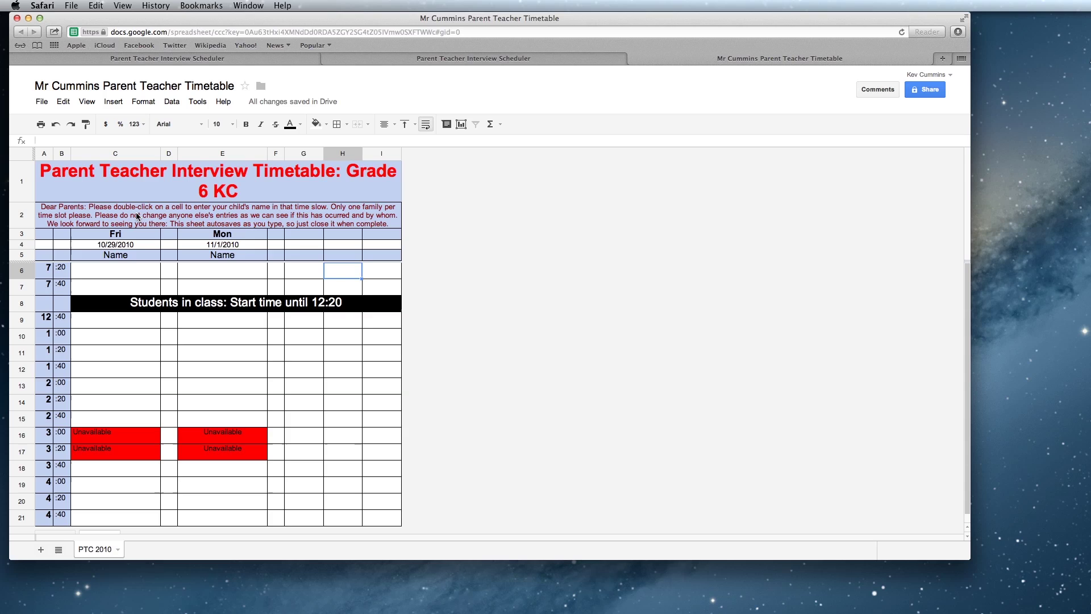
mouse_move(291, 213)
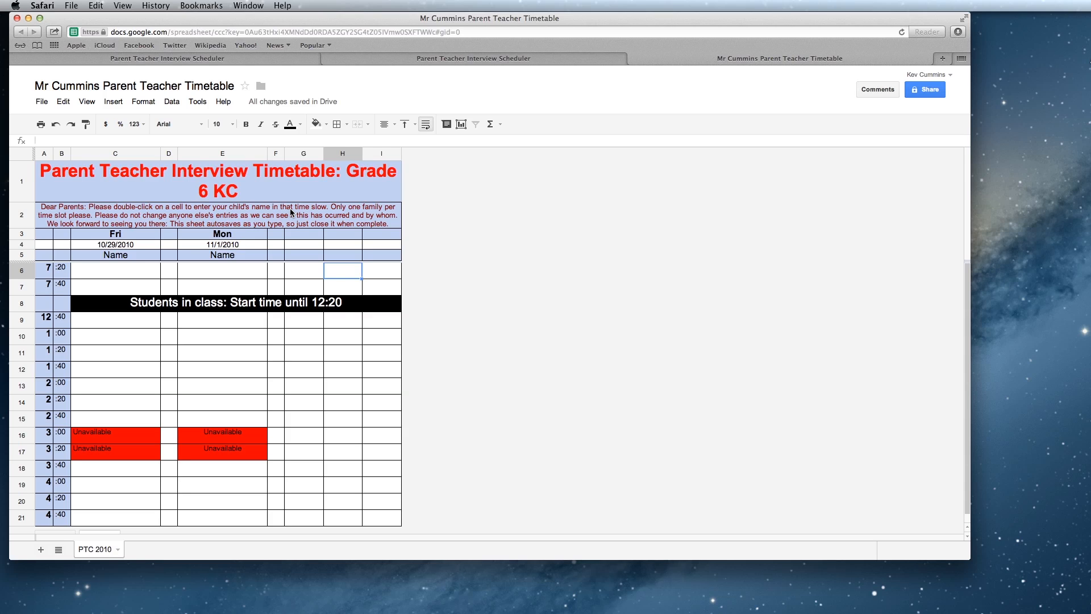
mouse_move(378, 208)
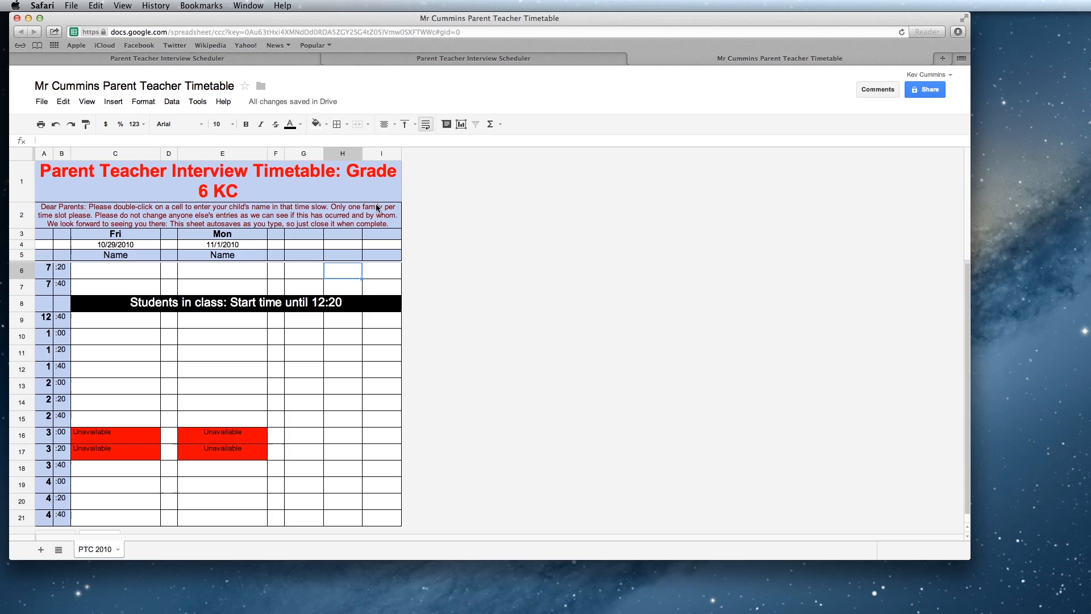
mouse_move(205, 244)
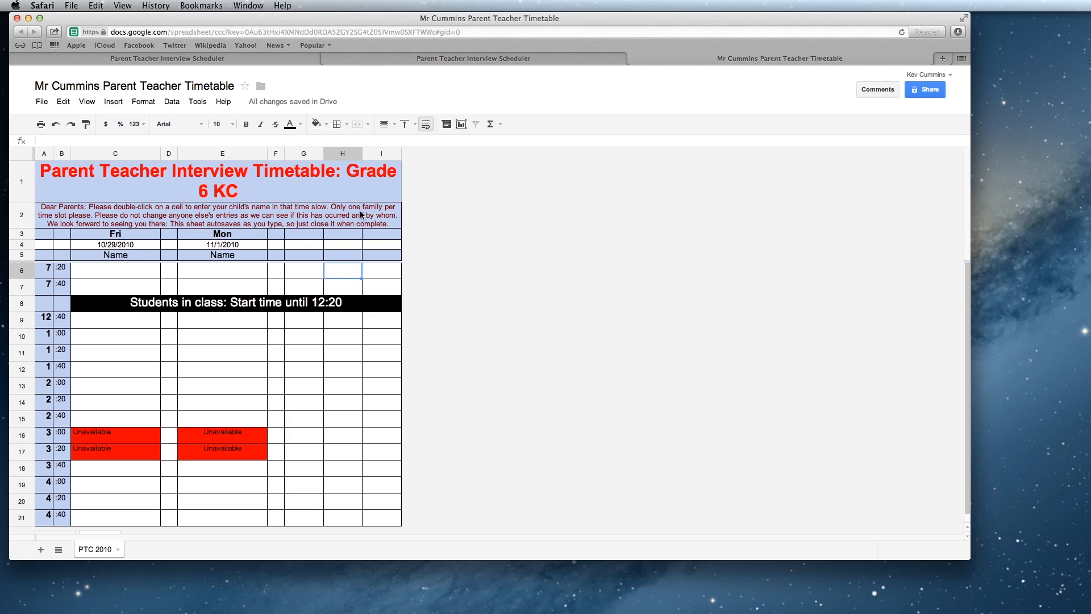
mouse_move(134, 396)
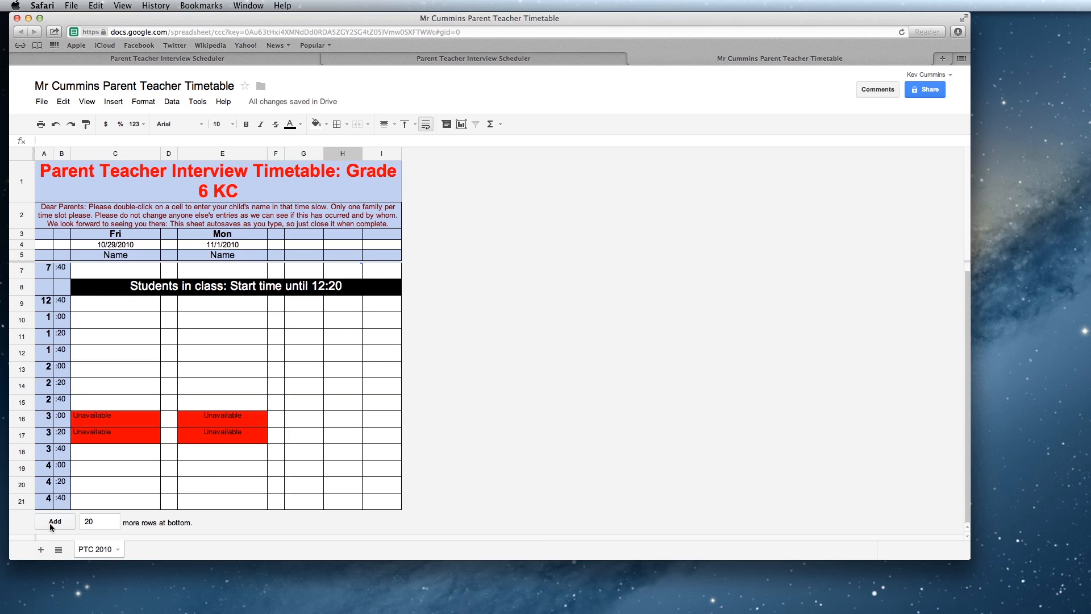
mouse_move(428, 316)
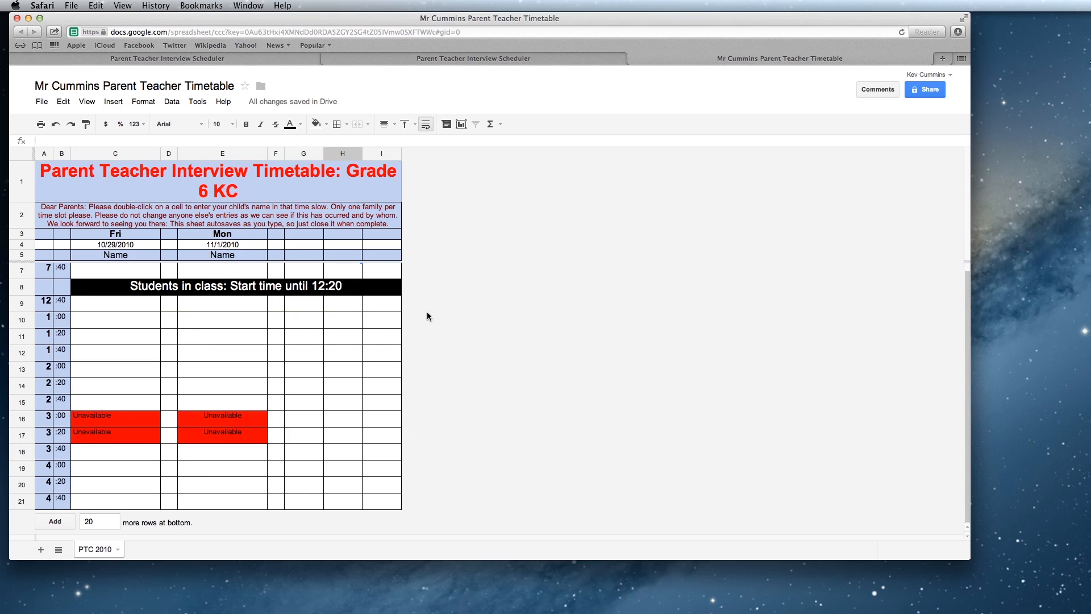
mouse_move(408, 315)
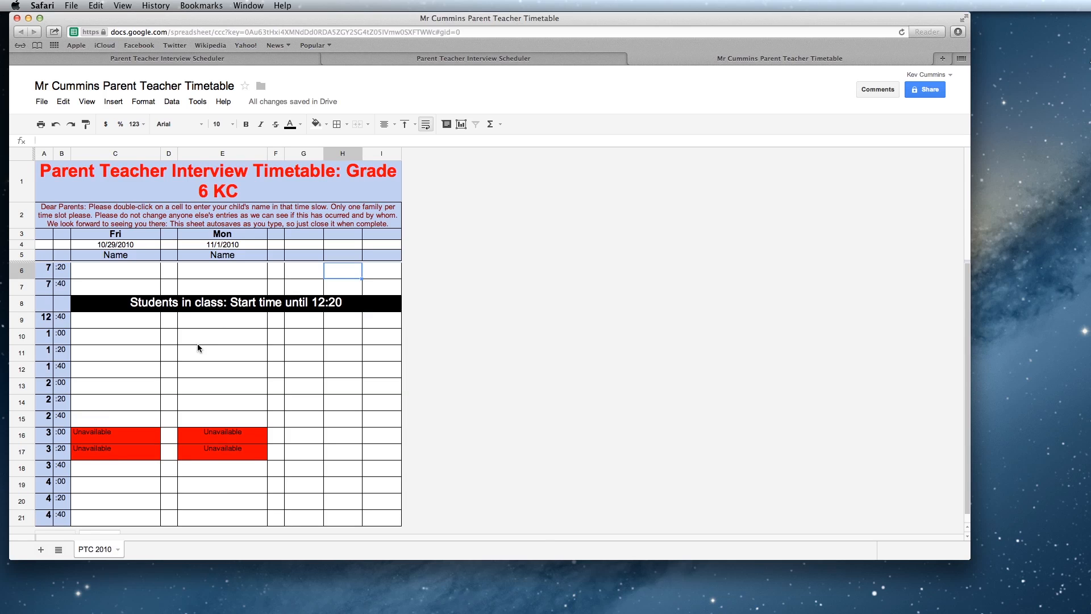
mouse_move(93, 319)
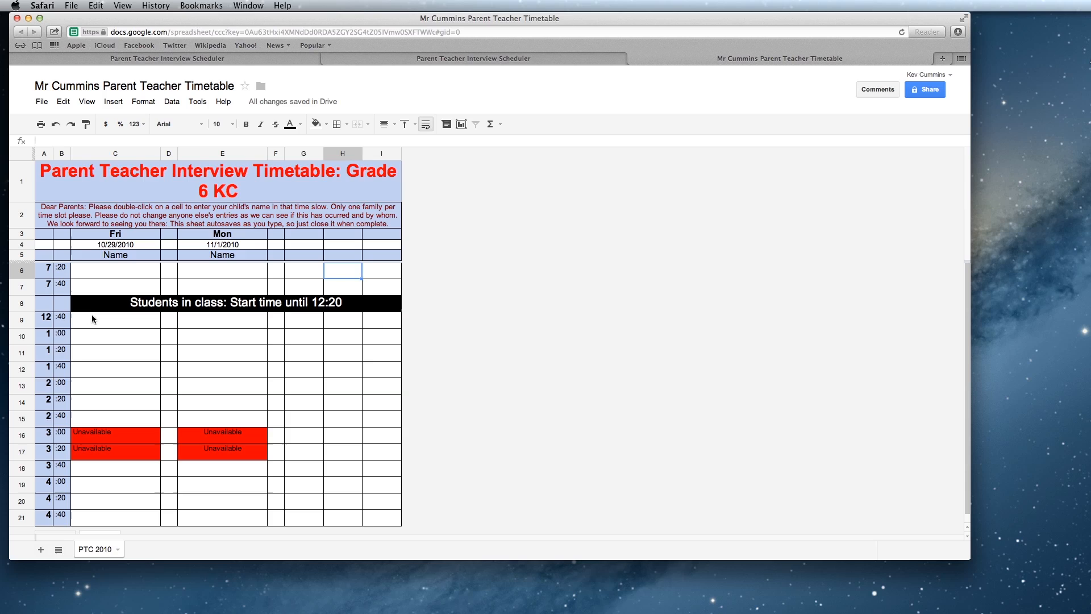
mouse_move(165, 369)
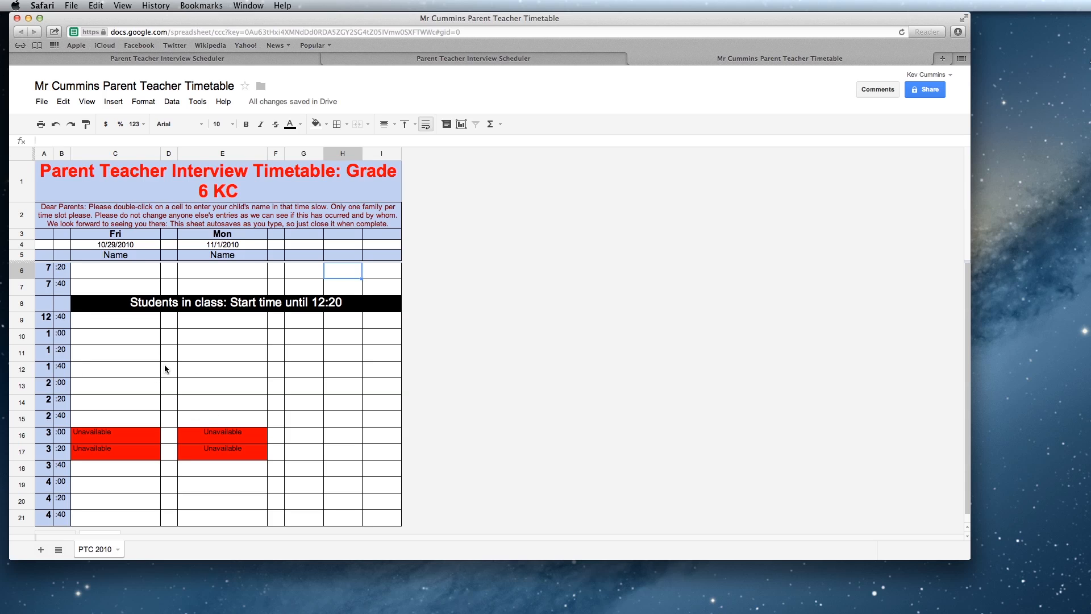
mouse_move(337, 236)
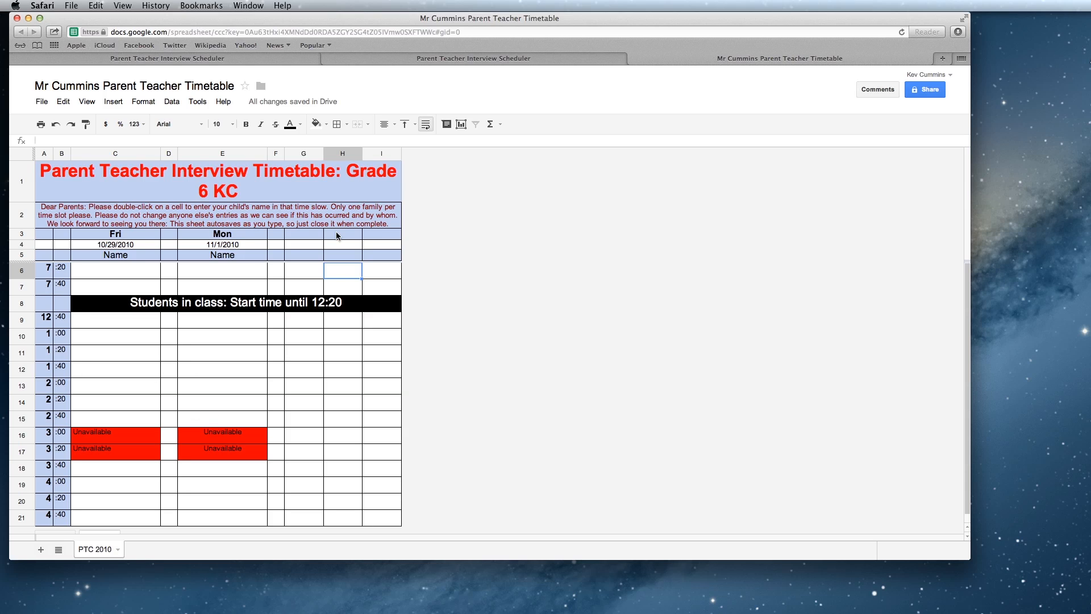
mouse_move(173, 259)
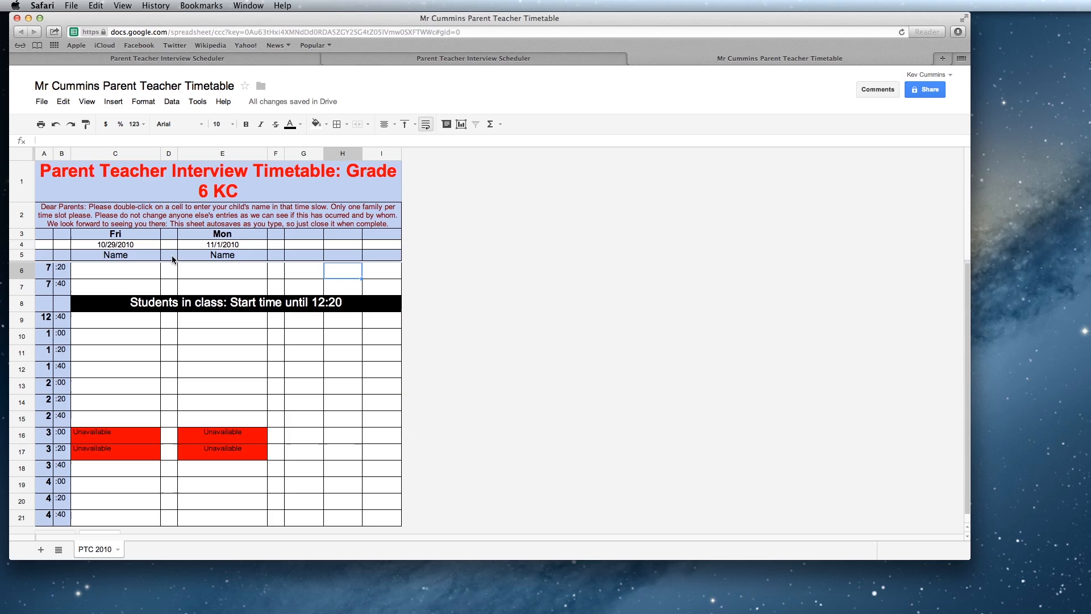
mouse_move(738, 180)
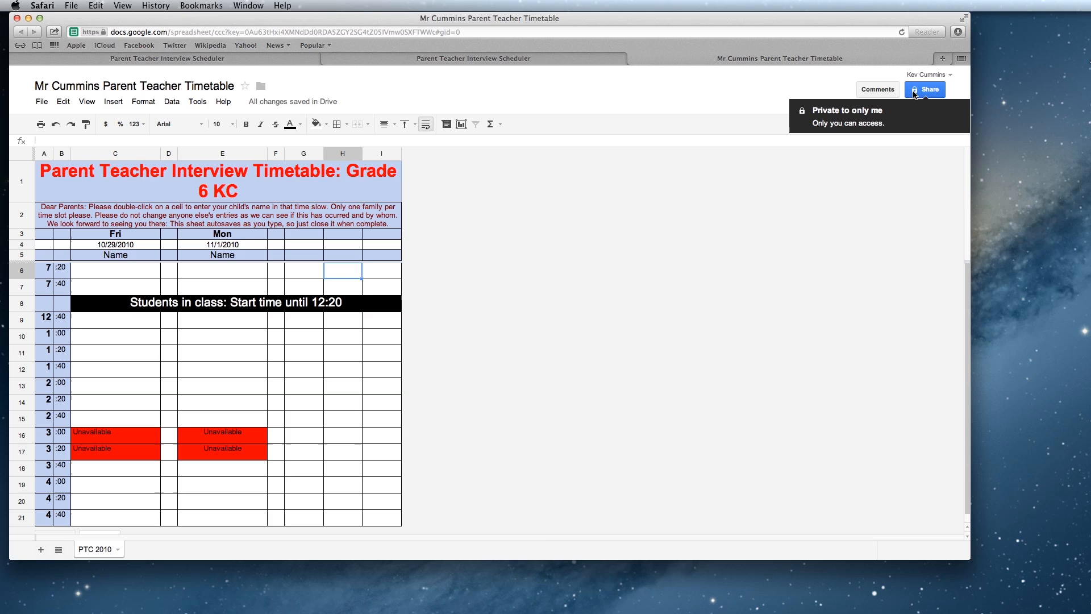
Step: Set sharing to 'Anyone with the link' with Can edit access and save
left_click(924, 89)
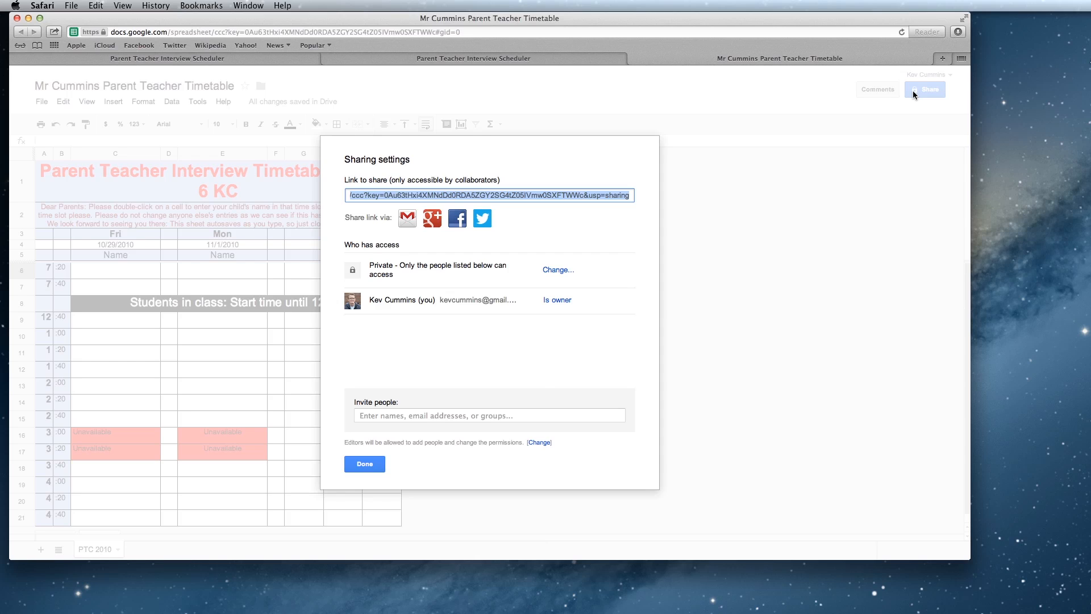
mouse_move(590, 230)
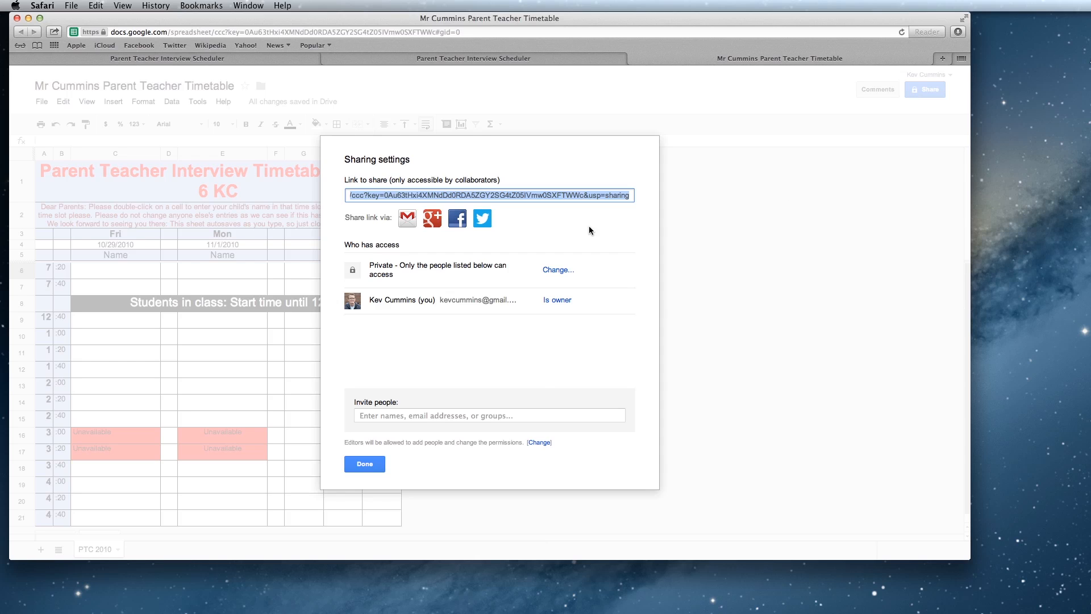
mouse_move(561, 273)
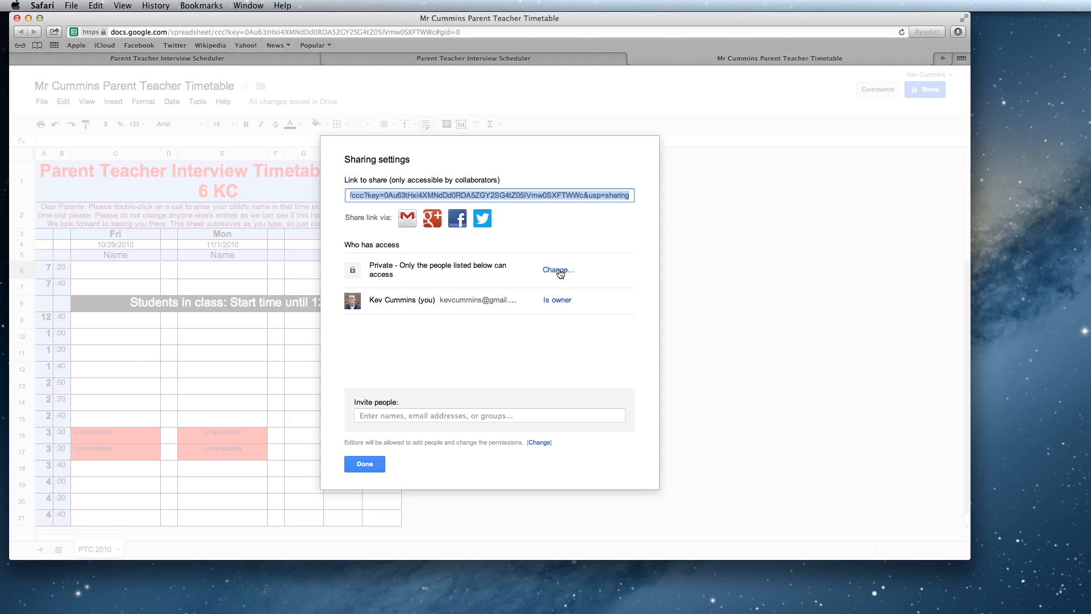
left_click(557, 269)
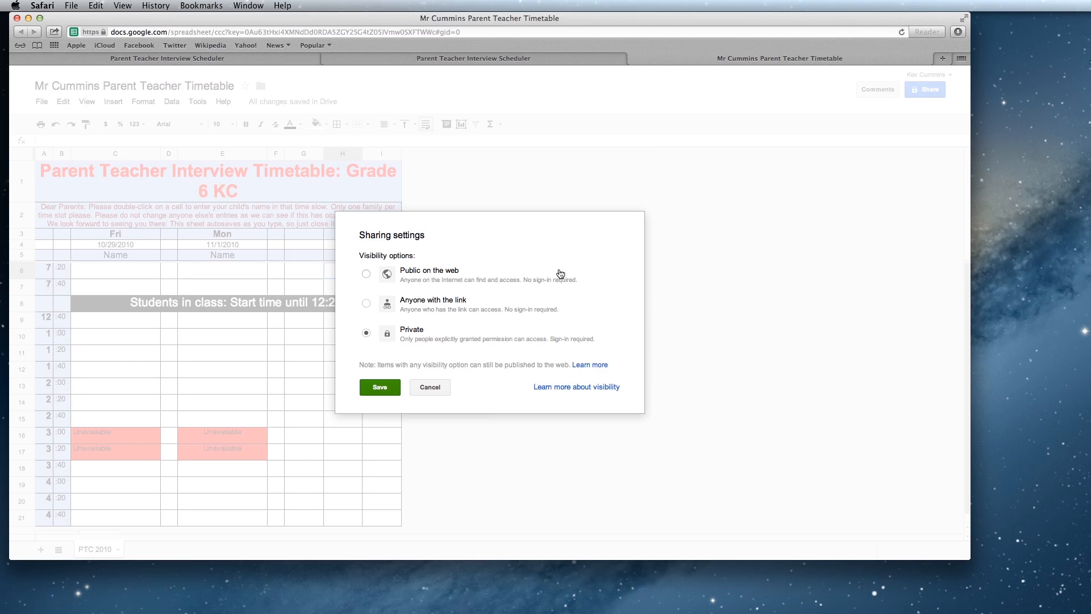
mouse_move(416, 292)
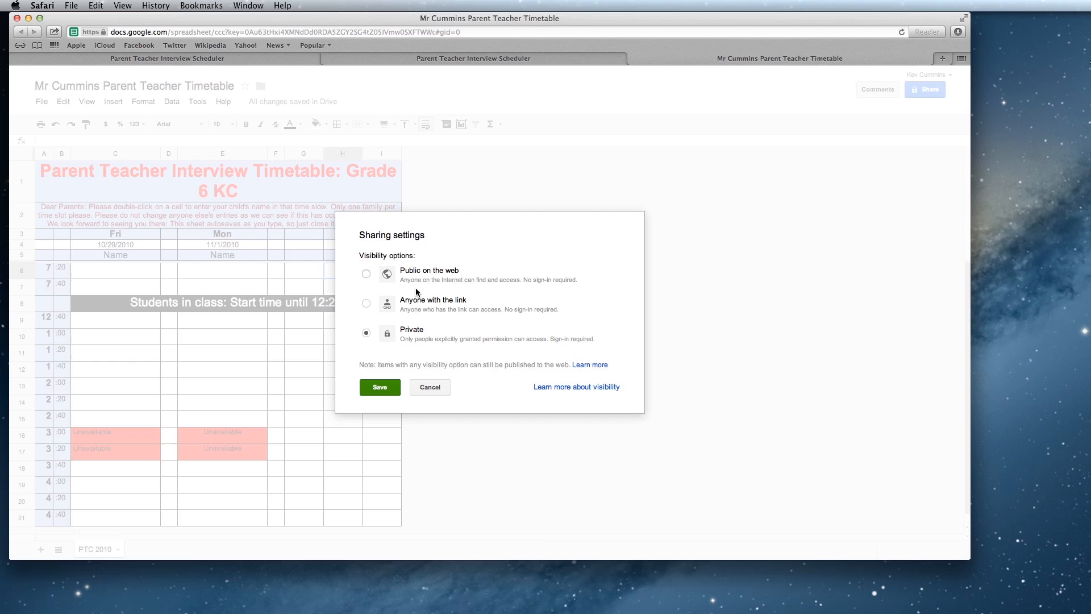
mouse_move(389, 306)
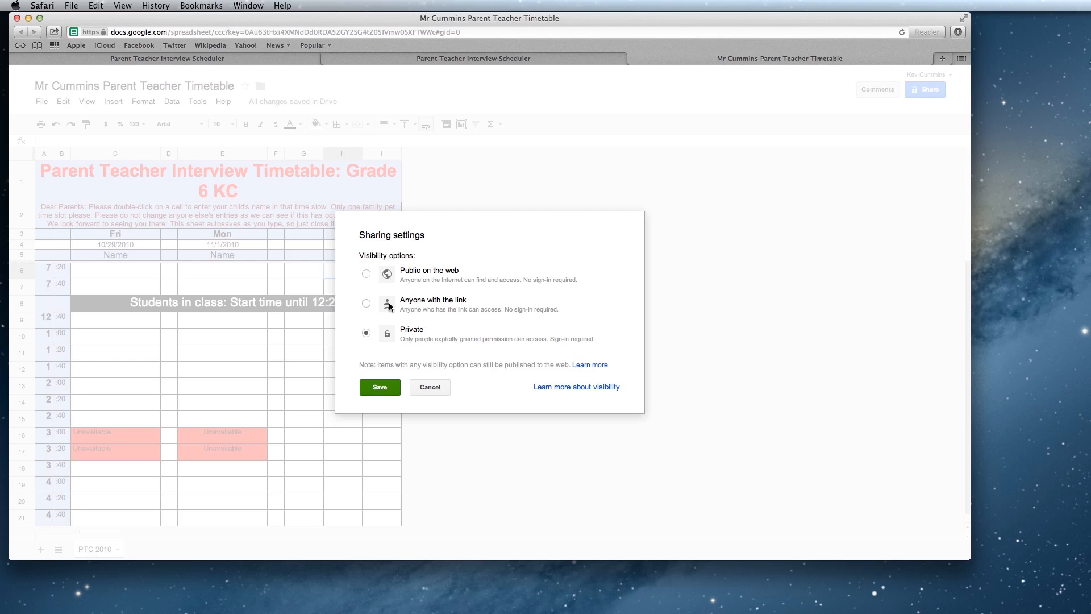
mouse_move(419, 354)
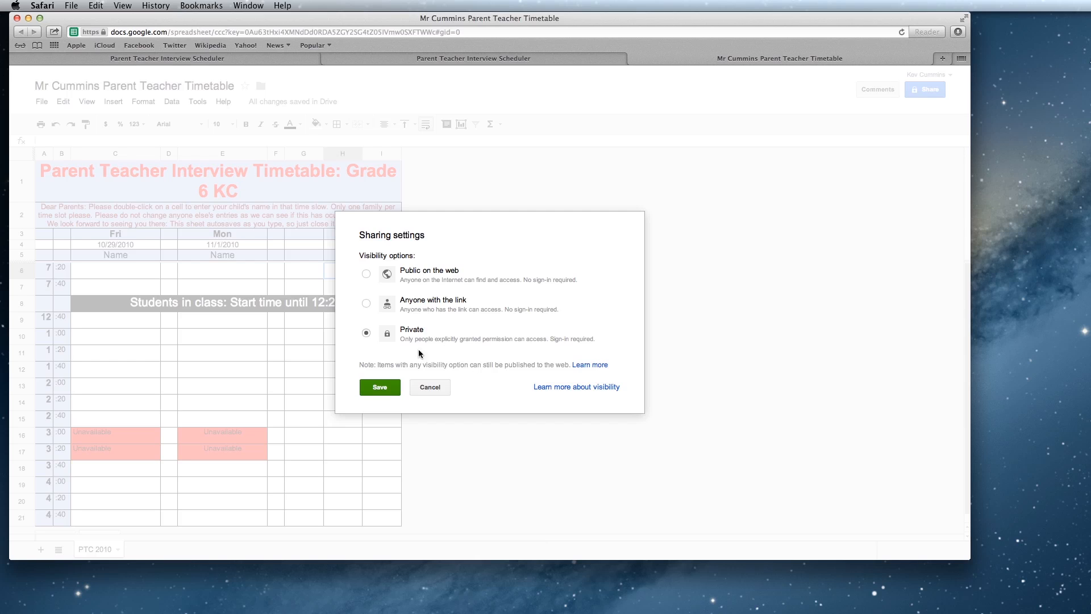
mouse_move(388, 338)
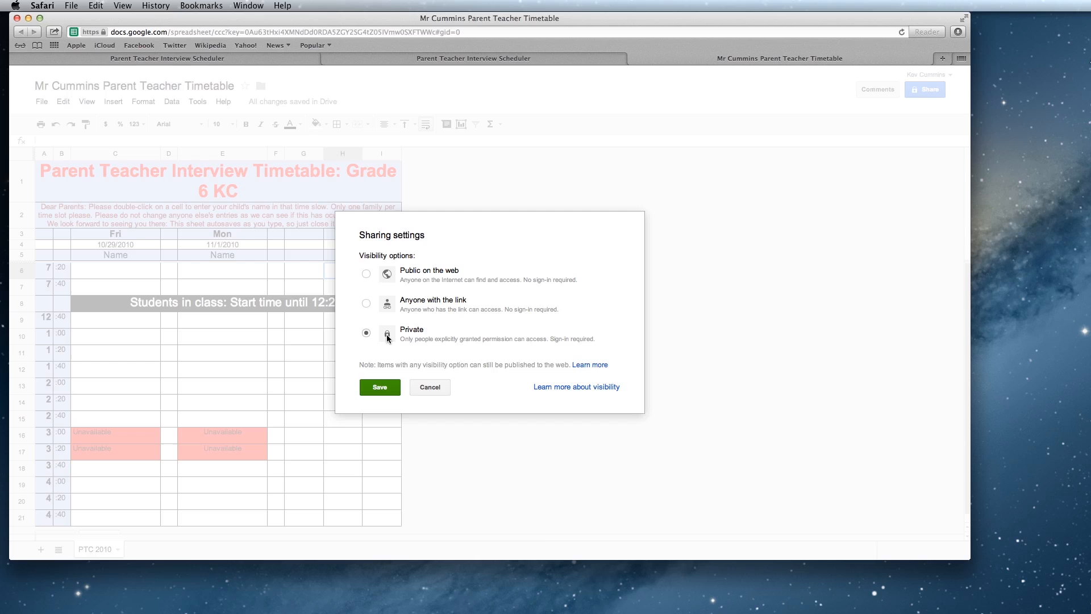
left_click(366, 304)
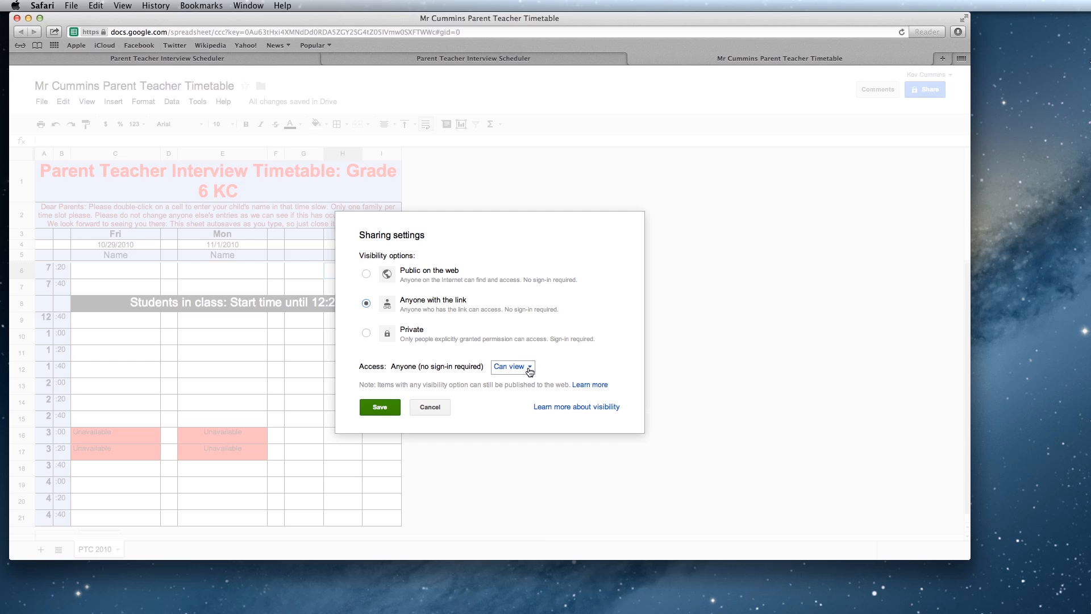
left_click(511, 366)
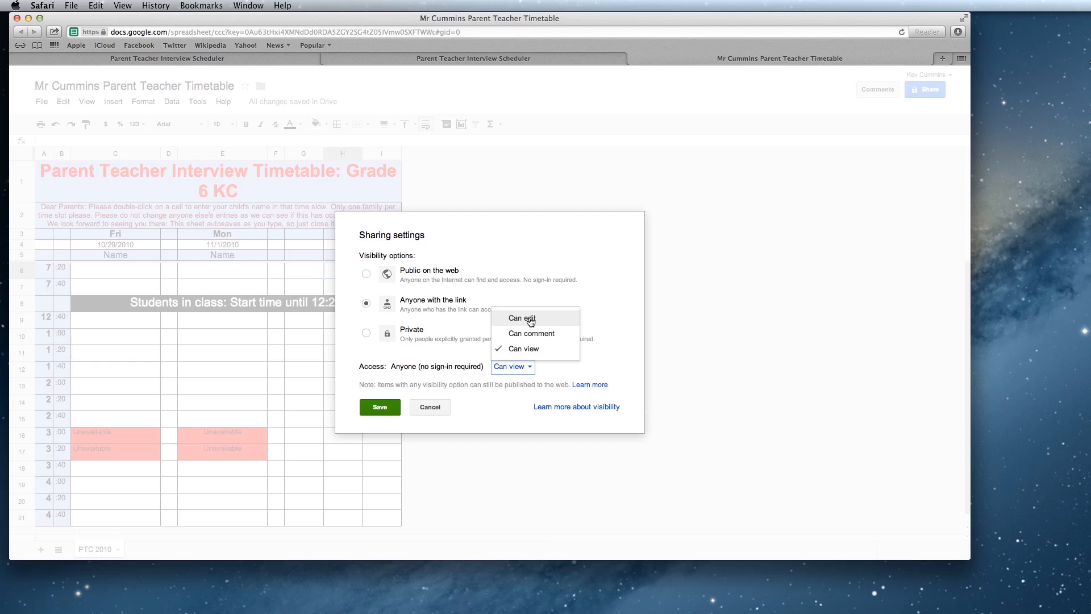
left_click(521, 318)
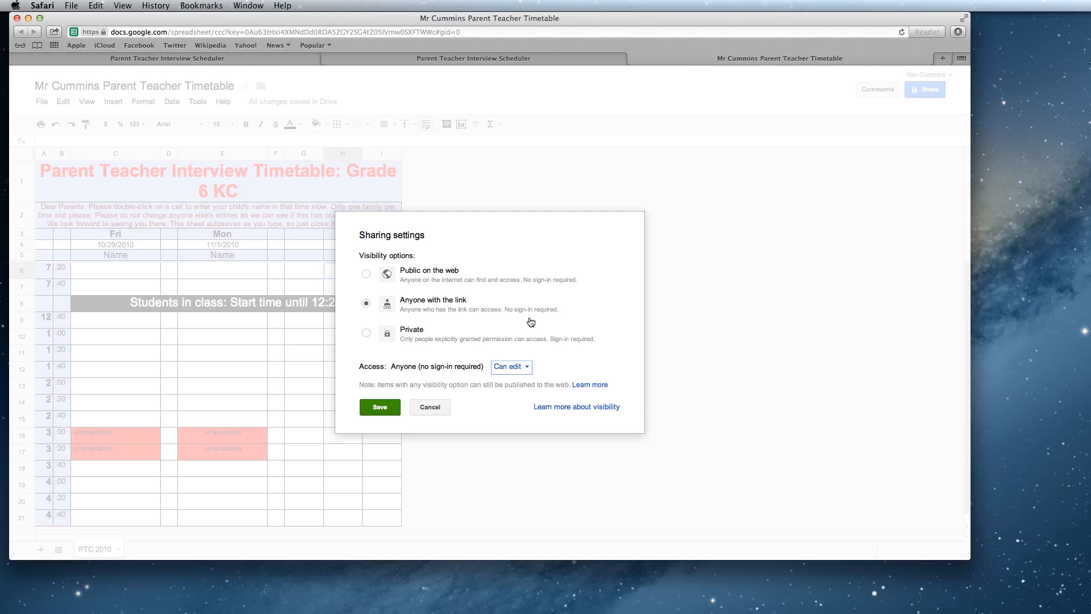
left_click(380, 407)
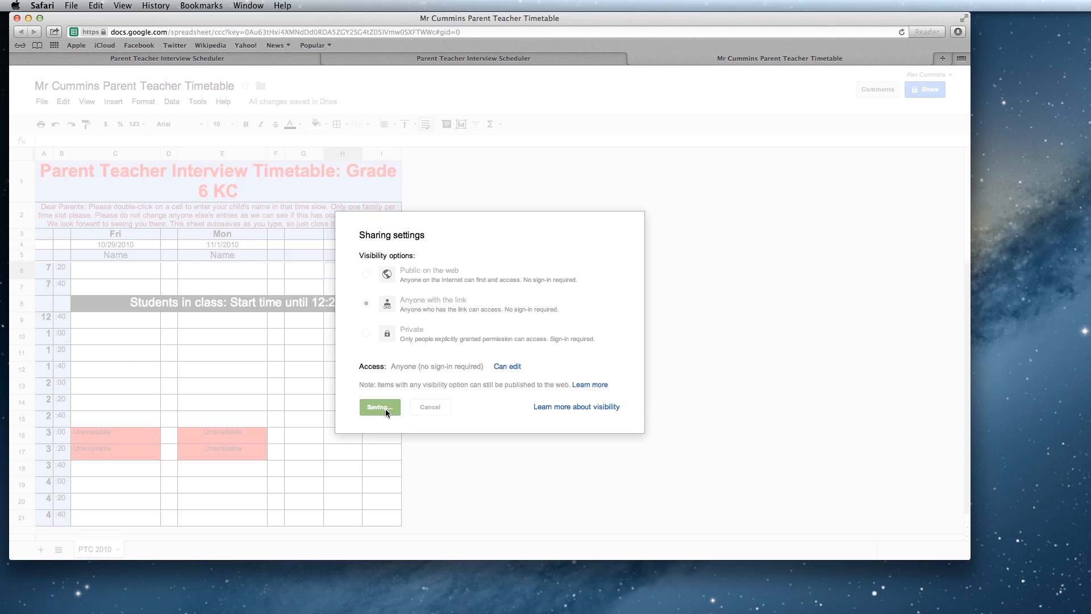
left_click(379, 406)
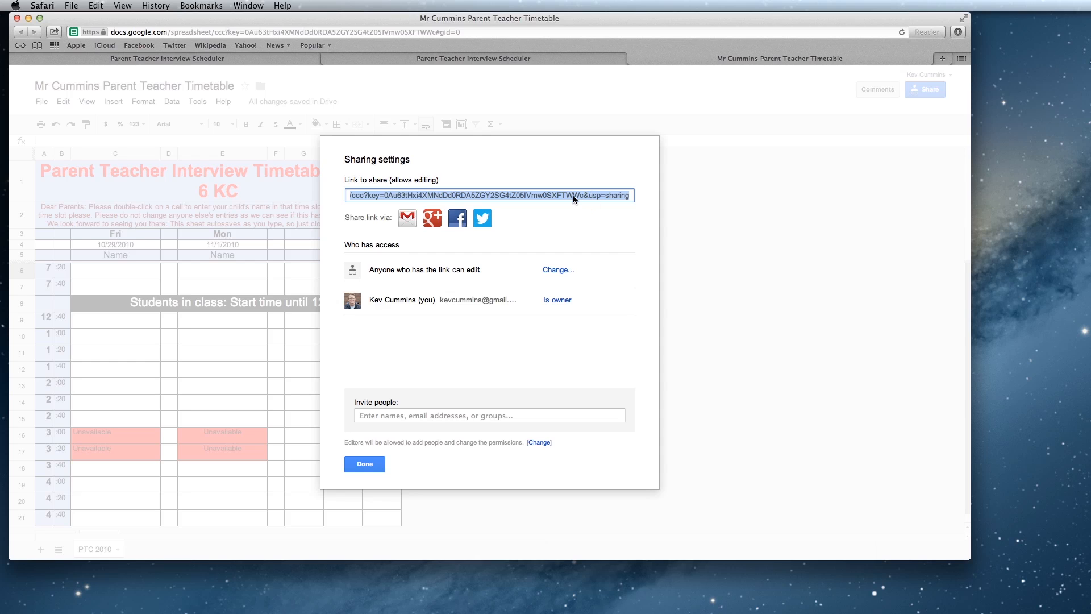
mouse_move(602, 180)
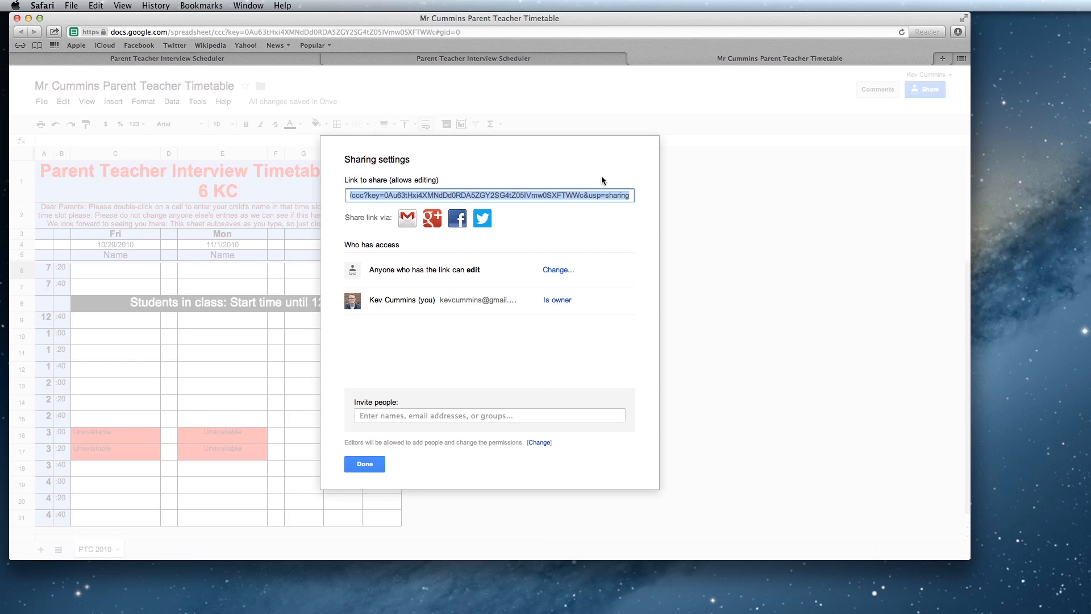
mouse_move(642, 203)
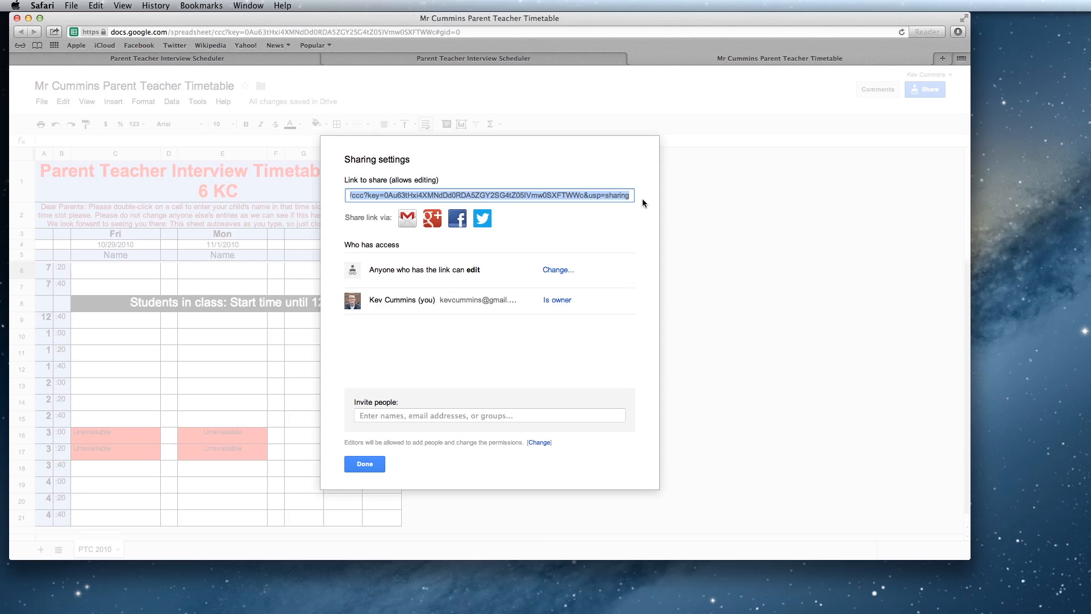
mouse_move(617, 214)
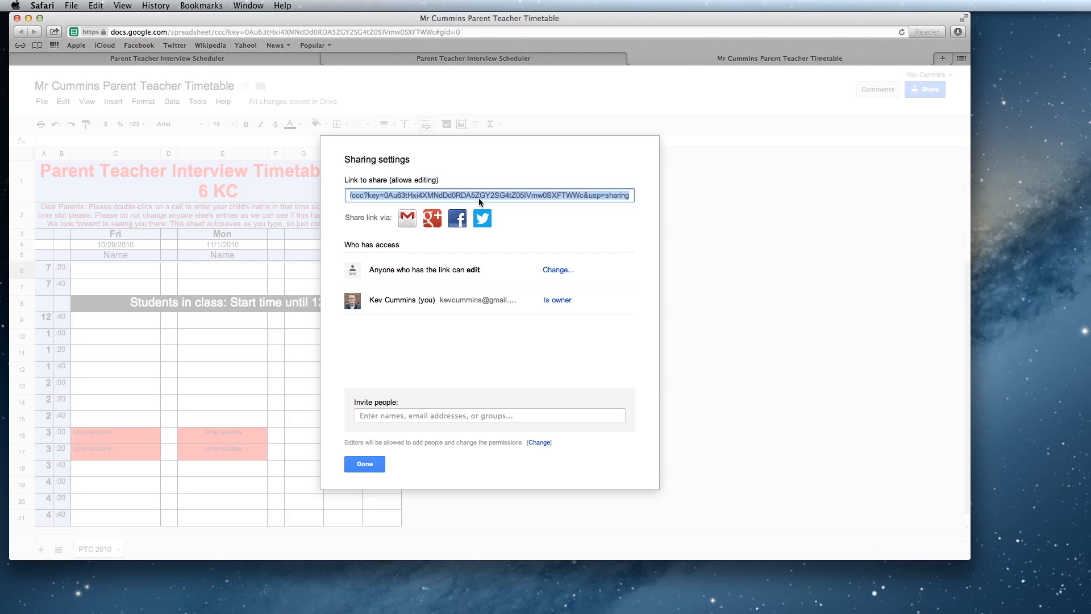
Step: Copy the timetable's edit link from the Link to share field
right_click(487, 195)
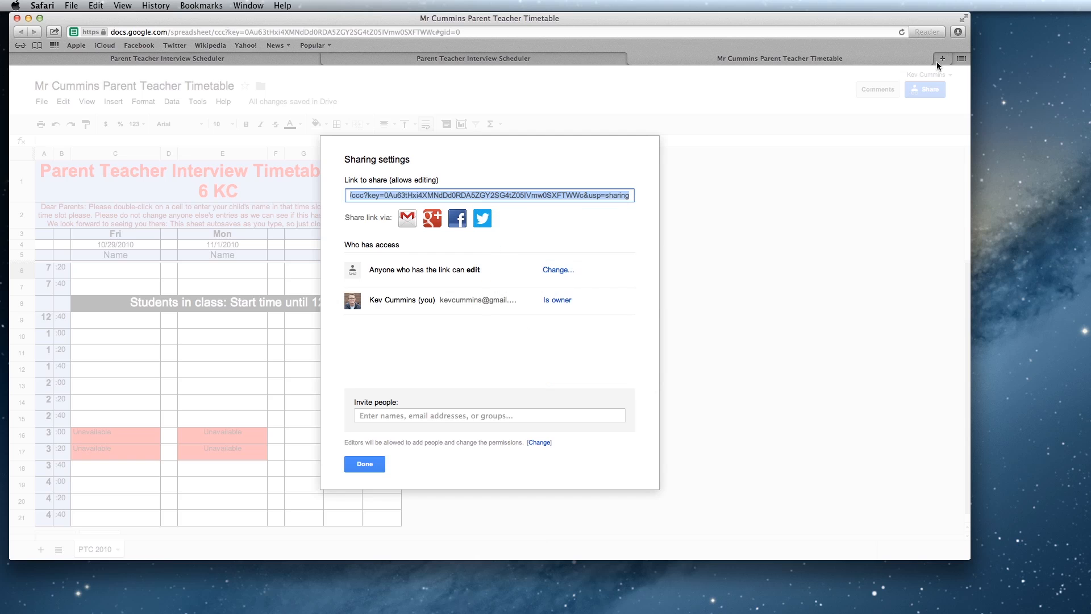
Step: Load goo.gl in a new Safari tab
left_click(943, 59)
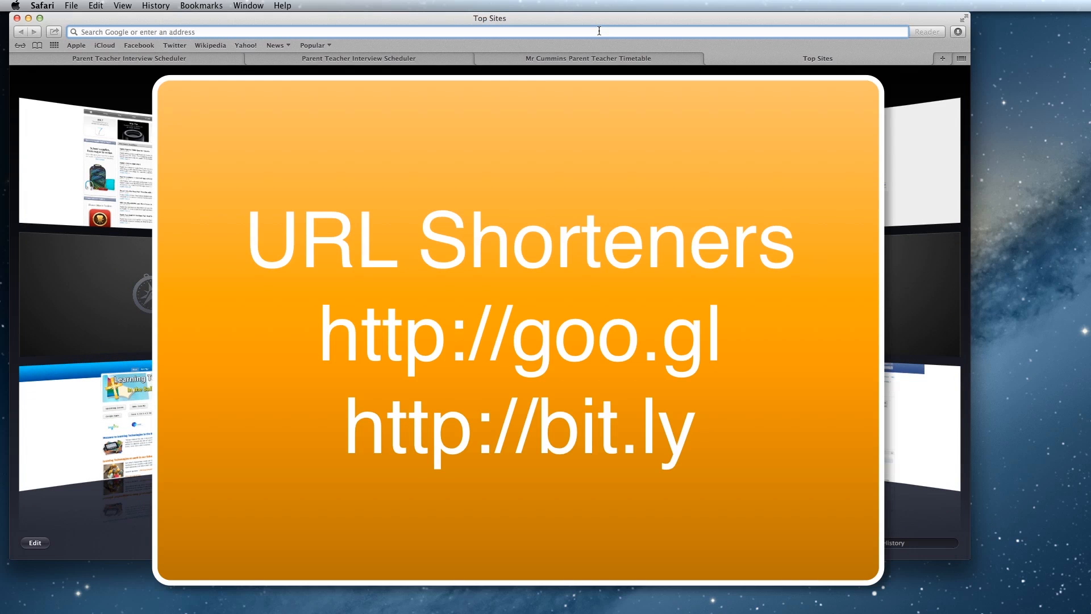
type("g")
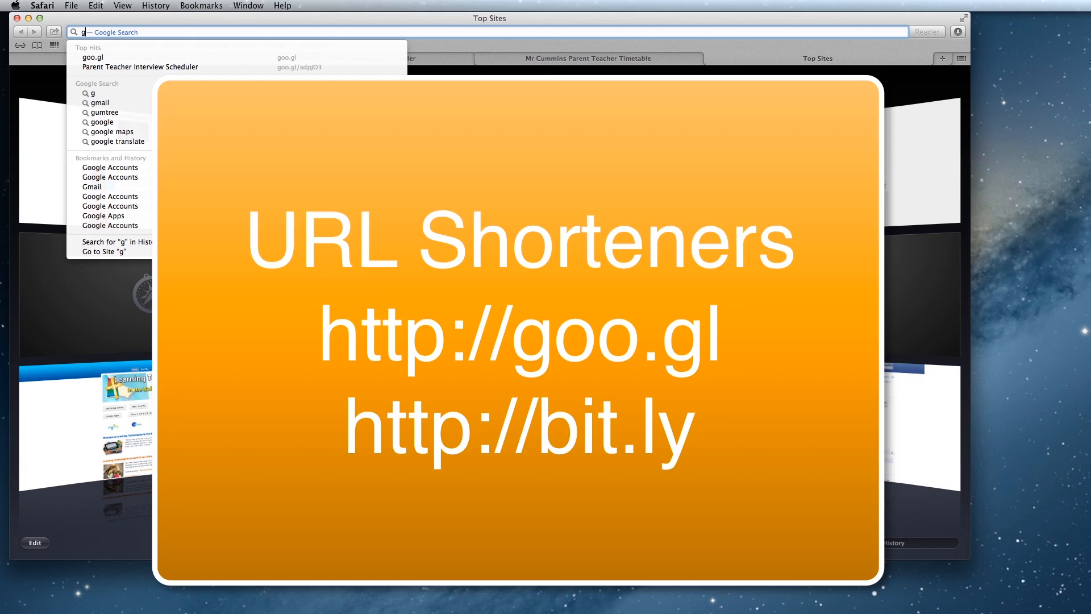
type("oo.gl")
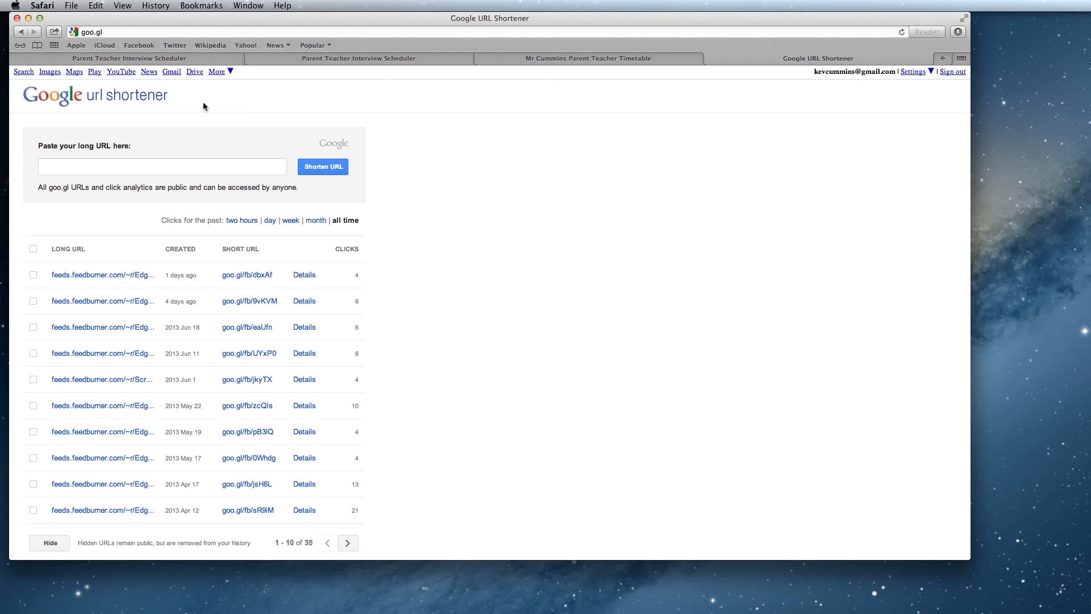
left_click(162, 166)
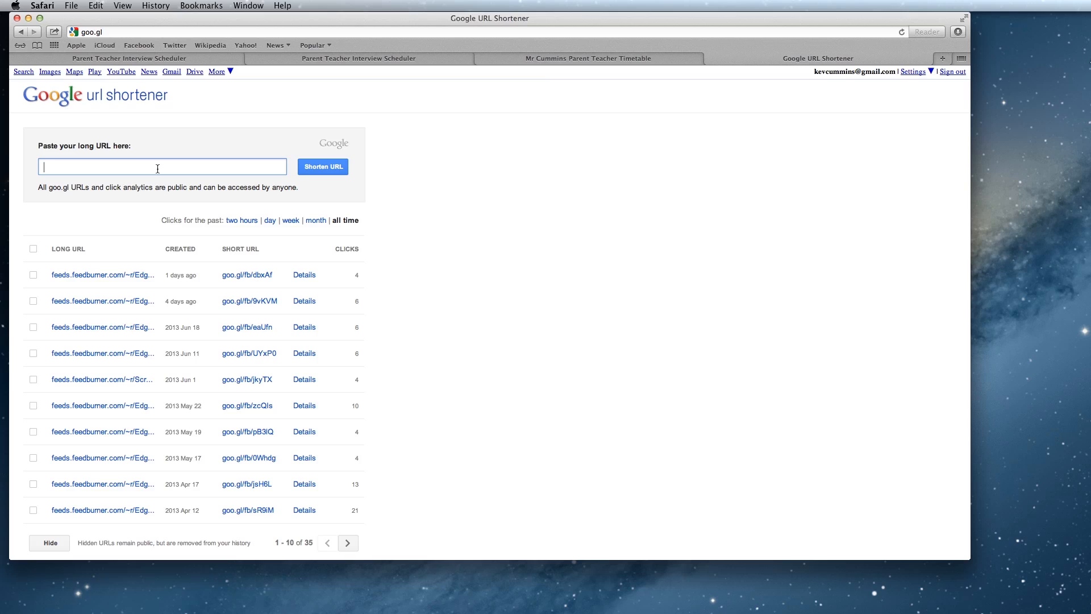
type("dDd0RDA5ZGY2SG4tZ05lVmw0SXFTWWc&usp=sharing")
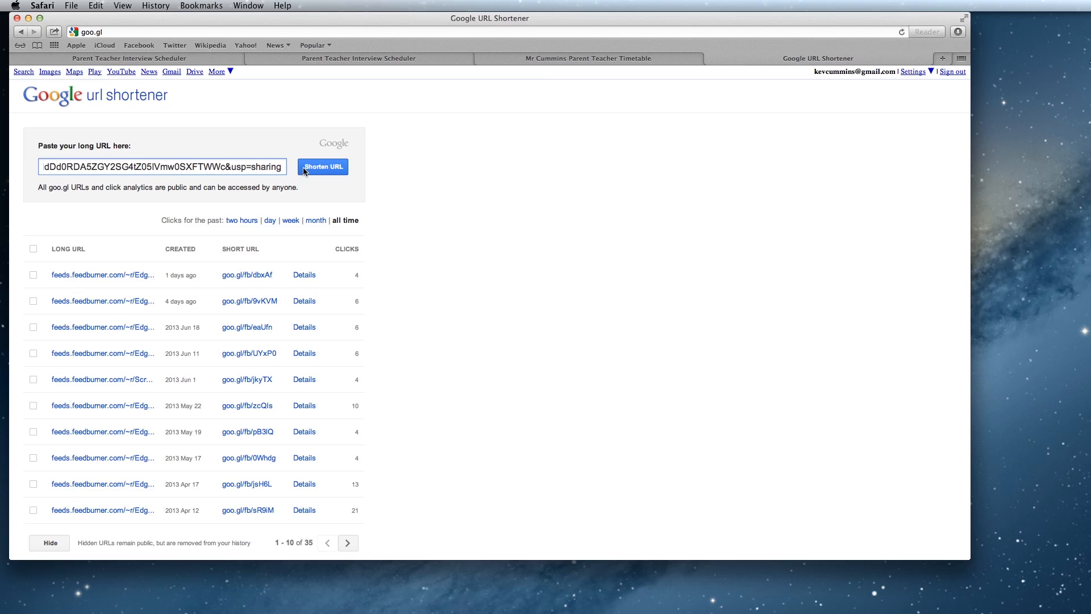
left_click(322, 167)
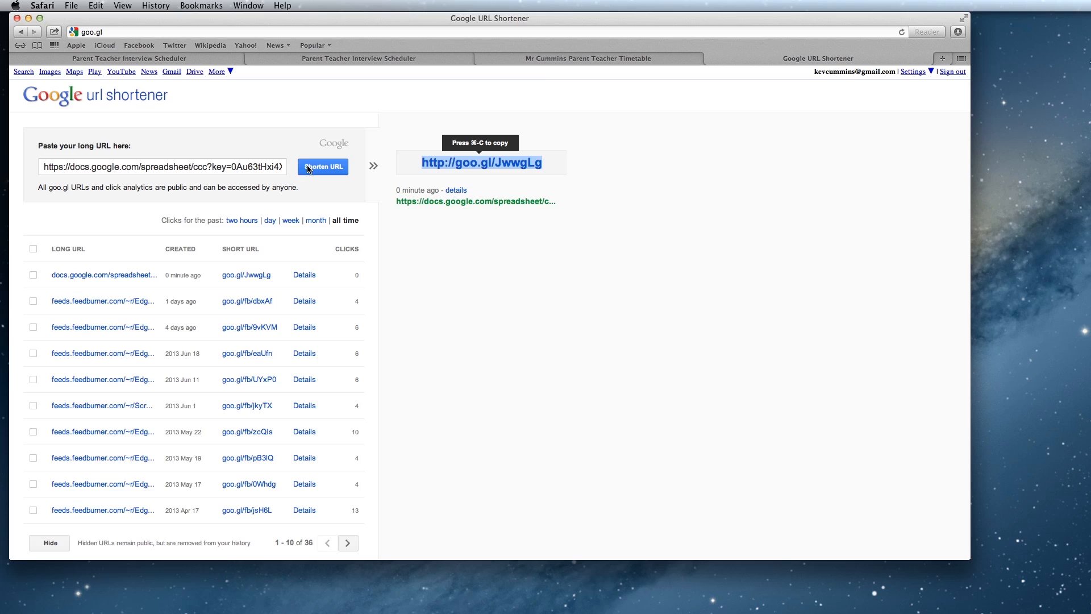
mouse_move(547, 169)
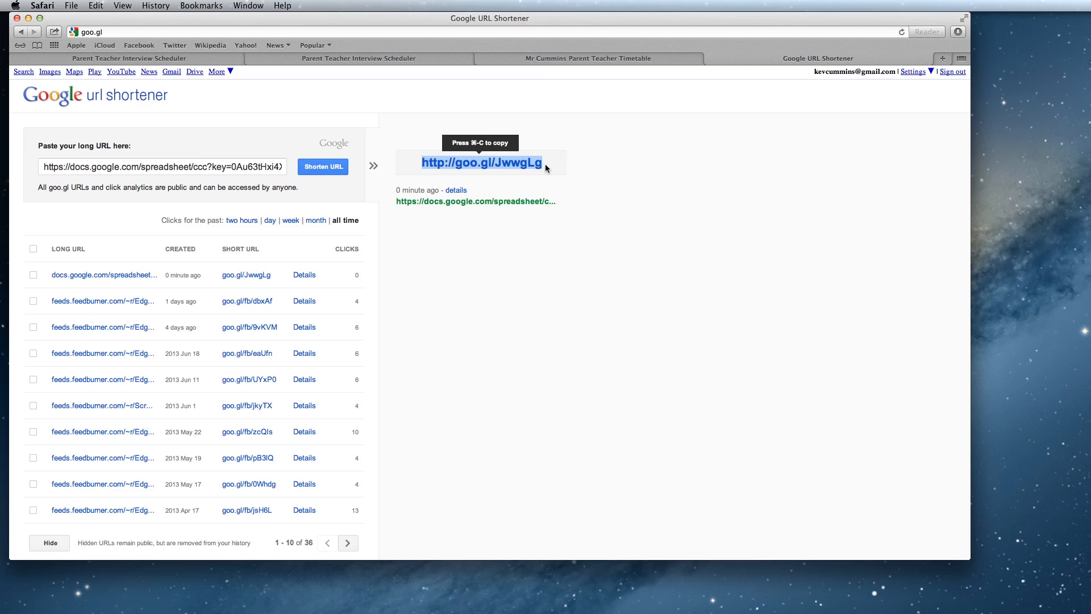
Step: Copy the short goo.gl/JwwgLg link to the clipboard
right_click(481, 162)
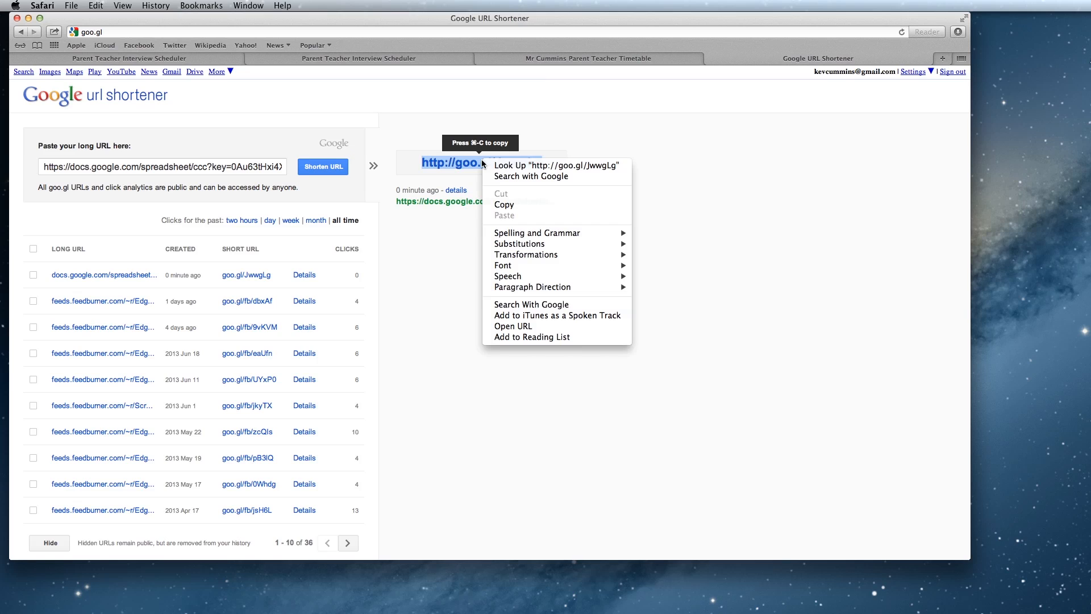
mouse_move(505, 204)
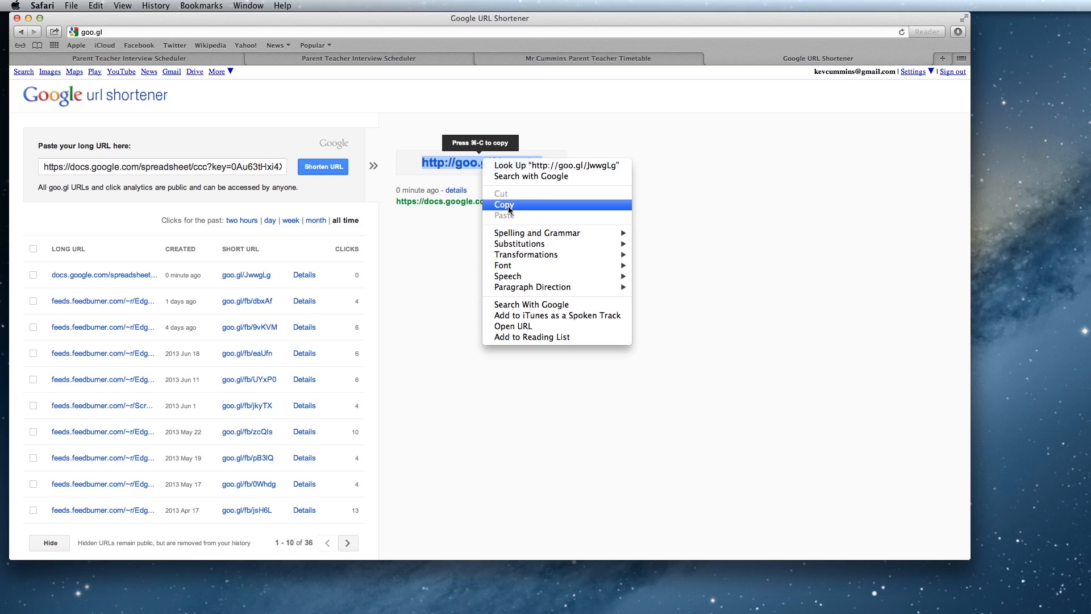
left_click(505, 204)
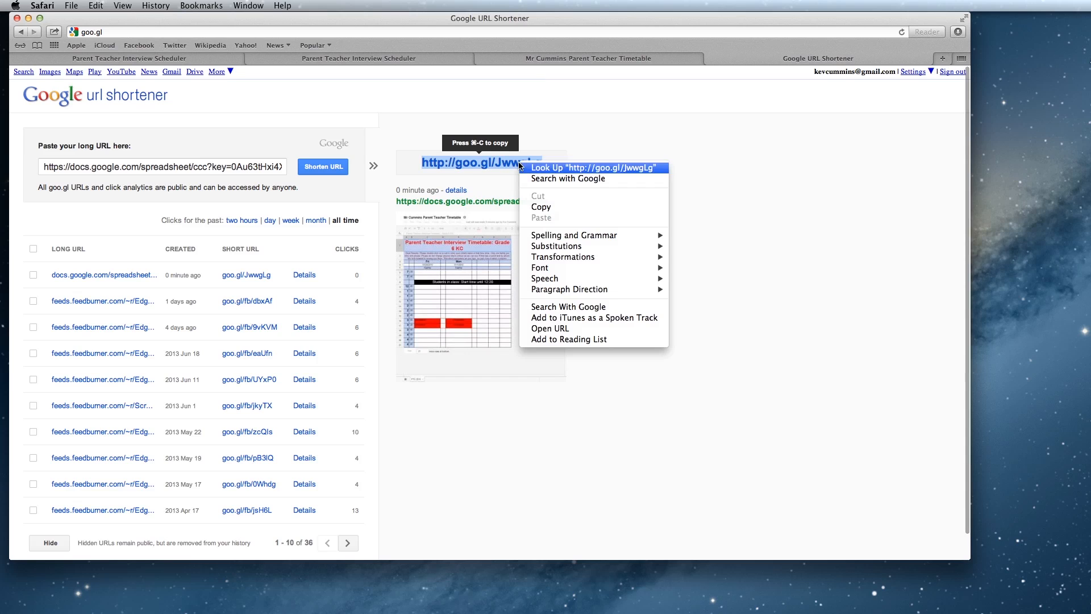
left_click(462, 84)
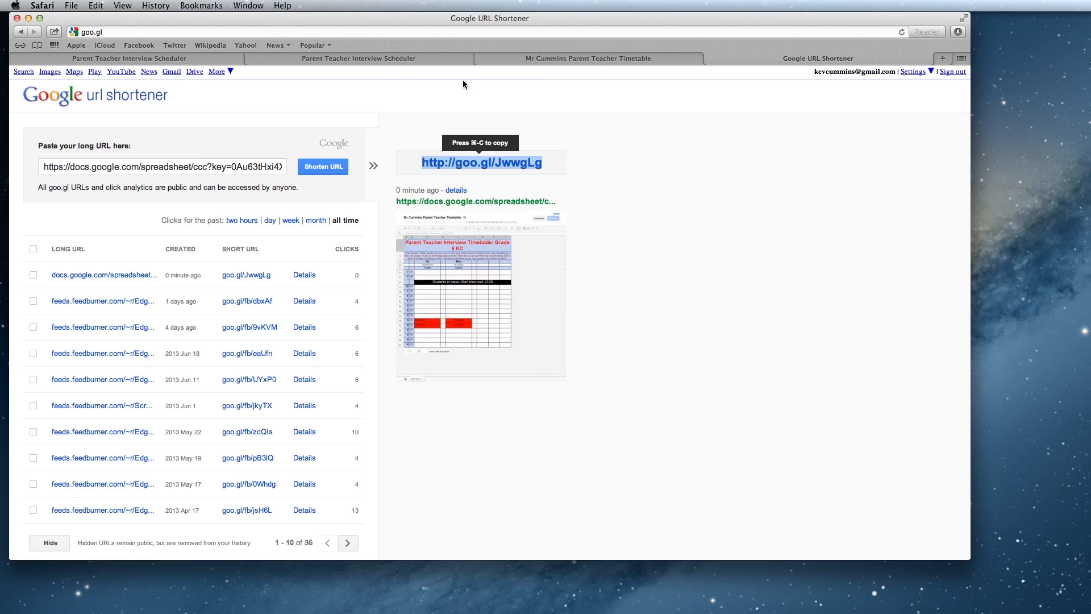
Step: Close the timetable preview and open the Parent Teacher Interview Letter from the scheduler folder
left_click(588, 58)
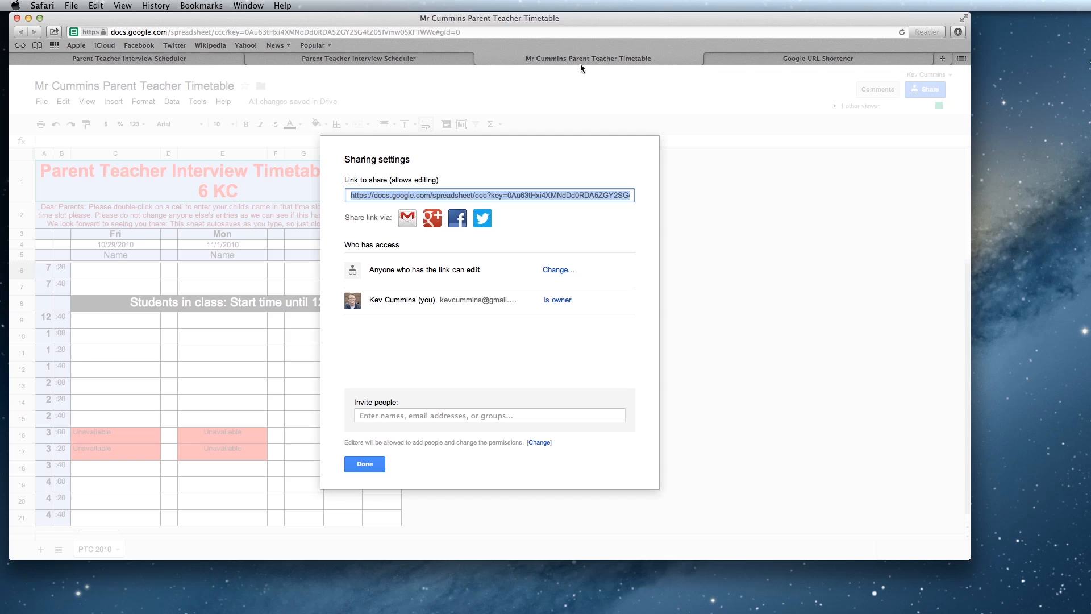
left_click(129, 58)
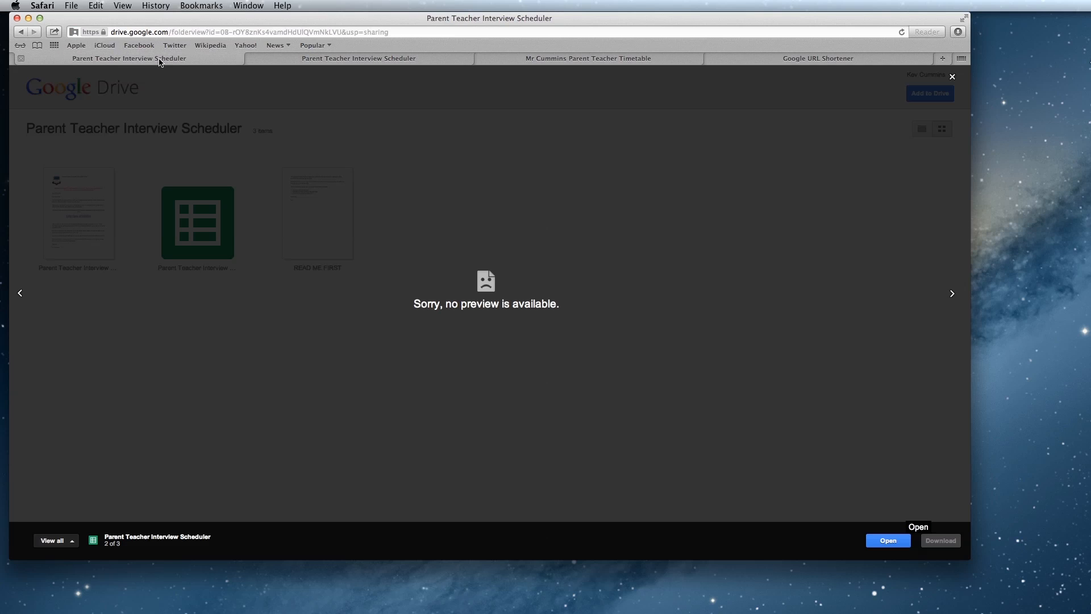
mouse_move(197, 222)
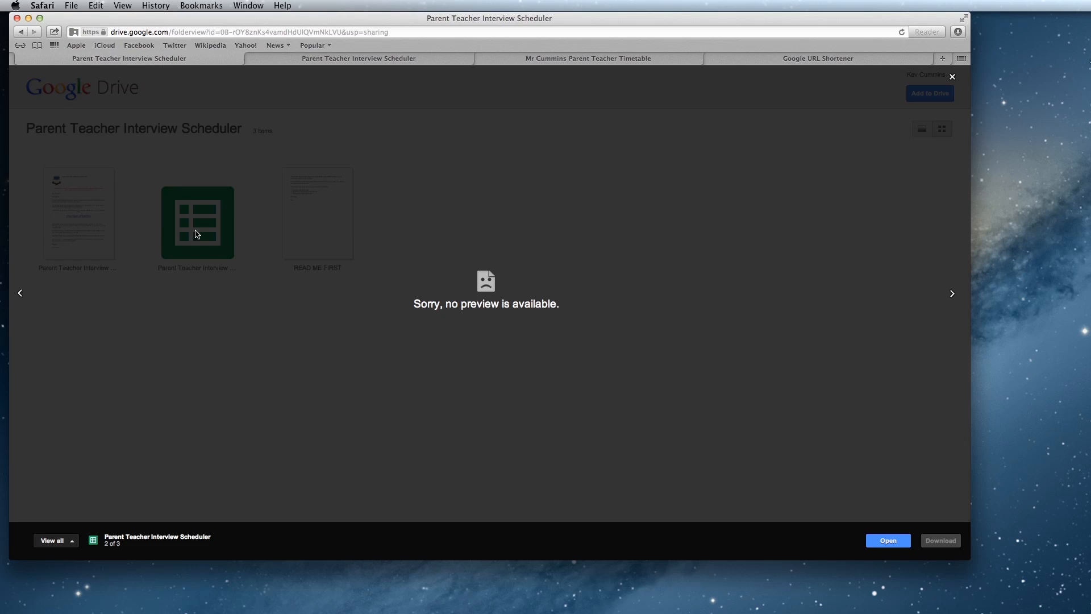
mouse_move(79, 231)
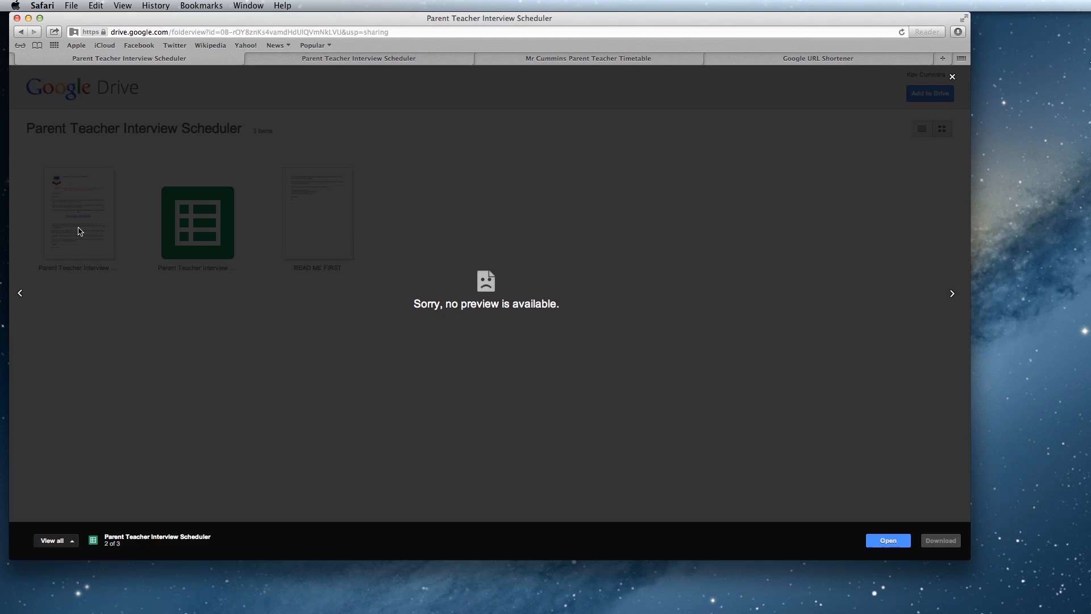
mouse_move(724, 381)
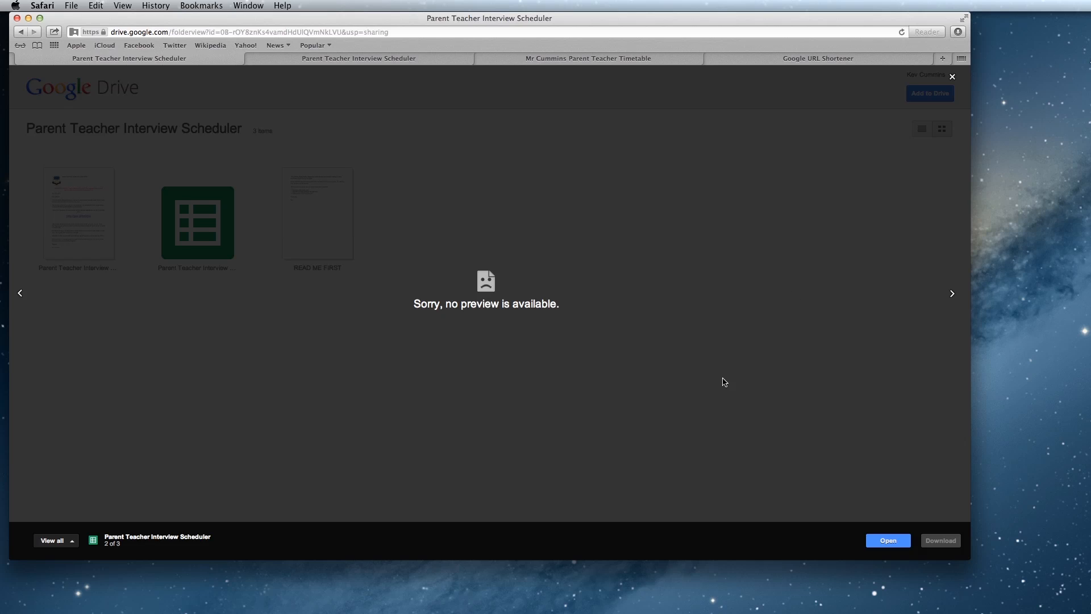
left_click(952, 77)
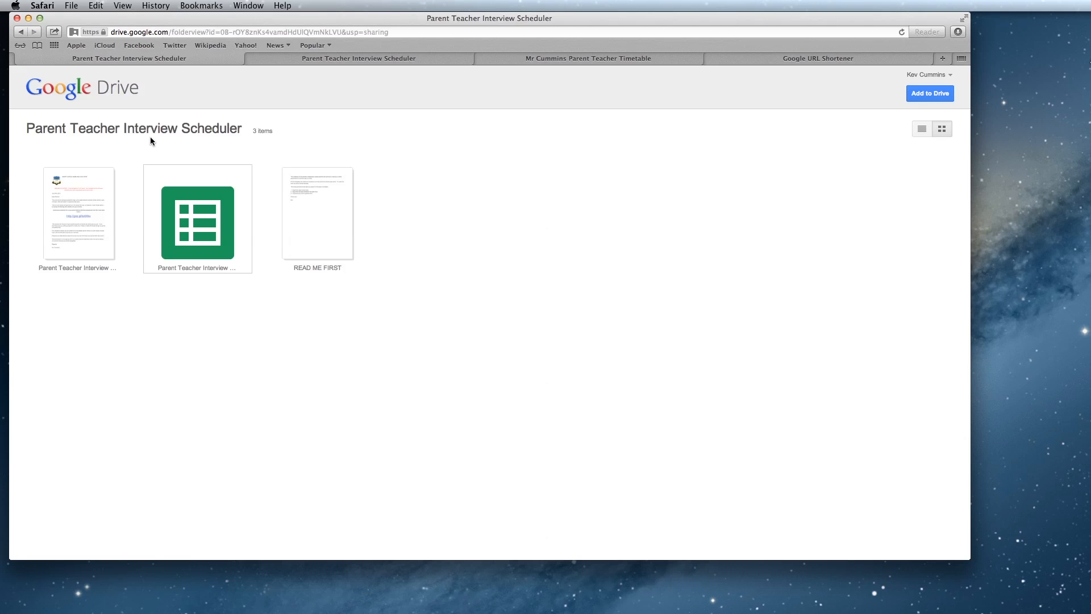
mouse_move(78, 230)
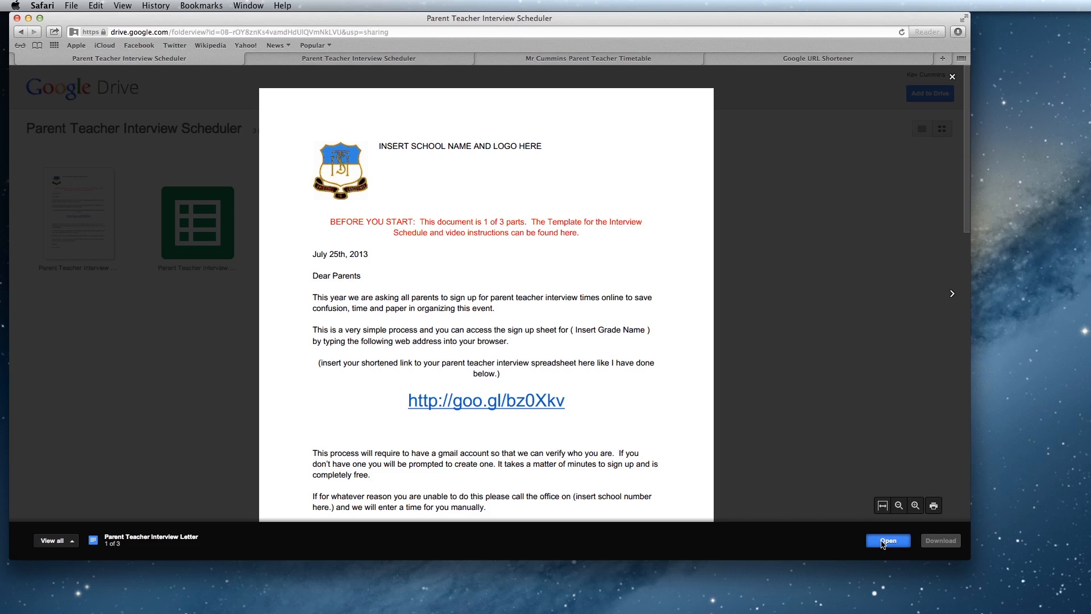
left_click(887, 540)
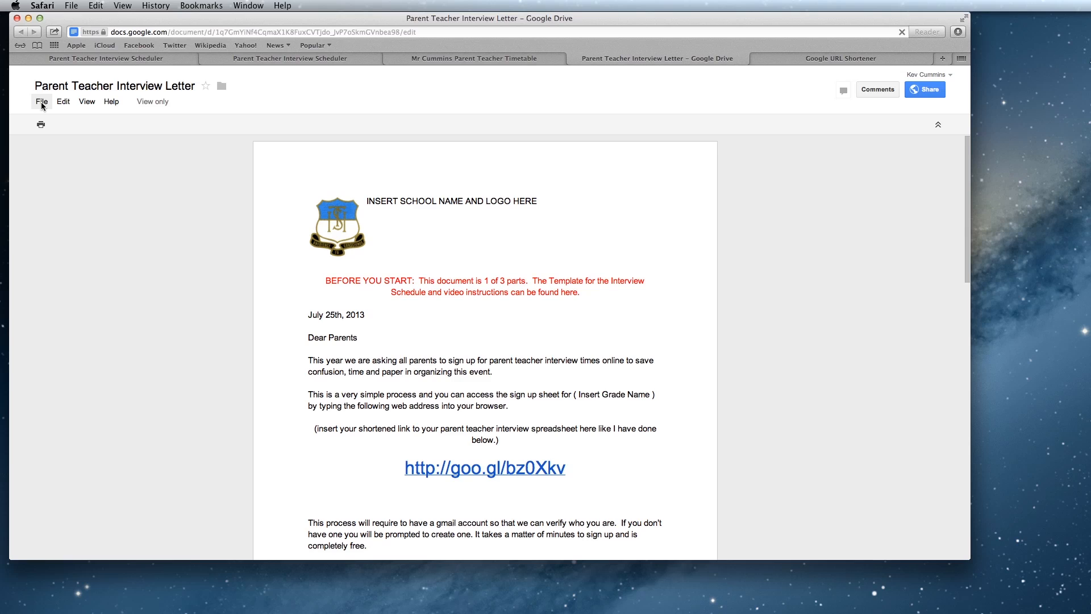
Step: Make an editable copy of the letter named 'My parent Teacher Note'
left_click(40, 101)
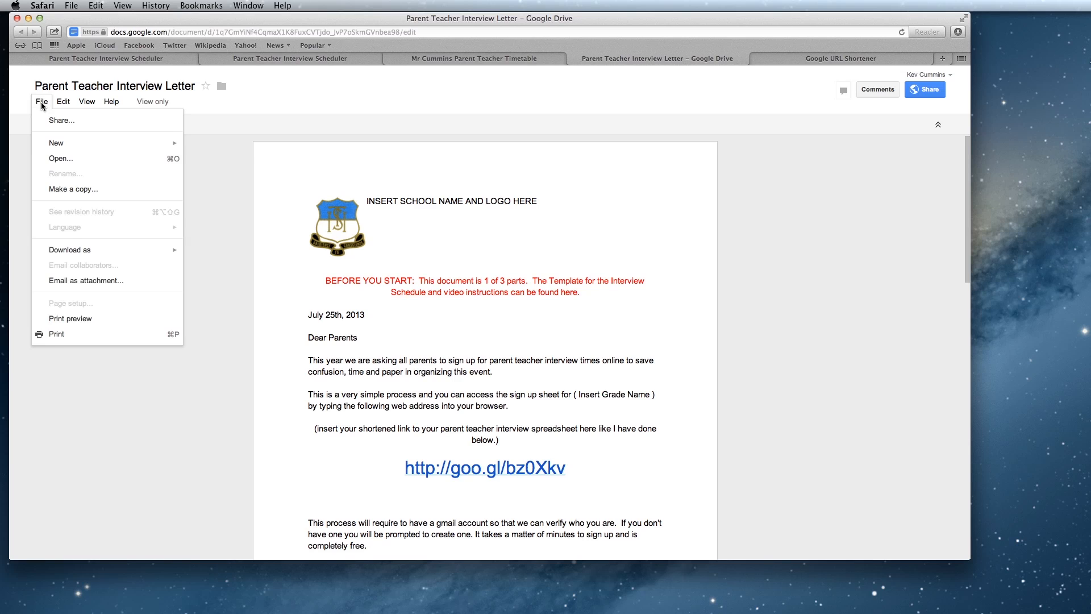
left_click(72, 189)
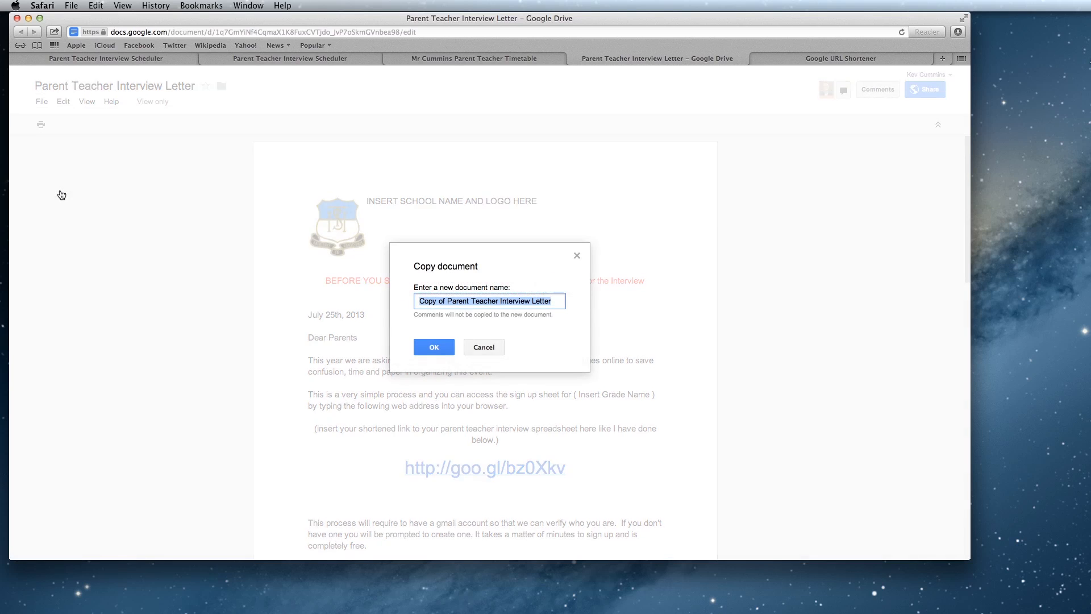
mouse_move(467, 325)
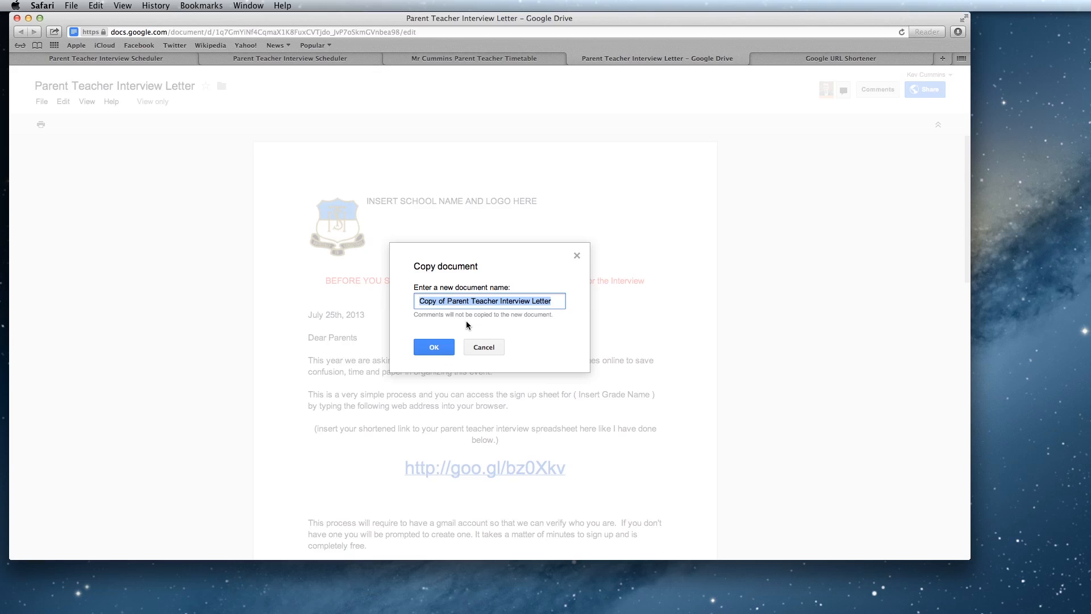
left_click(434, 347)
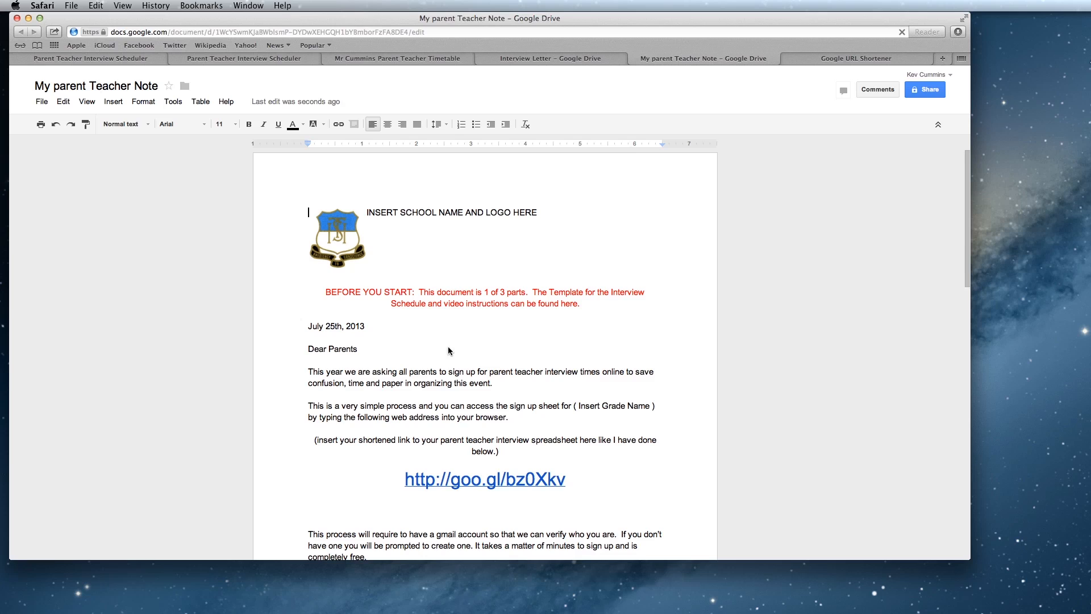
mouse_move(594, 302)
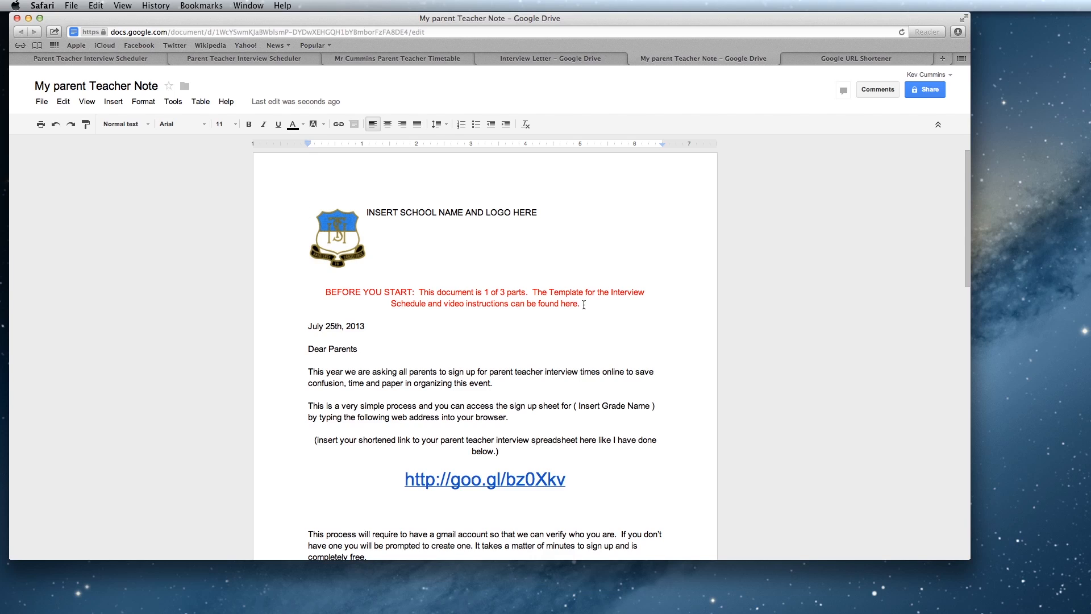
Step: Delete the red BEFORE YOU START note, then move down to the sample link
left_click(308, 212)
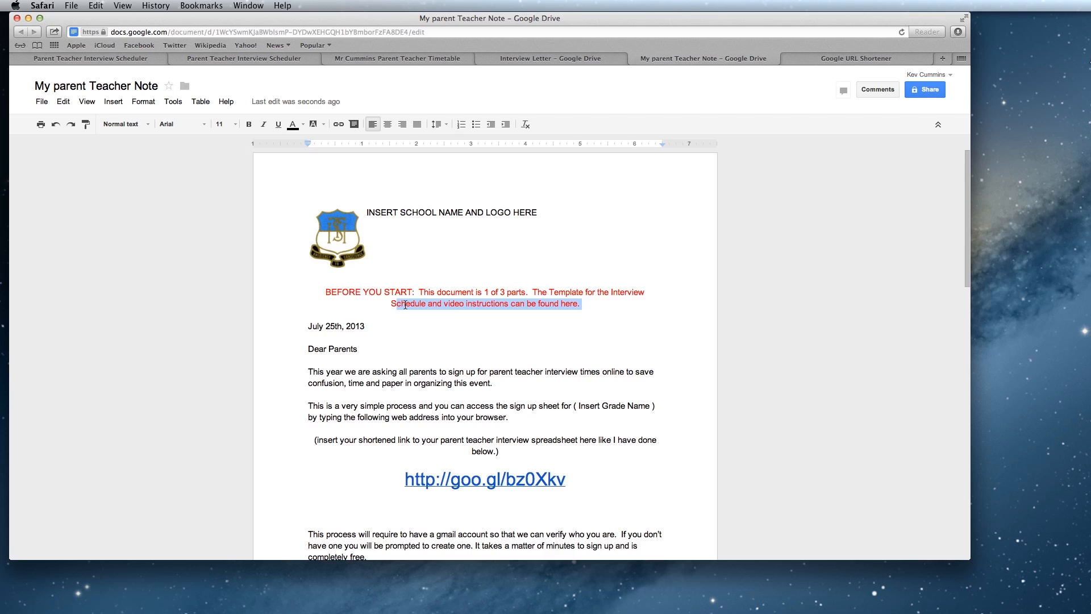
key("Delete")
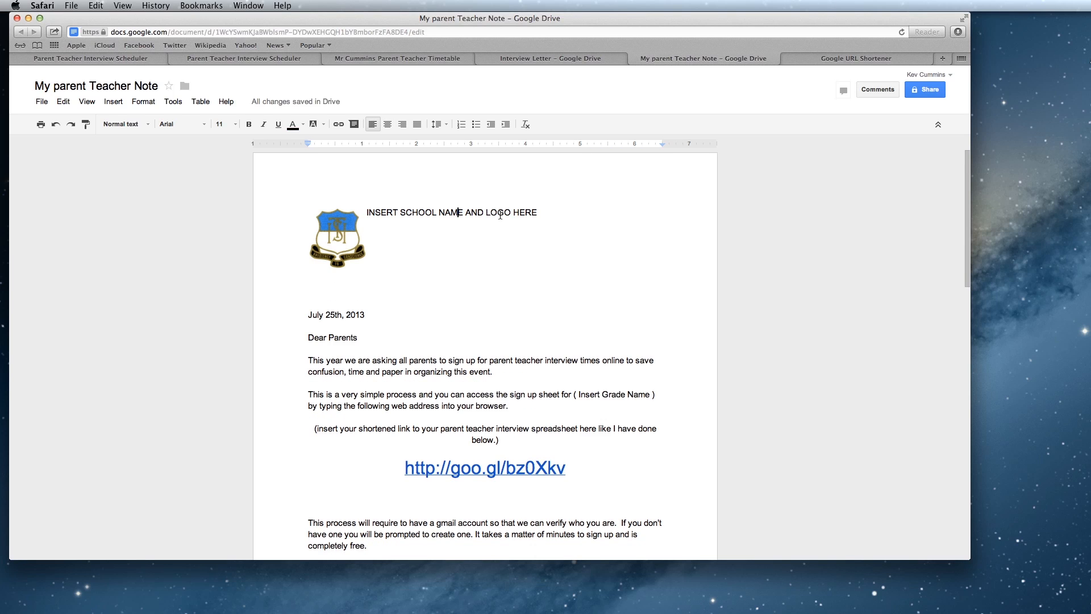
scroll("down", 3)
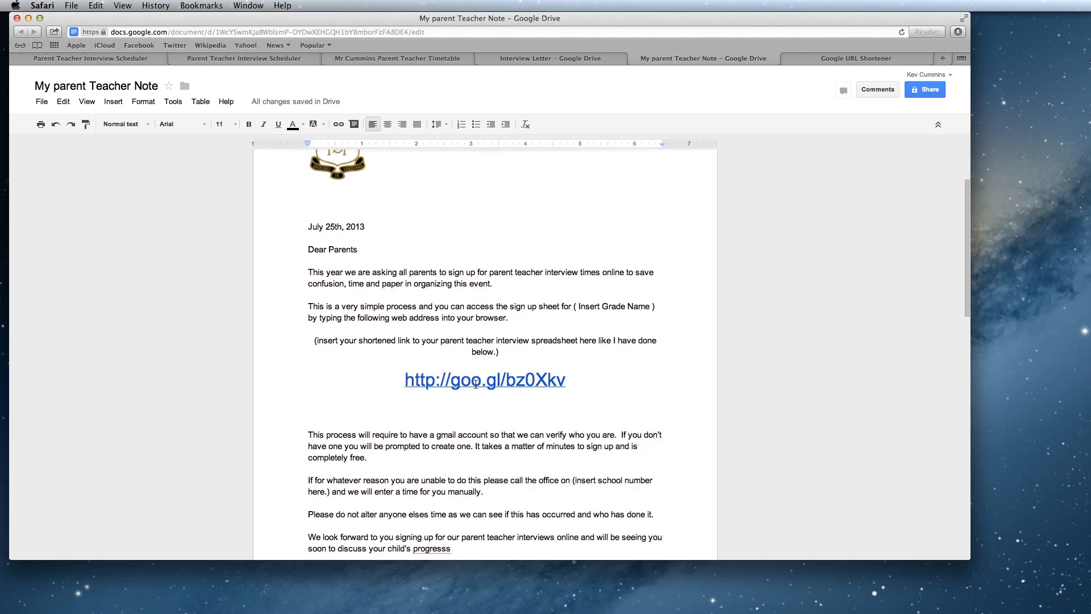
scroll("down", 3)
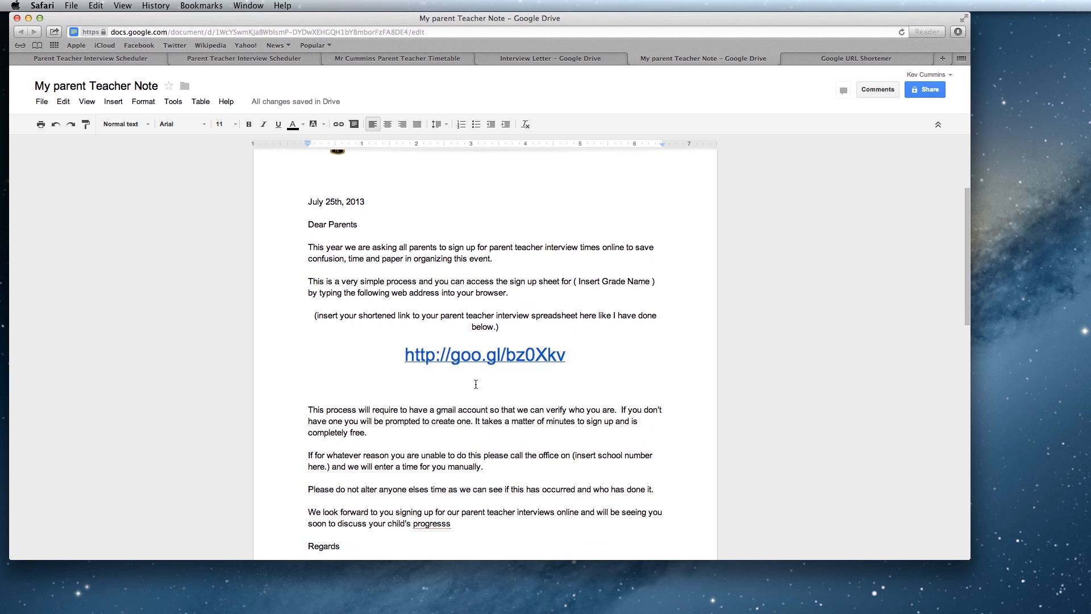
mouse_move(482, 282)
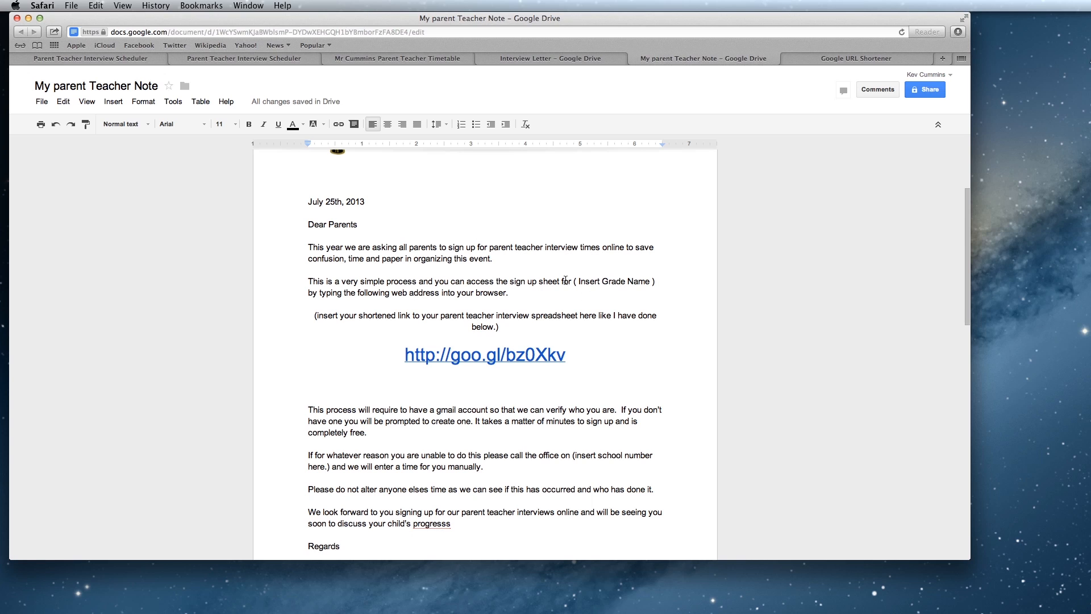
left_click(484, 354)
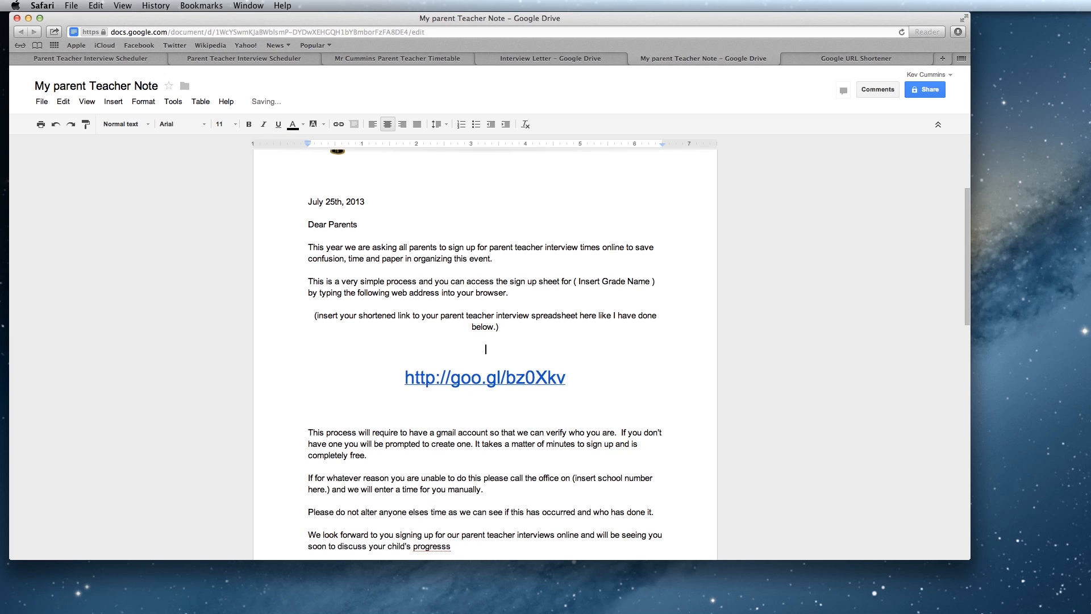
Step: Replace the sample link with goo.gl/JwwgLg and set it to a large font size
left_click(485, 377)
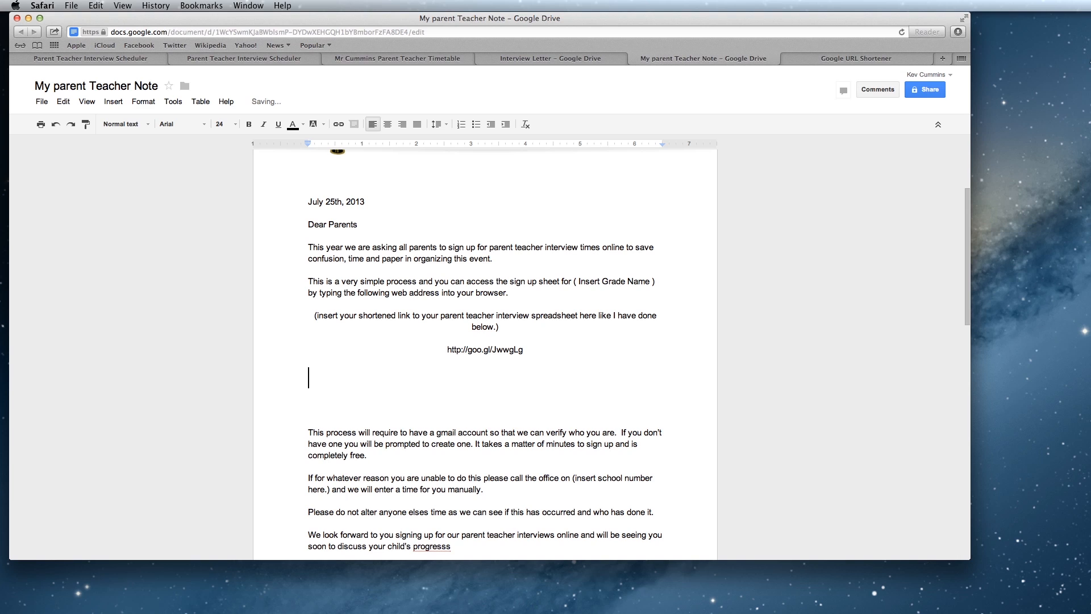
left_click(220, 124)
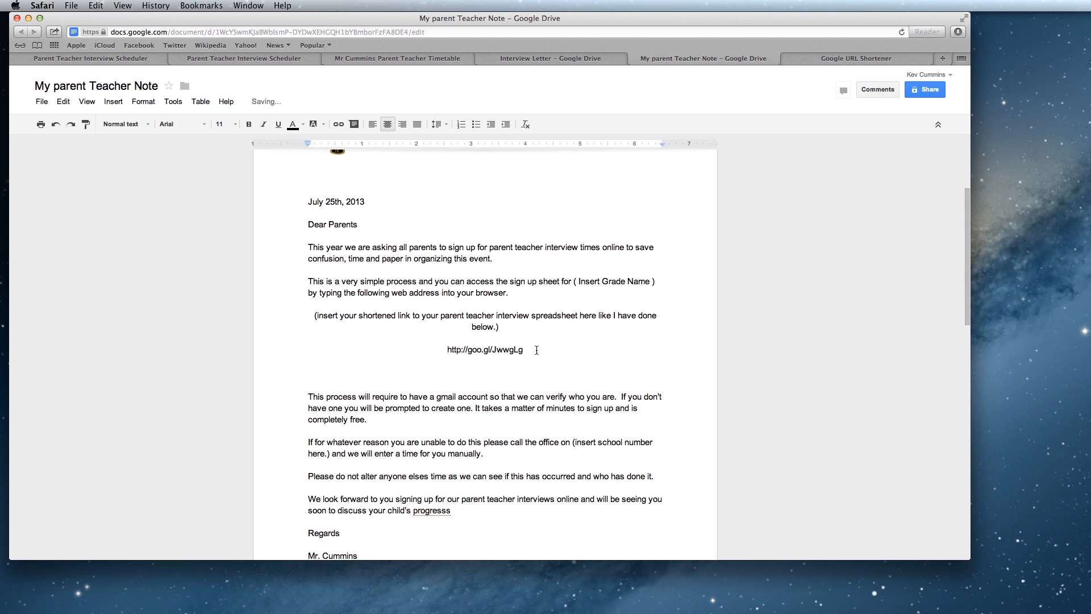
left_click(485, 350)
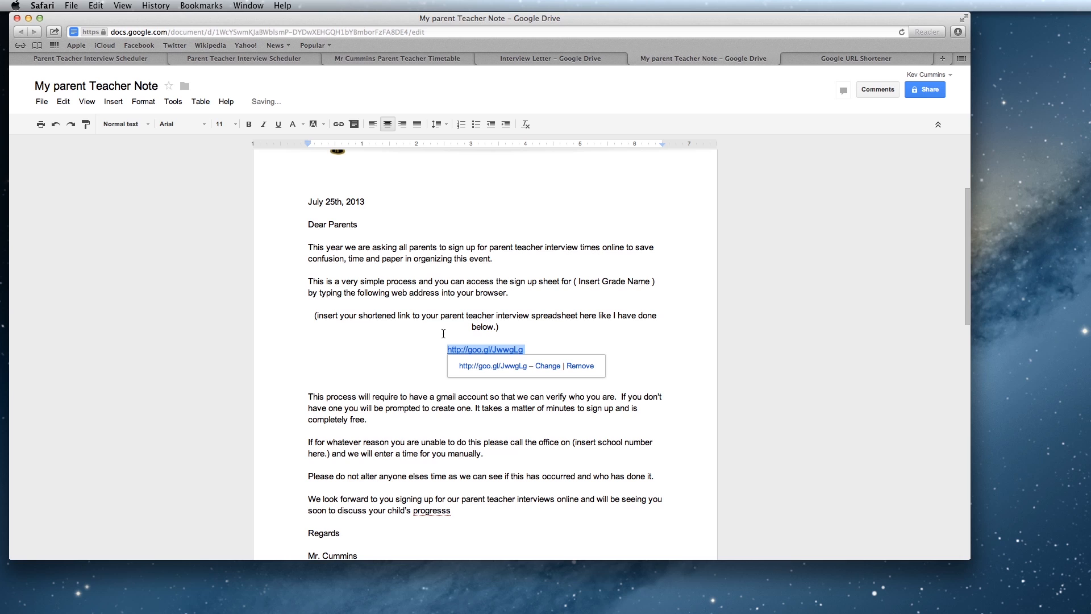
left_click(220, 124)
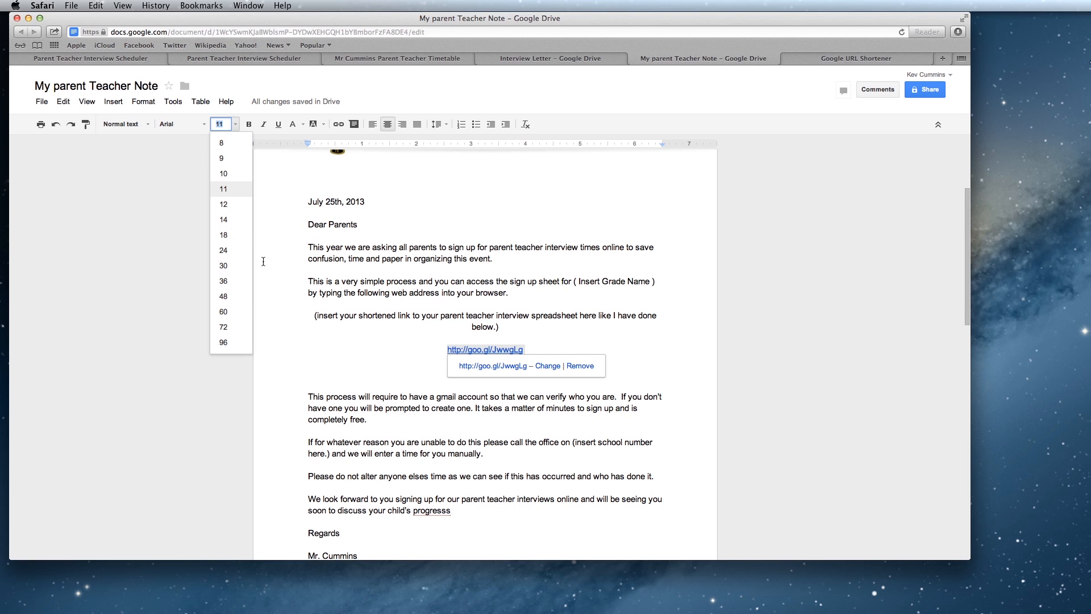
left_click(223, 280)
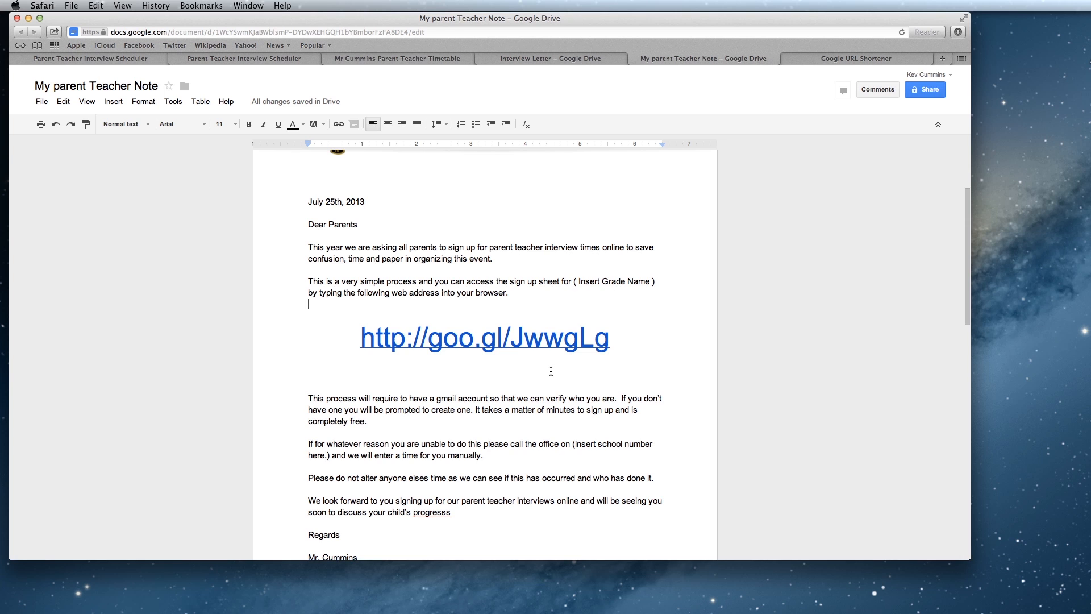
mouse_move(397, 468)
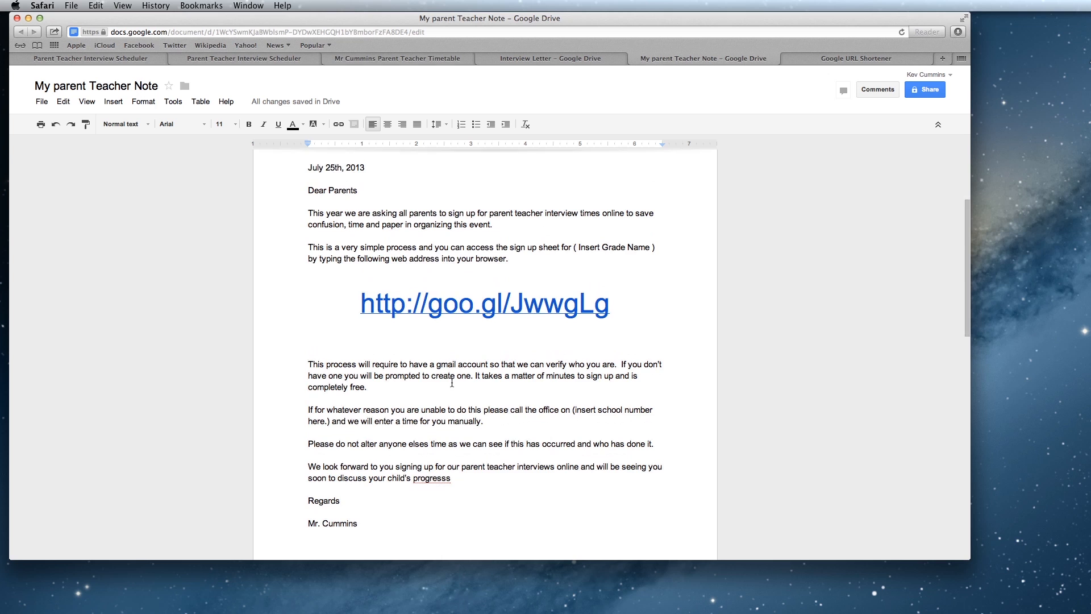
Step: Accept the 'progress' spelling suggestion for 'progresss', then place the cursor after the sign-off
scroll("down", 3)
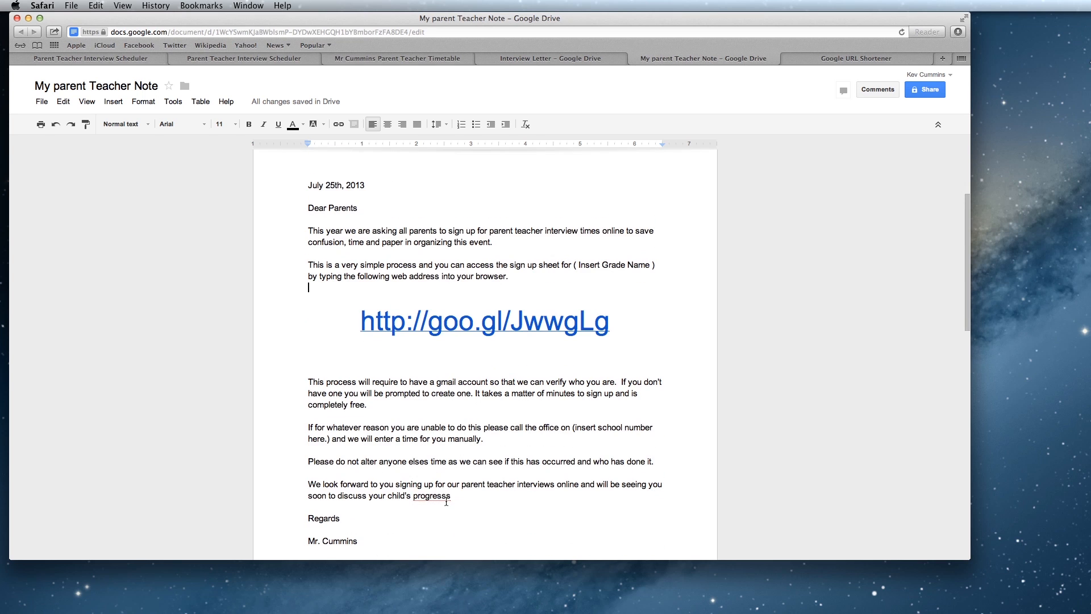
right_click(432, 497)
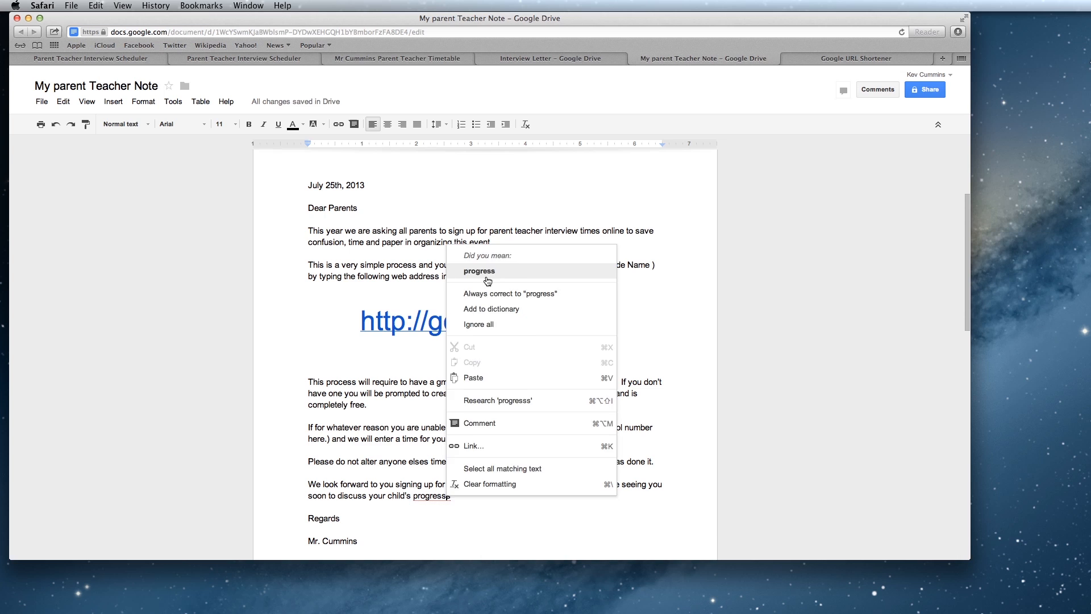
left_click(480, 270)
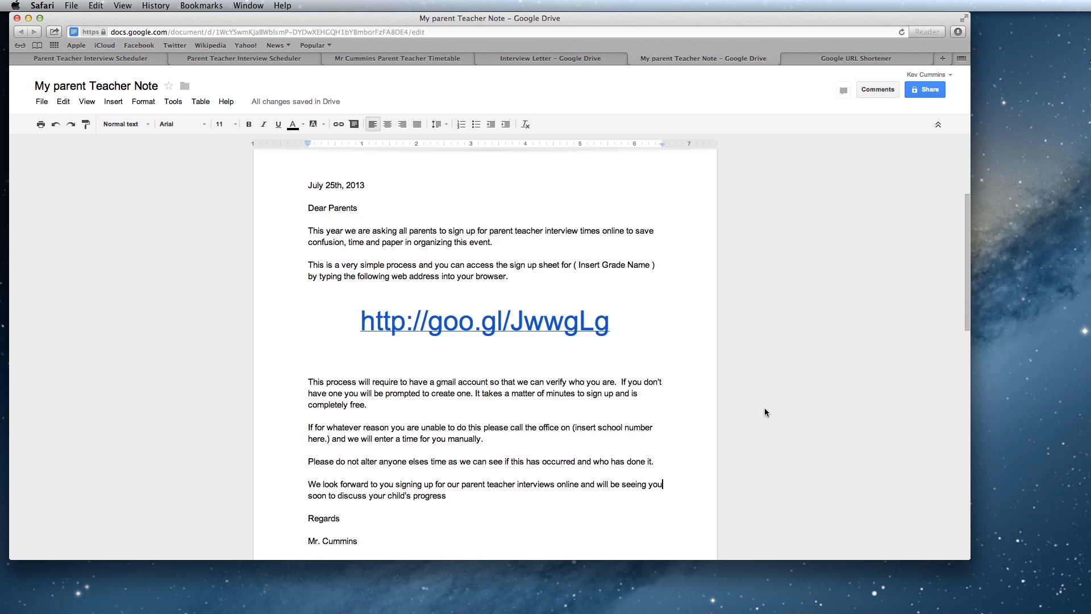
scroll("down", 3)
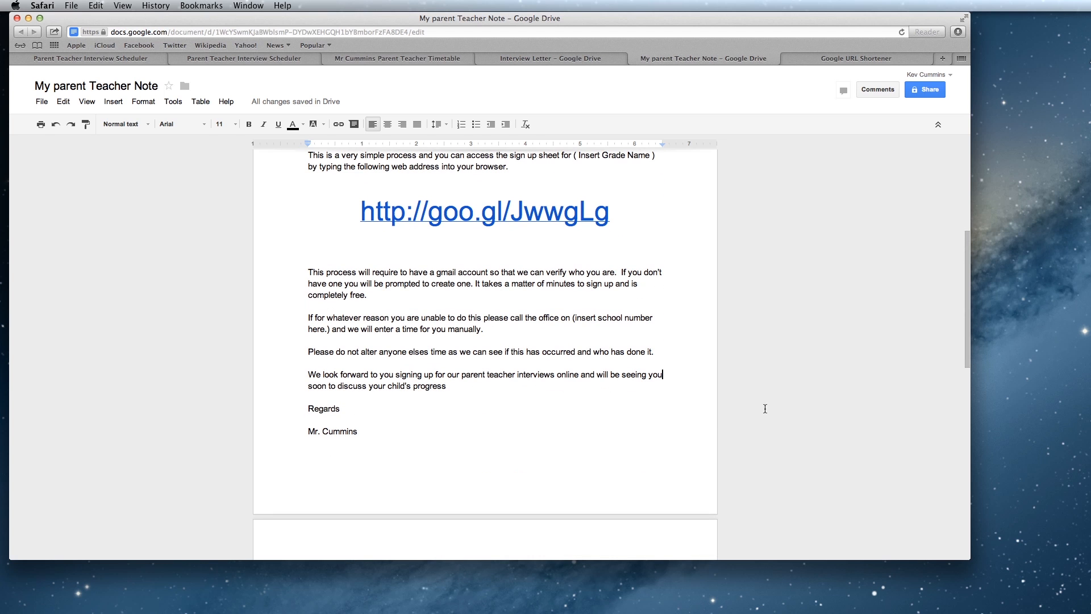
scroll("down", 3)
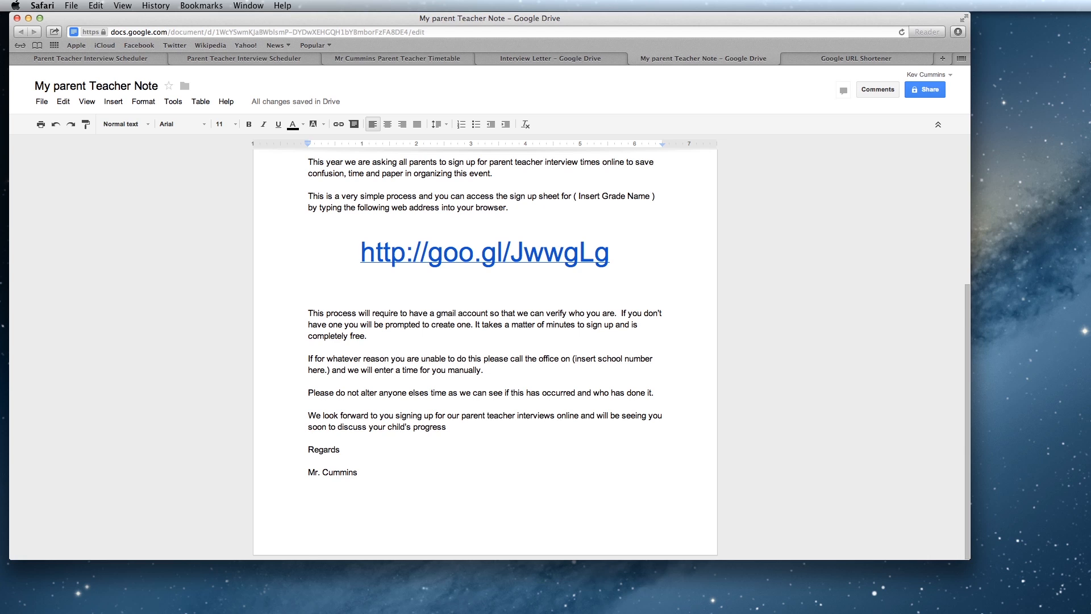
left_click(357, 471)
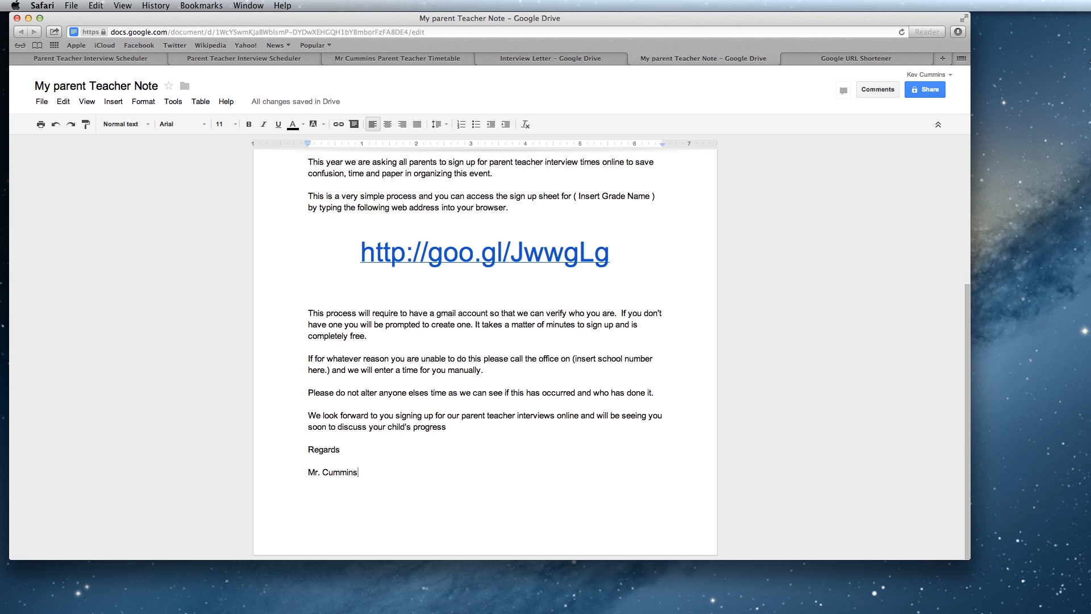
mouse_move(751, 463)
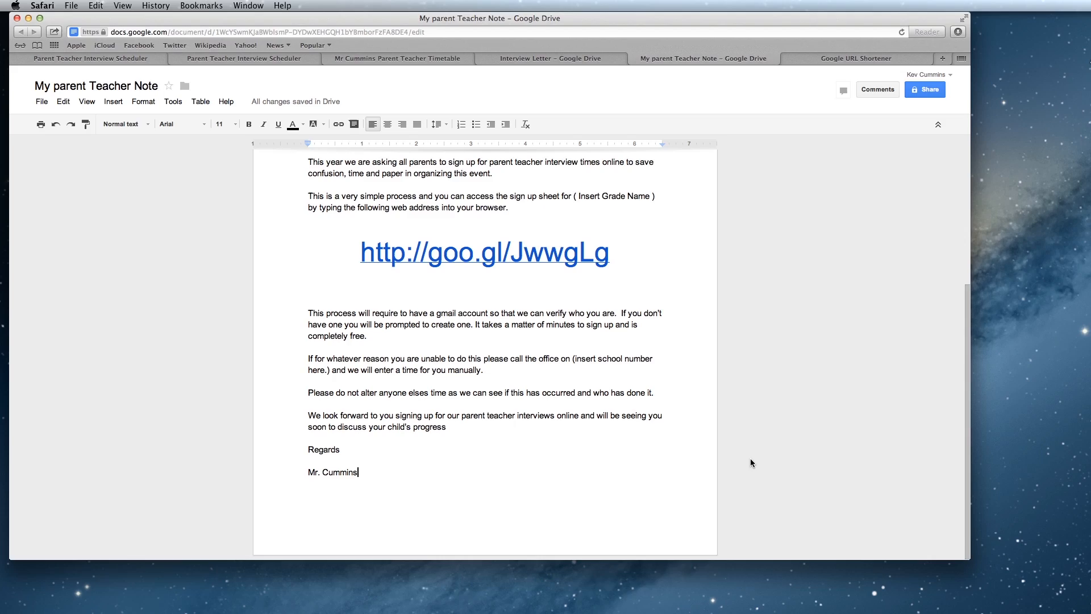